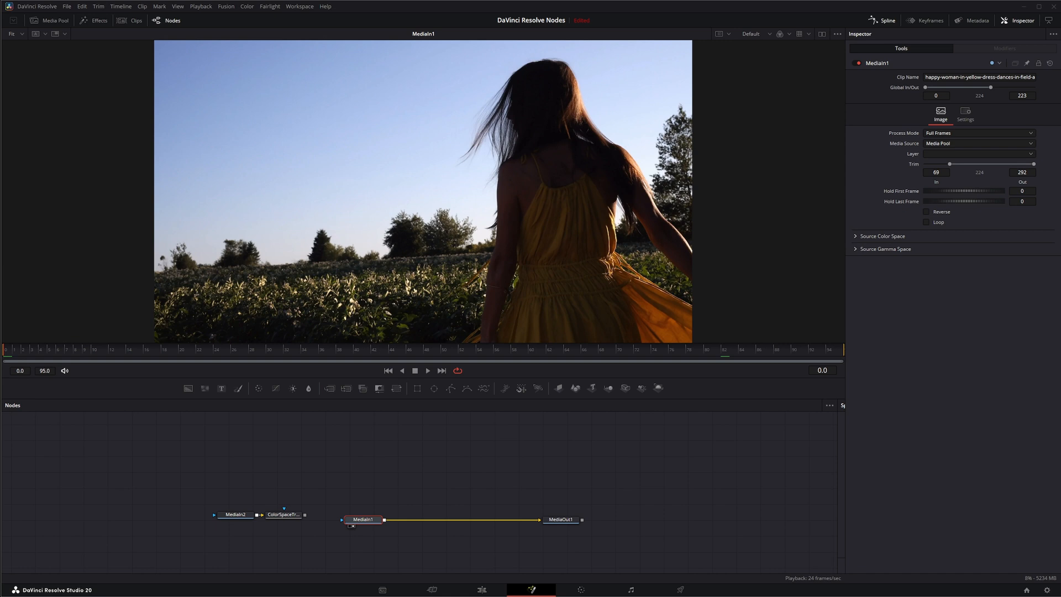
mouse_move(516, 254)
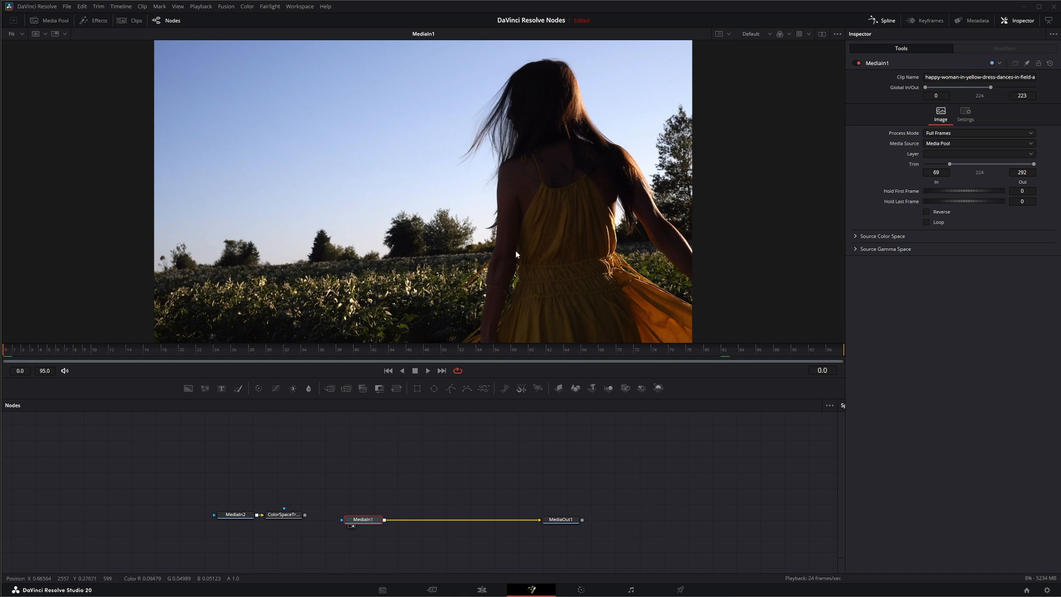
mouse_move(456, 289)
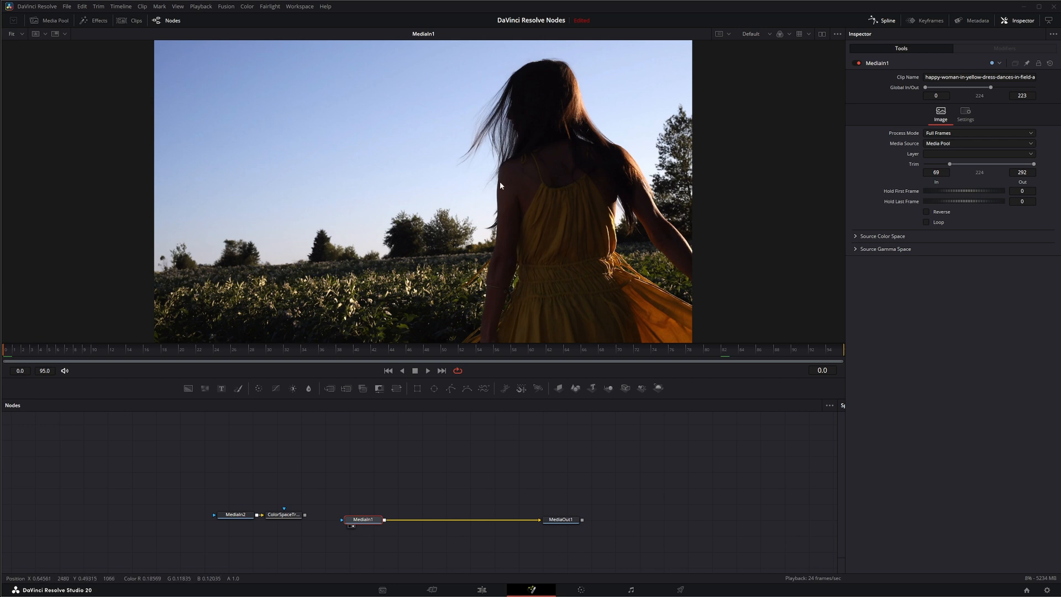
mouse_move(488, 258)
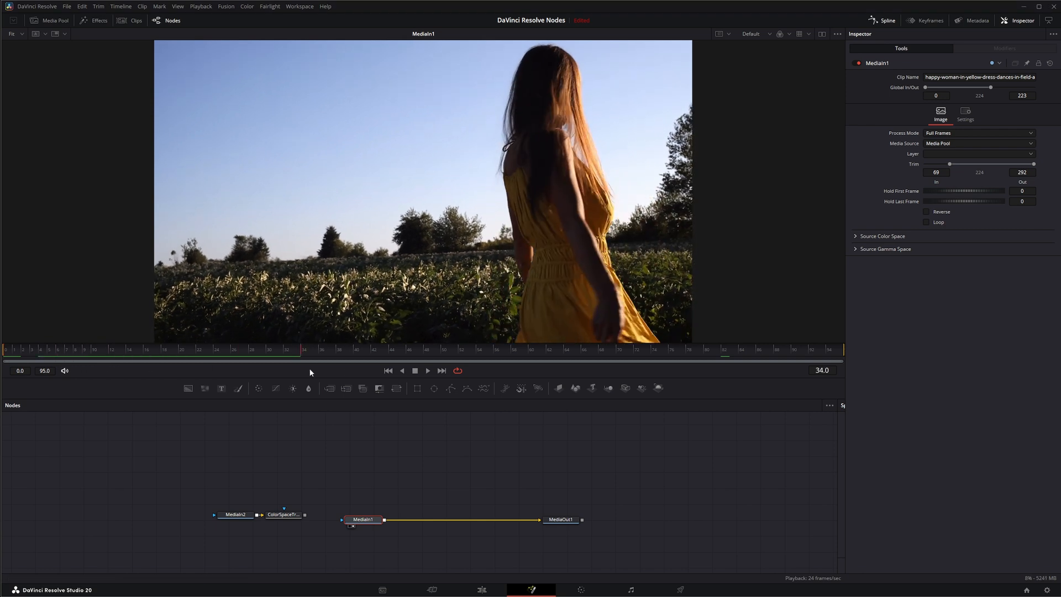
Scrub between frames and view ColorSpaceTransform1's output showing the red-fringed dark edge
click(118, 349)
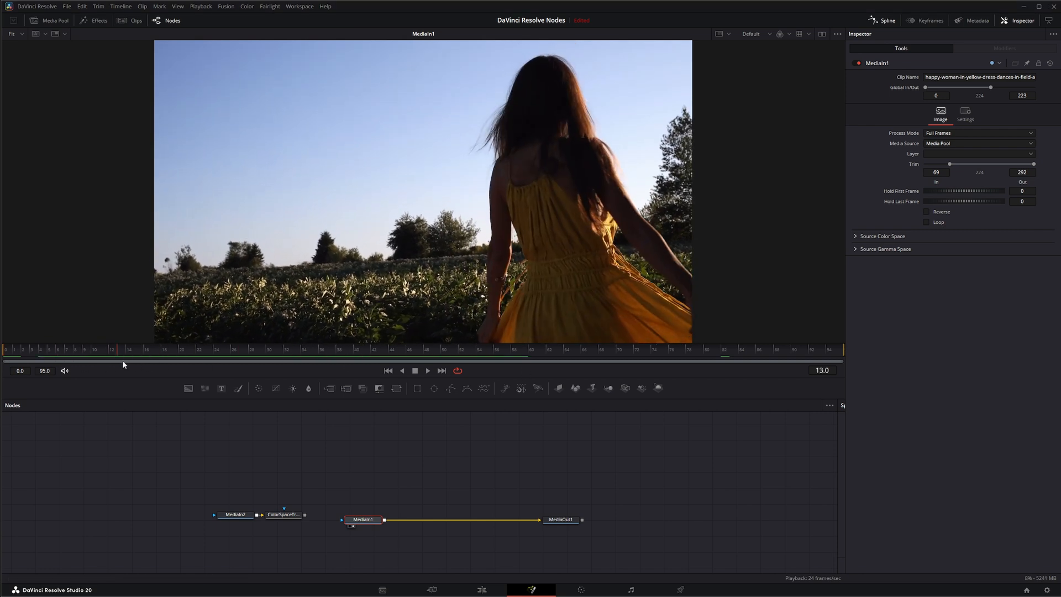
click(297, 360)
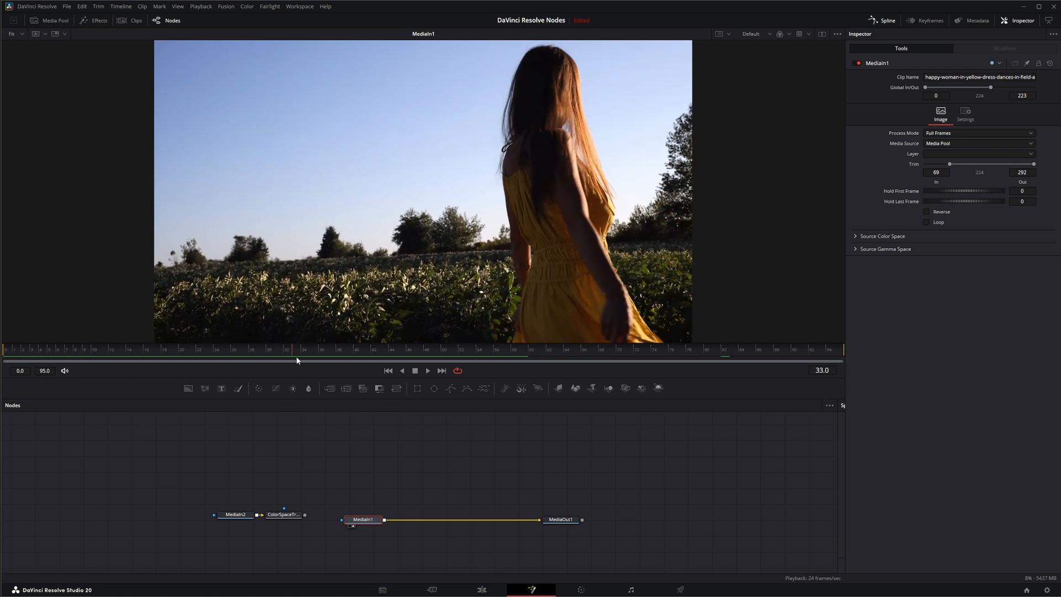
click(419, 359)
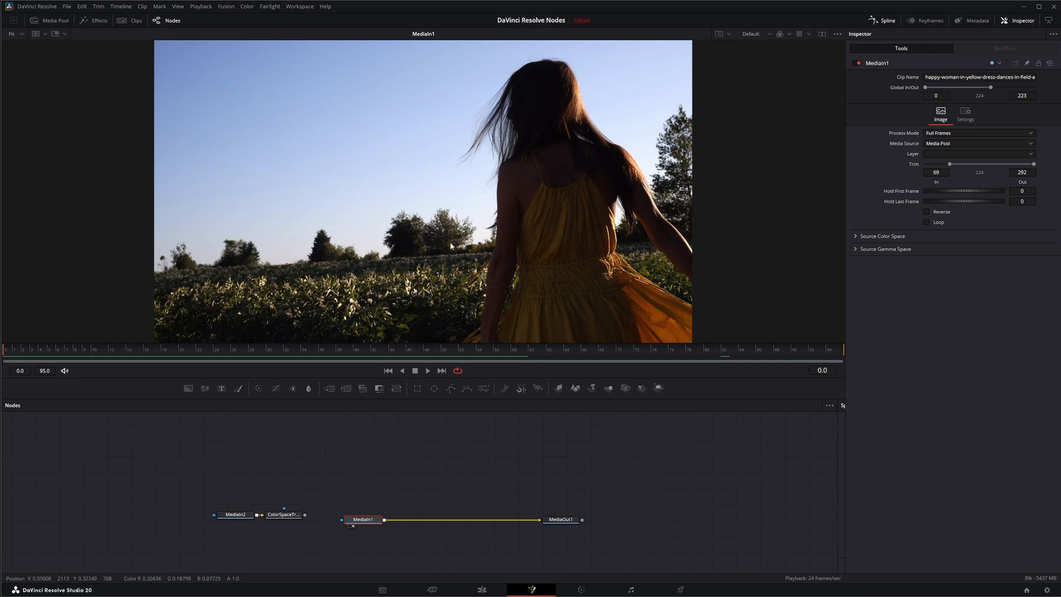
mouse_move(501, 230)
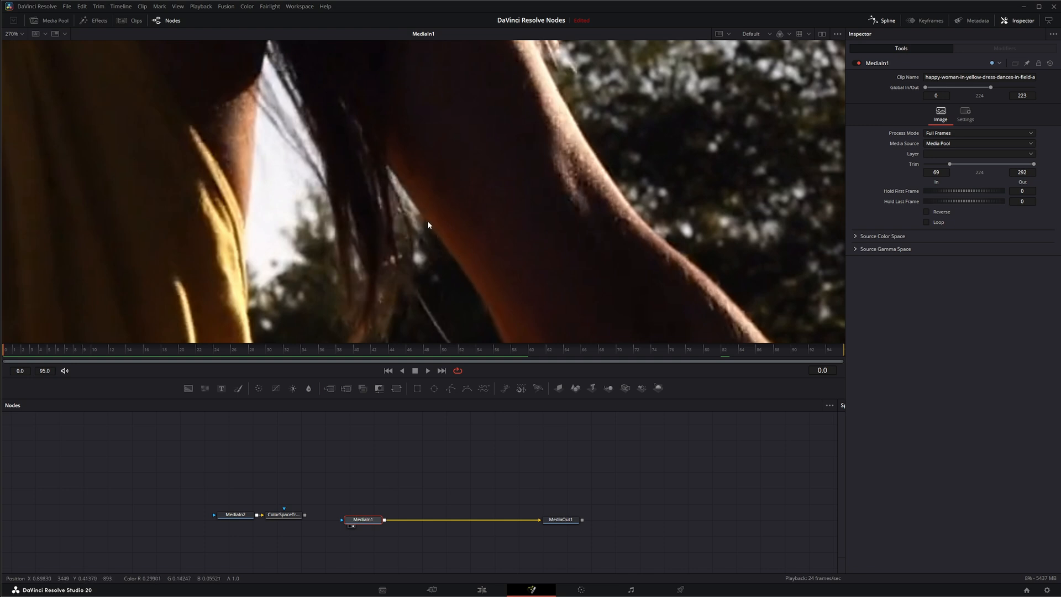
mouse_move(294, 132)
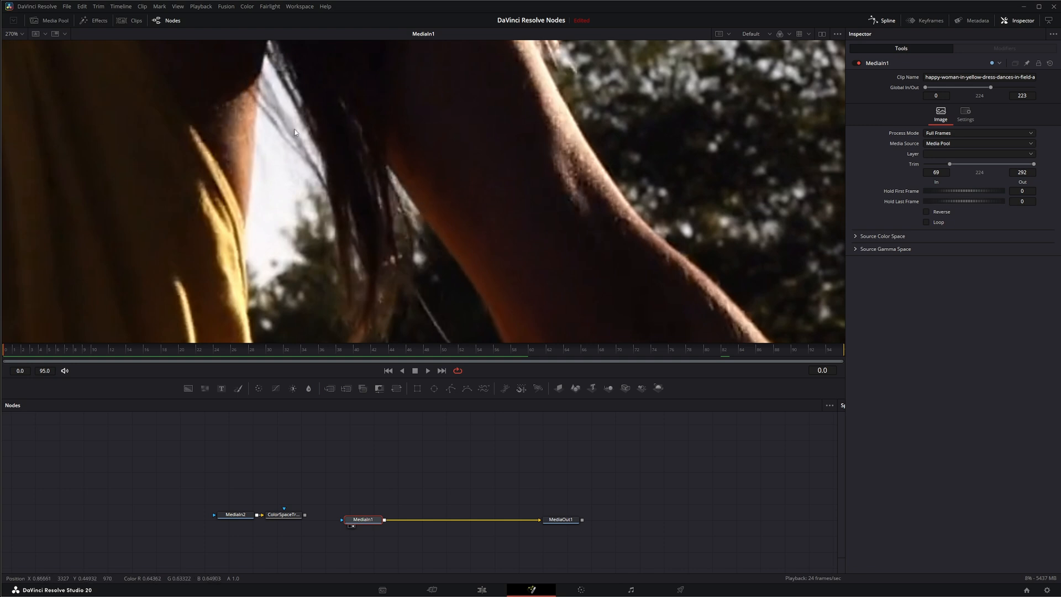
mouse_move(323, 201)
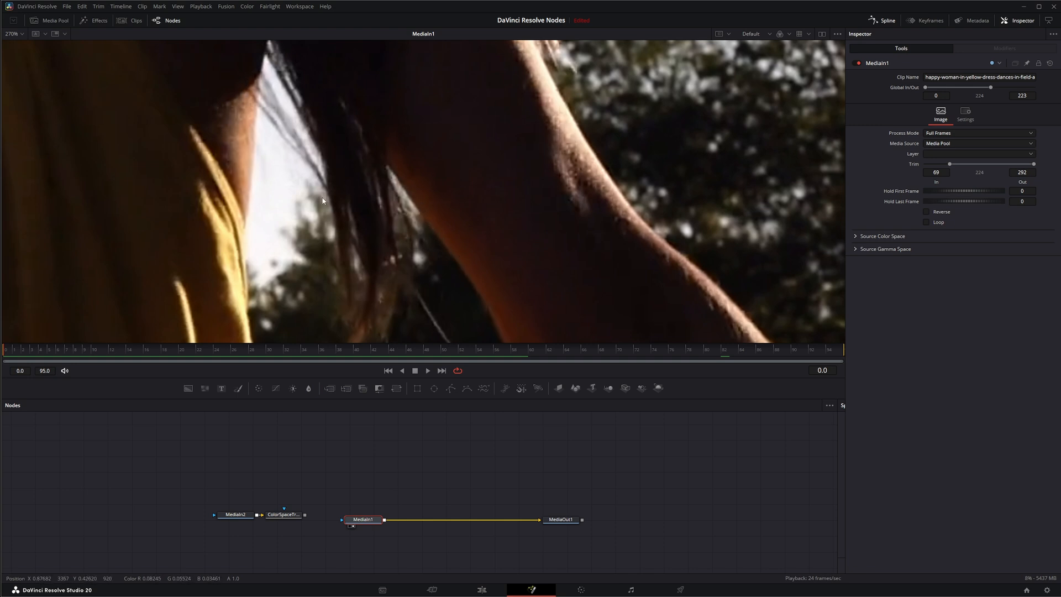
mouse_move(257, 207)
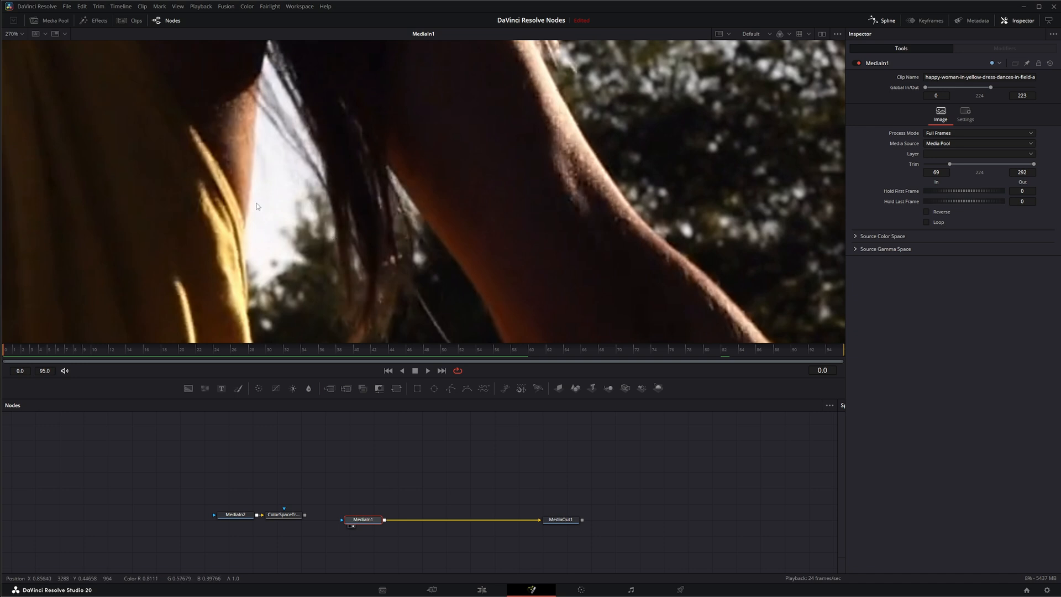
mouse_move(277, 252)
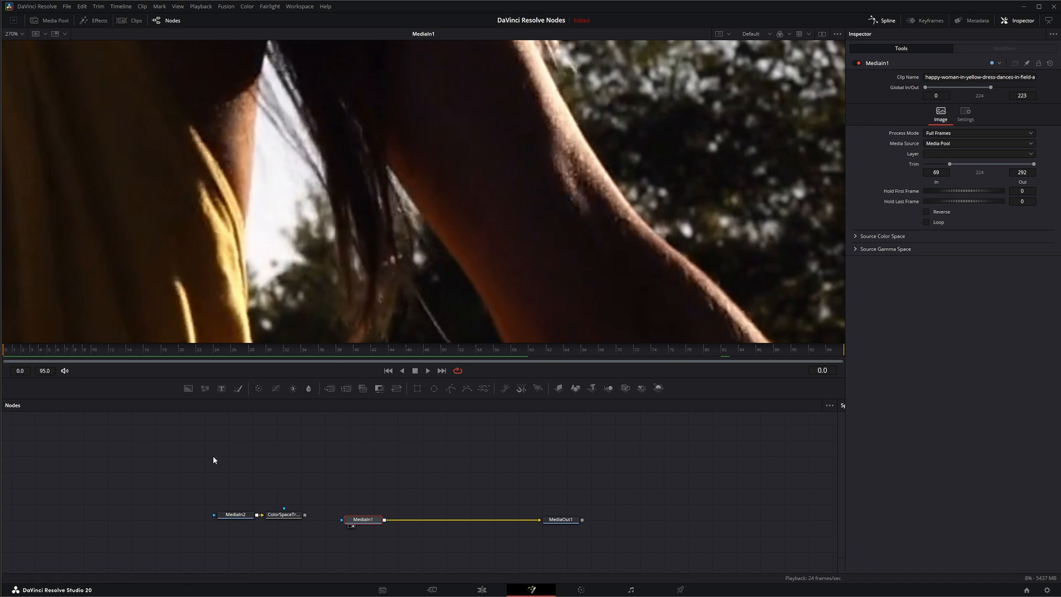
click(234, 514)
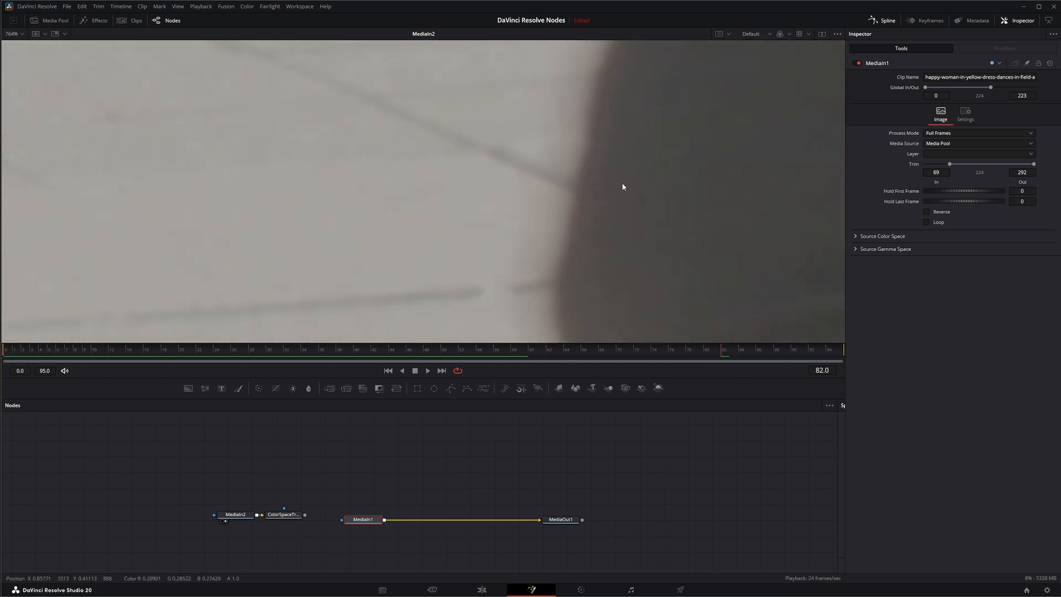
click(284, 515)
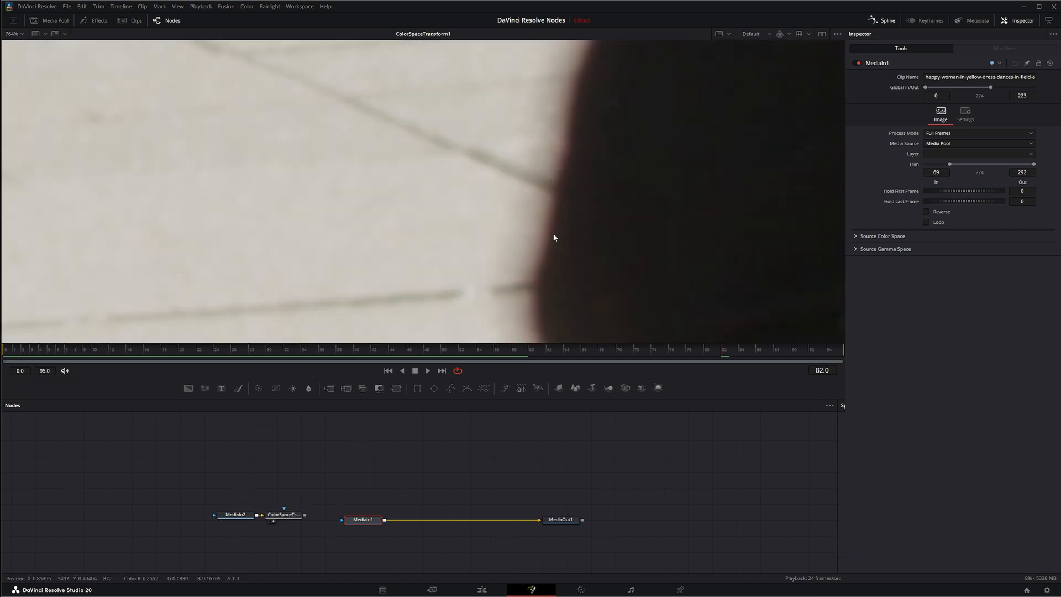
mouse_move(578, 109)
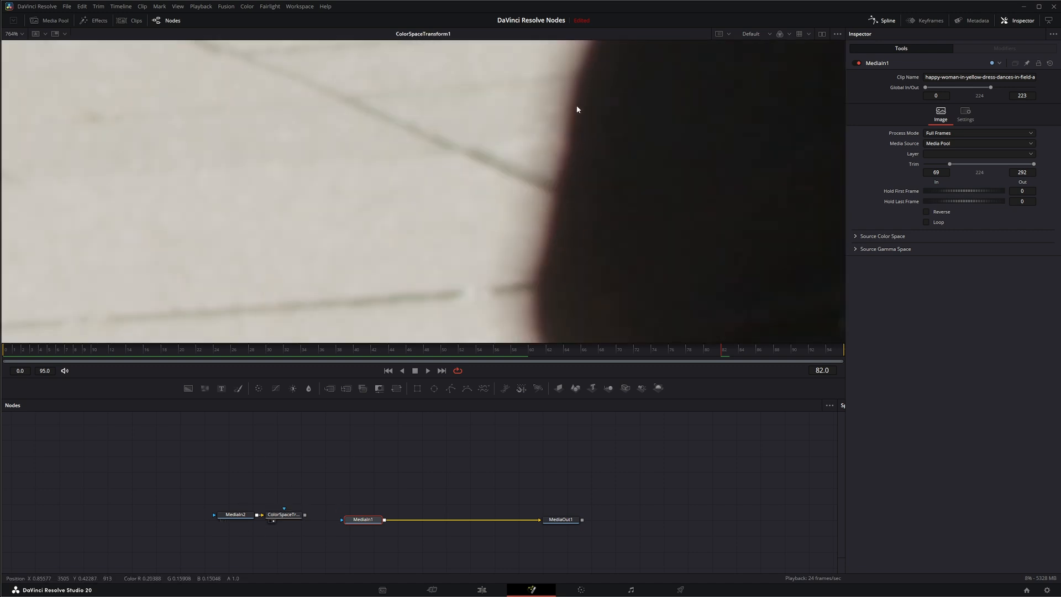
mouse_move(538, 326)
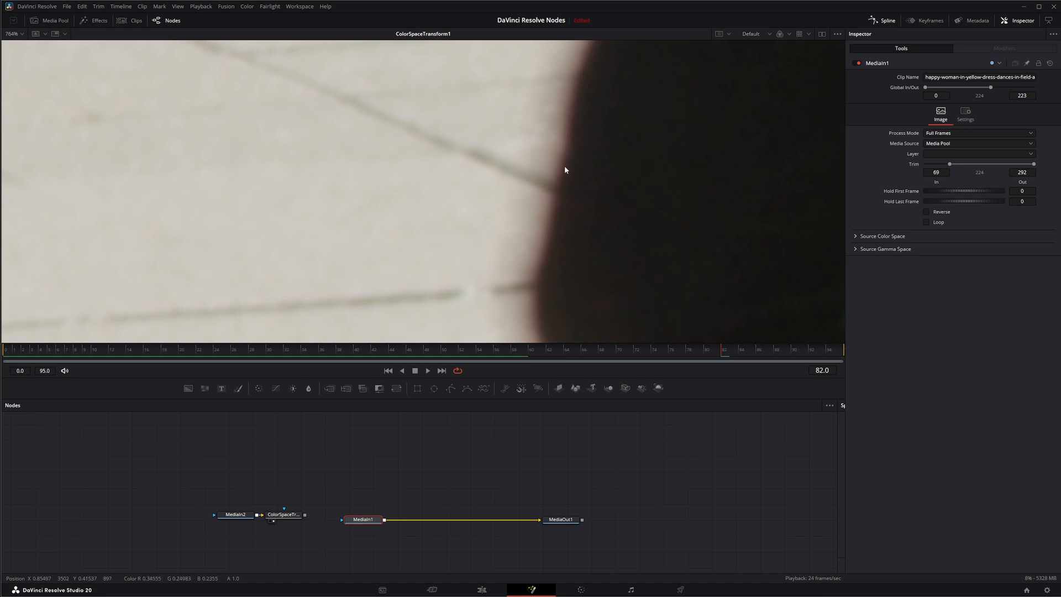
mouse_move(569, 106)
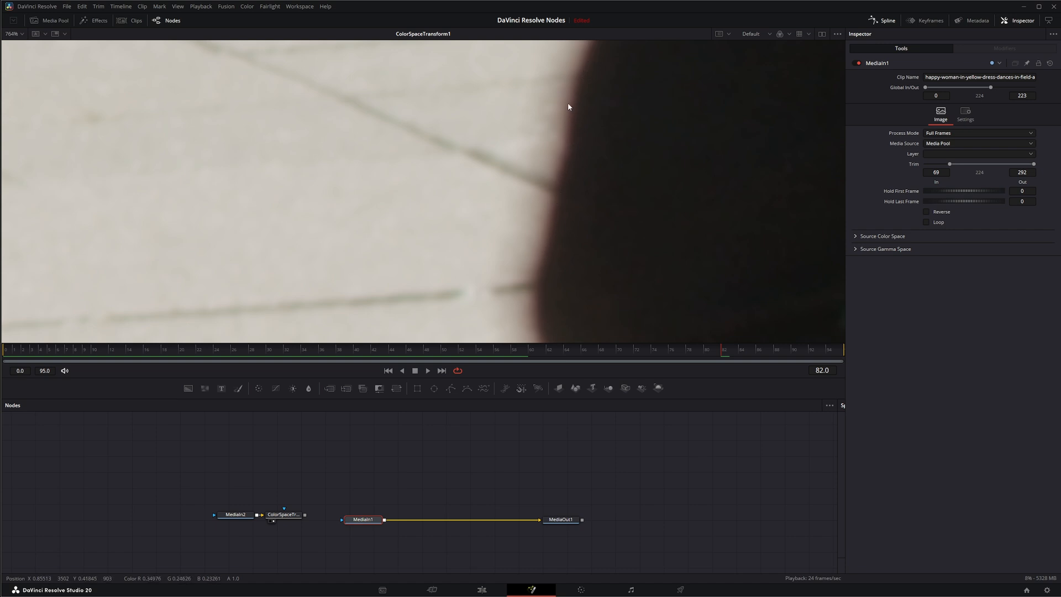
mouse_move(533, 247)
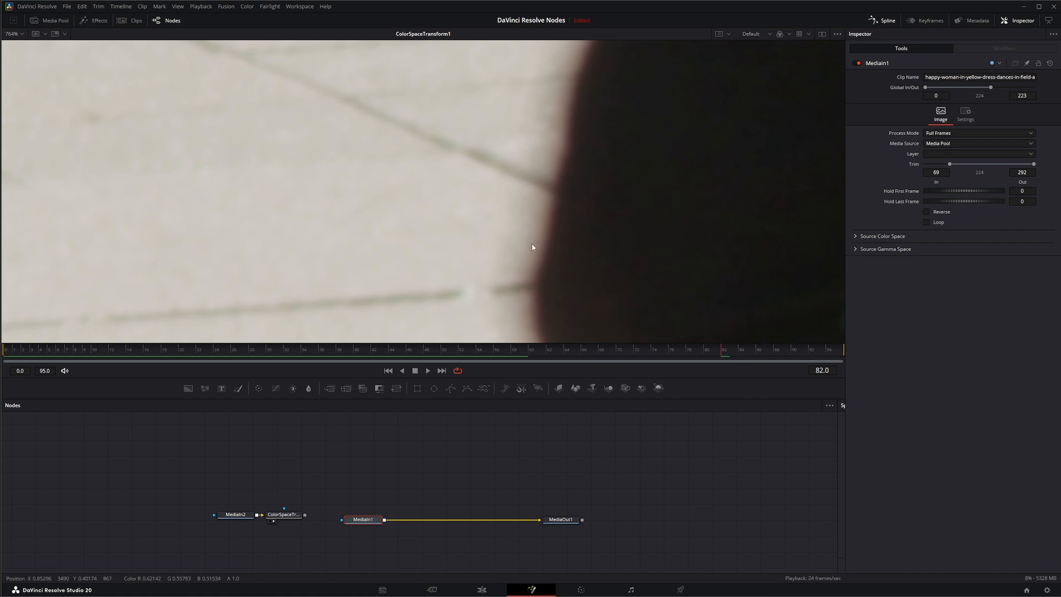
mouse_move(591, 72)
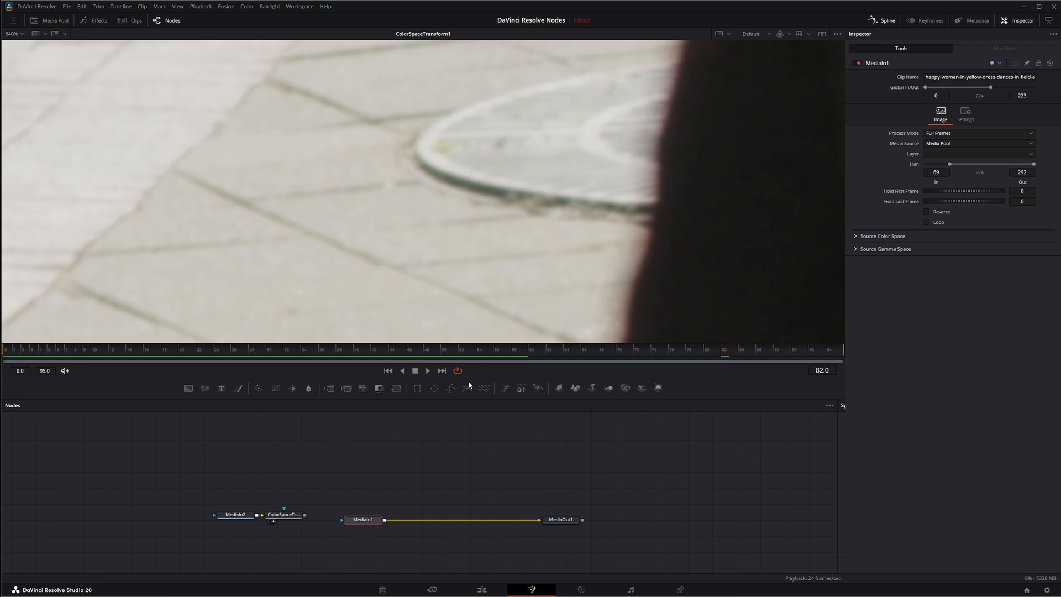
click(362, 520)
text(bitm)
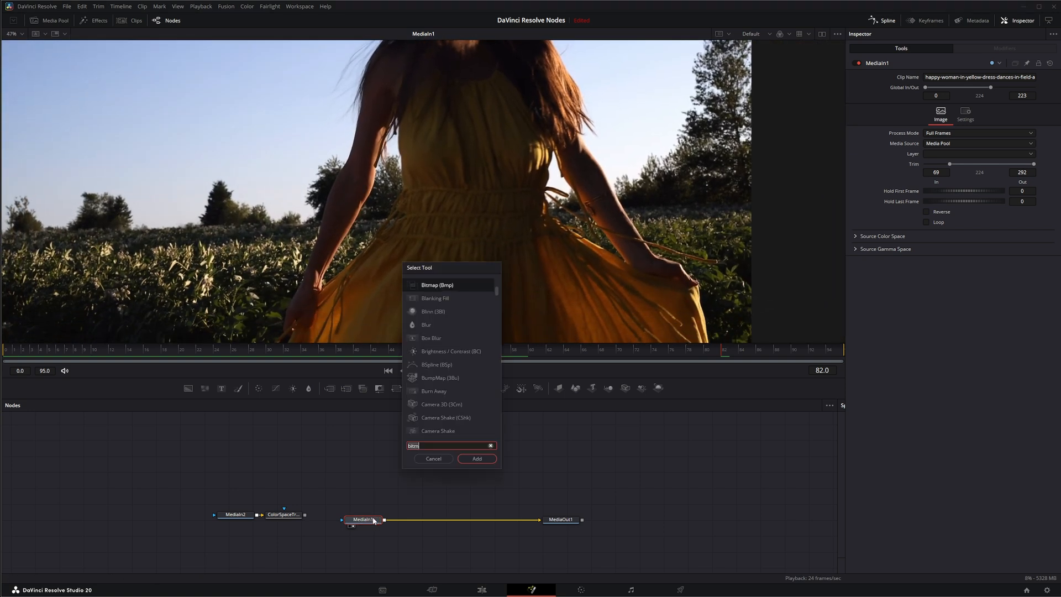
Search the Select Tool for 'hal' and add the Halation node
text(hal)
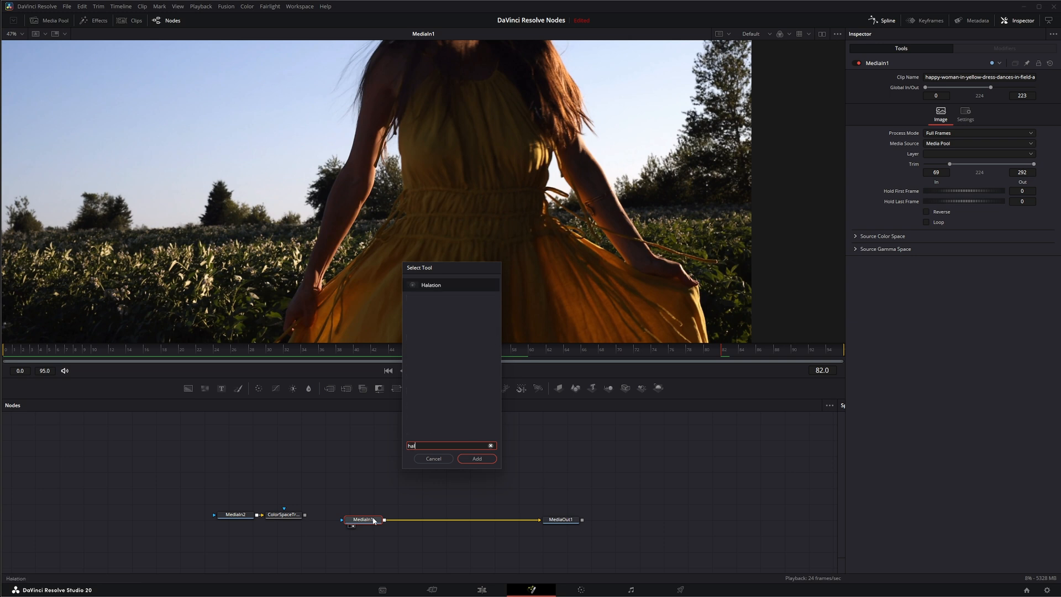
click(477, 458)
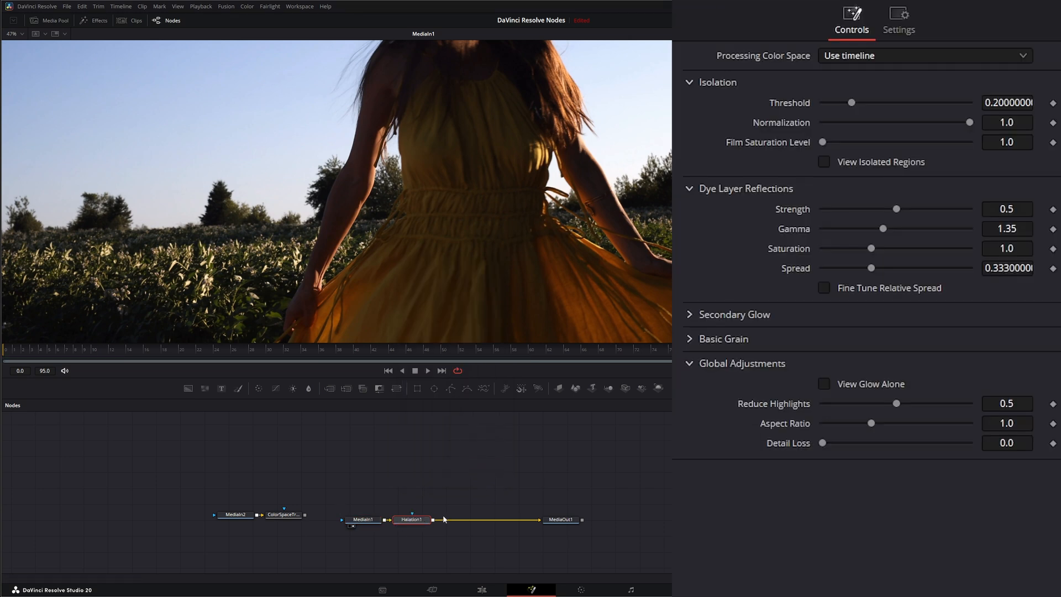
Show the Halation node's settings and load its warm-glow output in the viewer
click(411, 519)
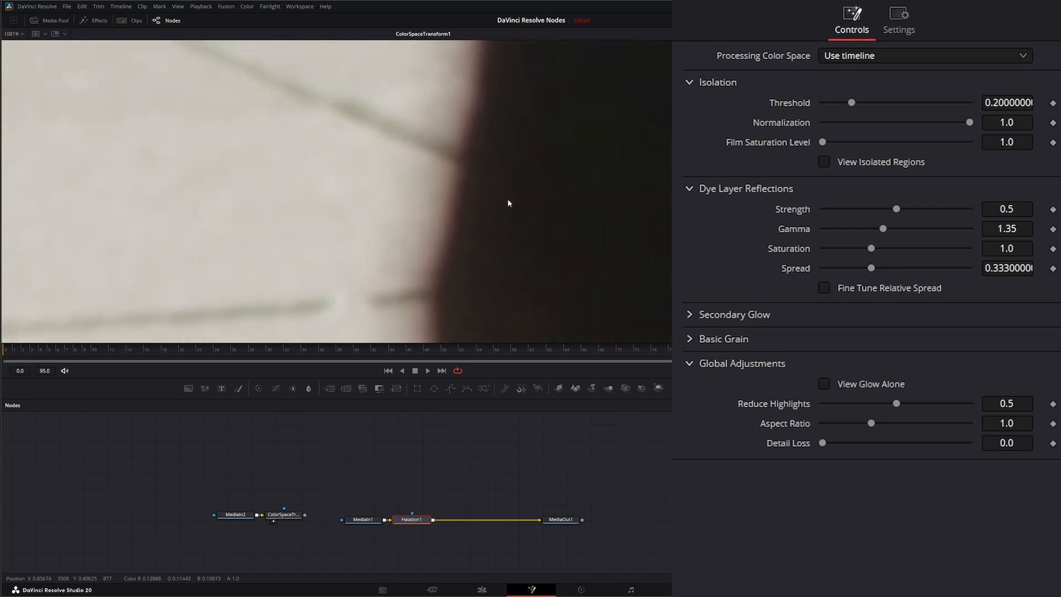
mouse_move(441, 324)
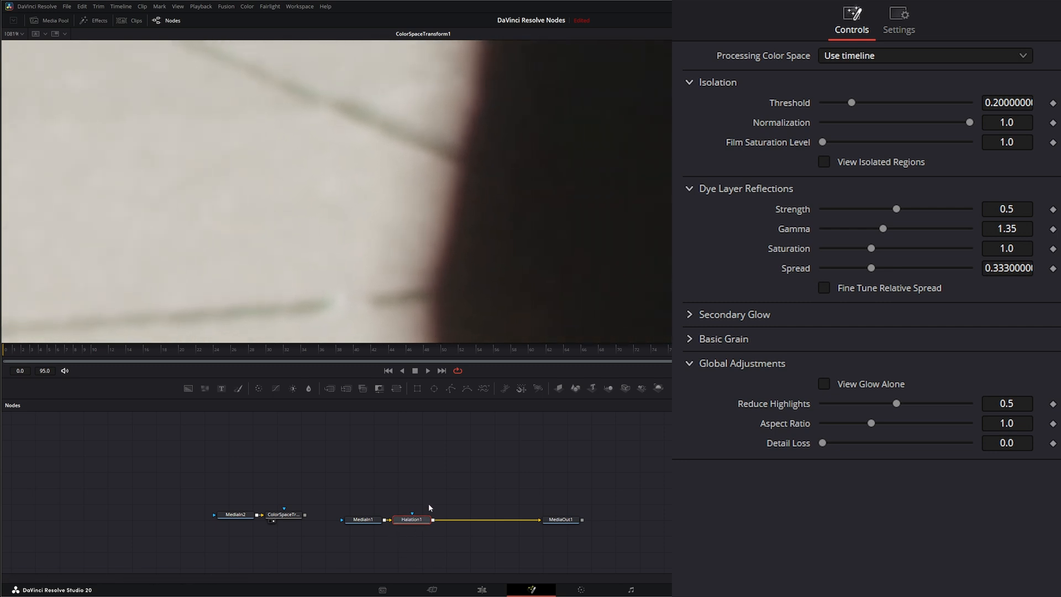
click(409, 519)
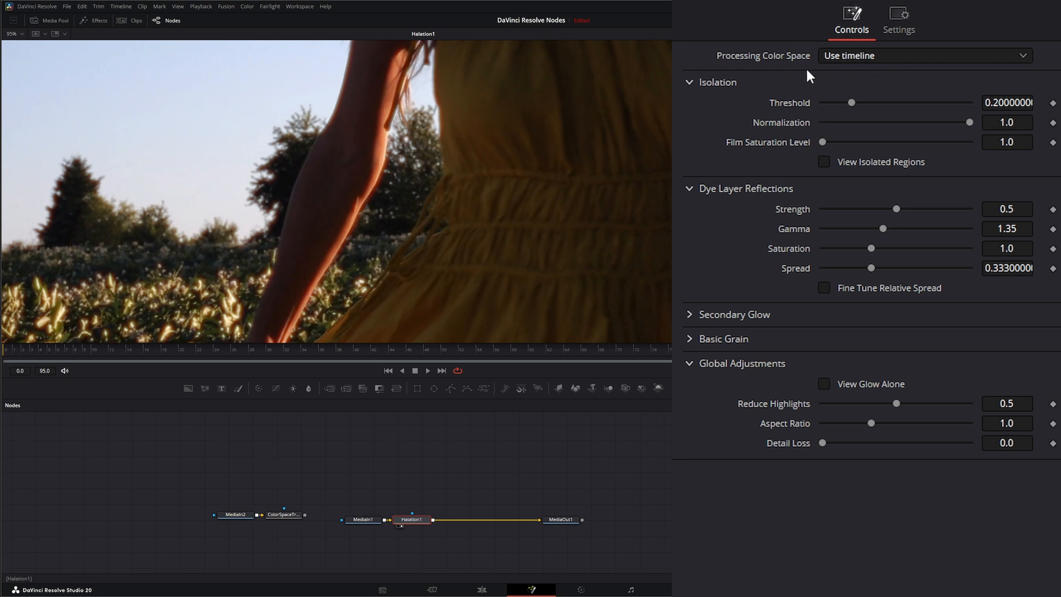
click(361, 519)
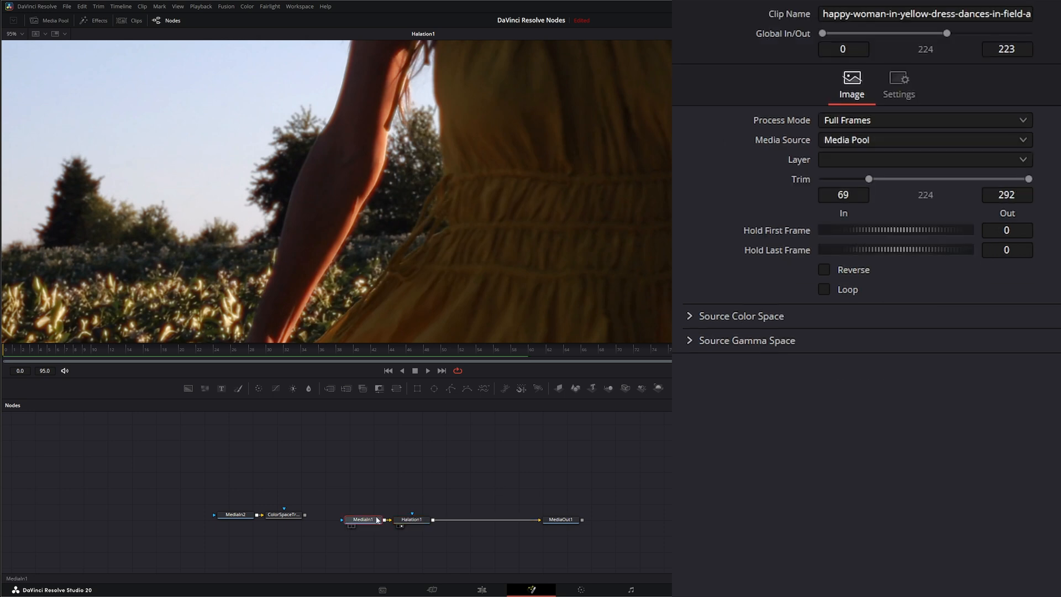
click(412, 519)
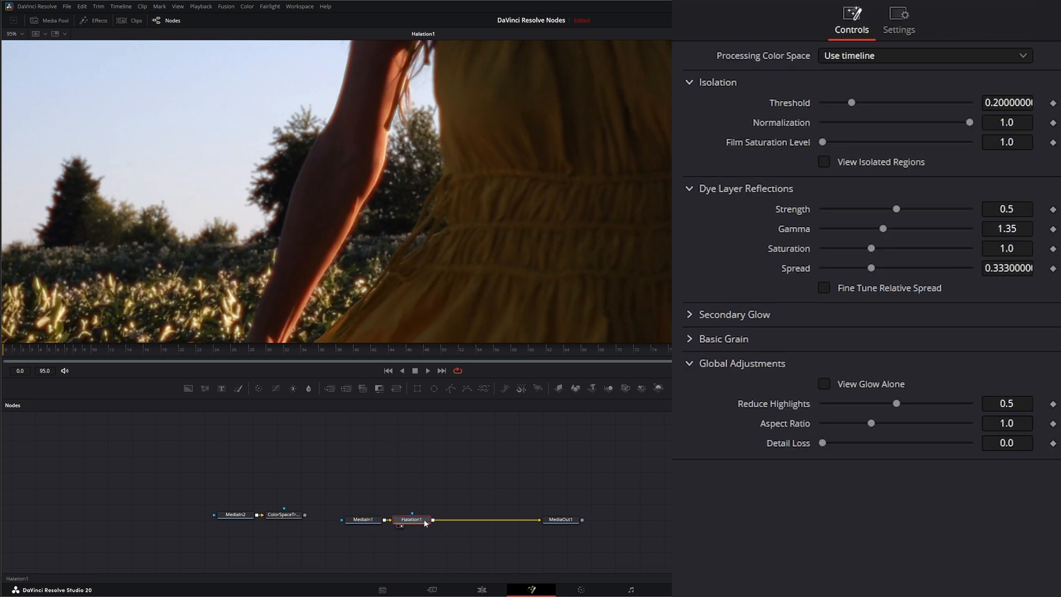
mouse_move(490, 269)
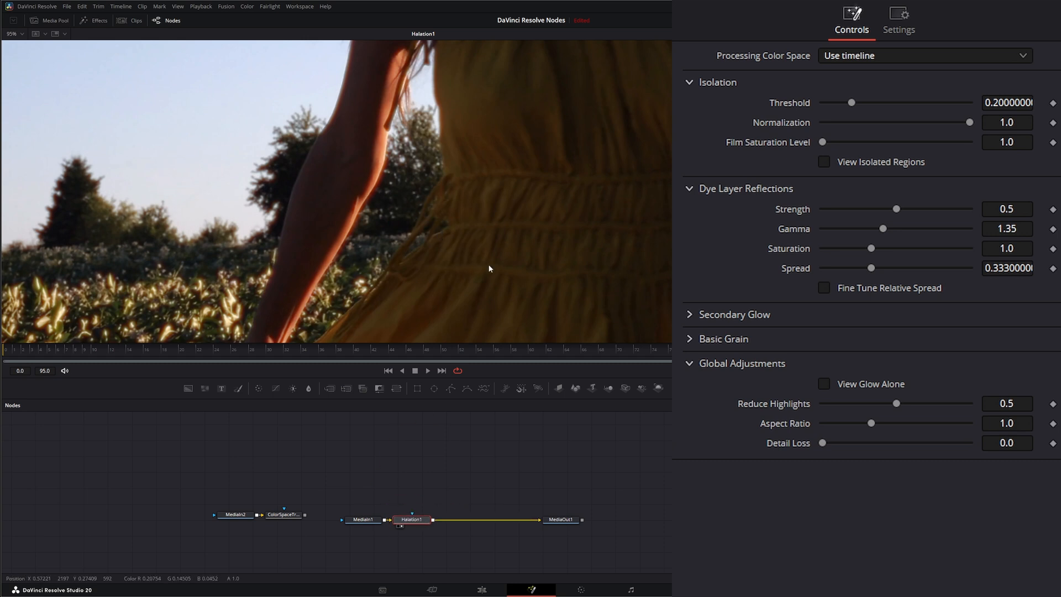
click(924, 55)
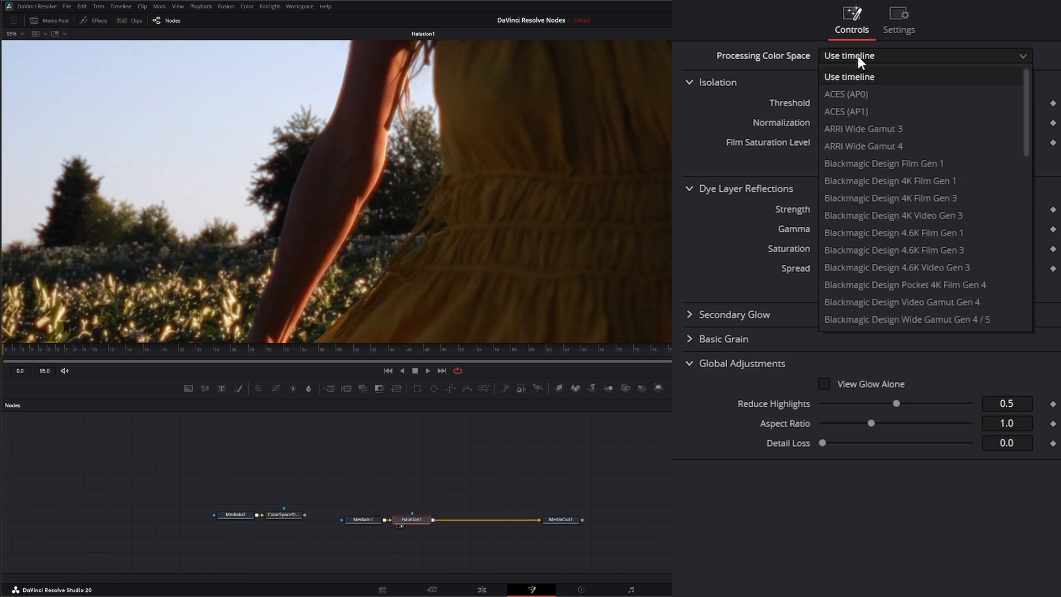
mouse_move(861, 104)
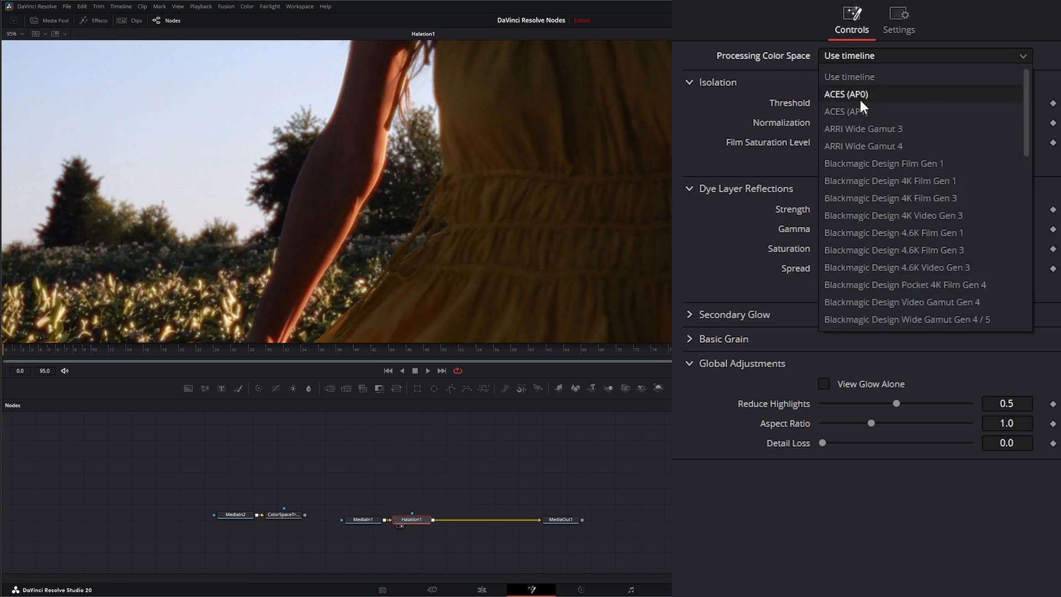
scroll(down, 3)
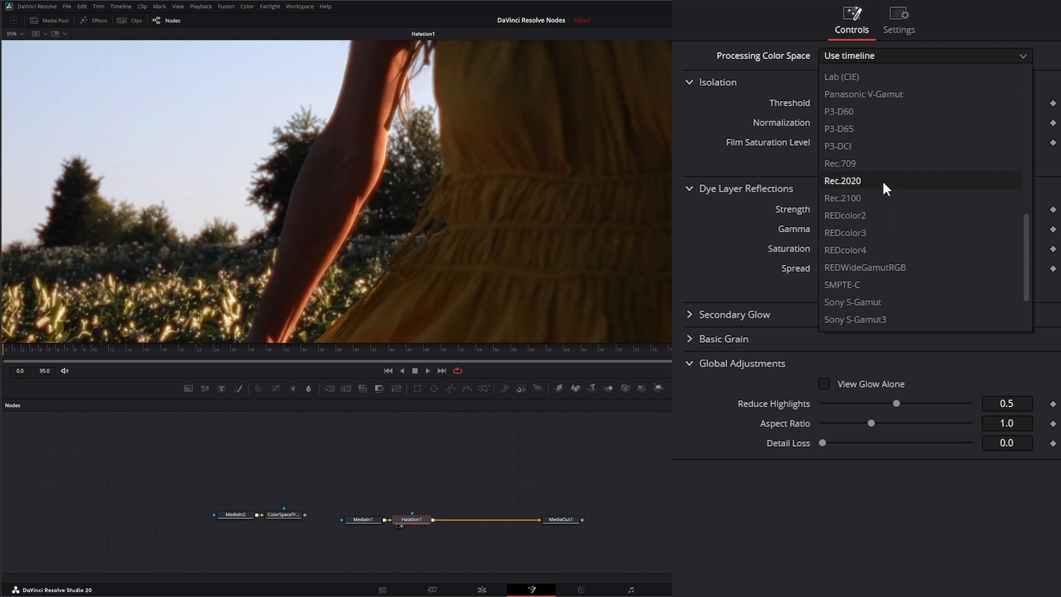
scroll(down, 3)
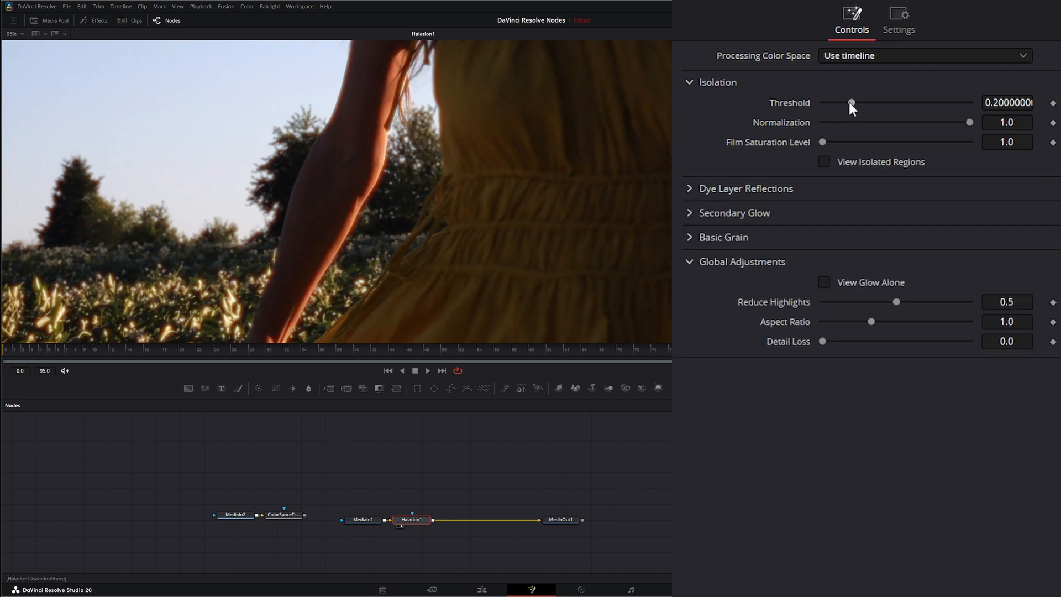
Test the Isolation Threshold range and turn on View Isolated Regions
drag(850, 102, 916, 102)
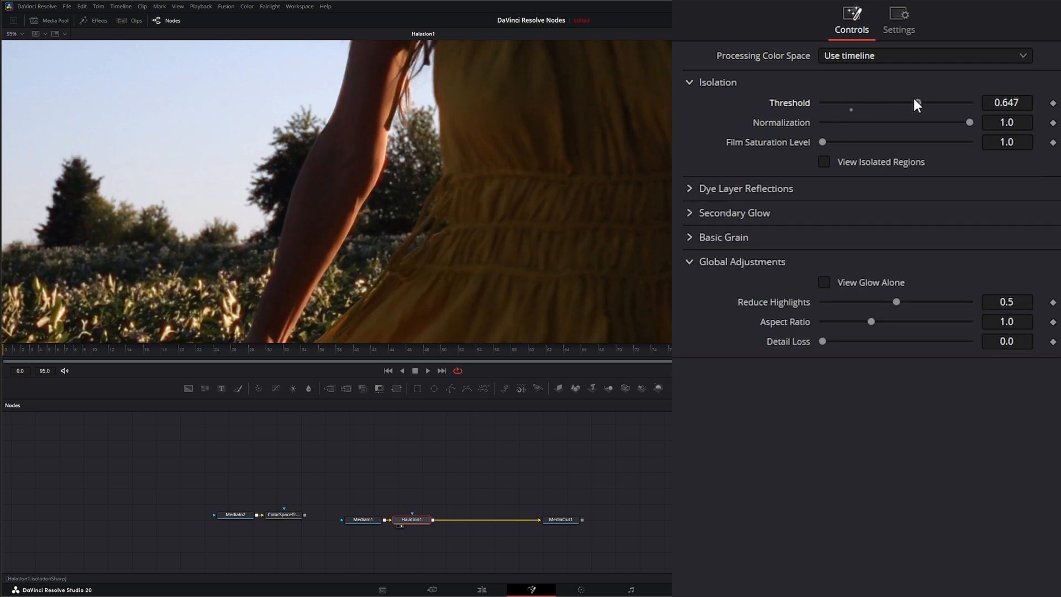
drag(918, 102, 834, 103)
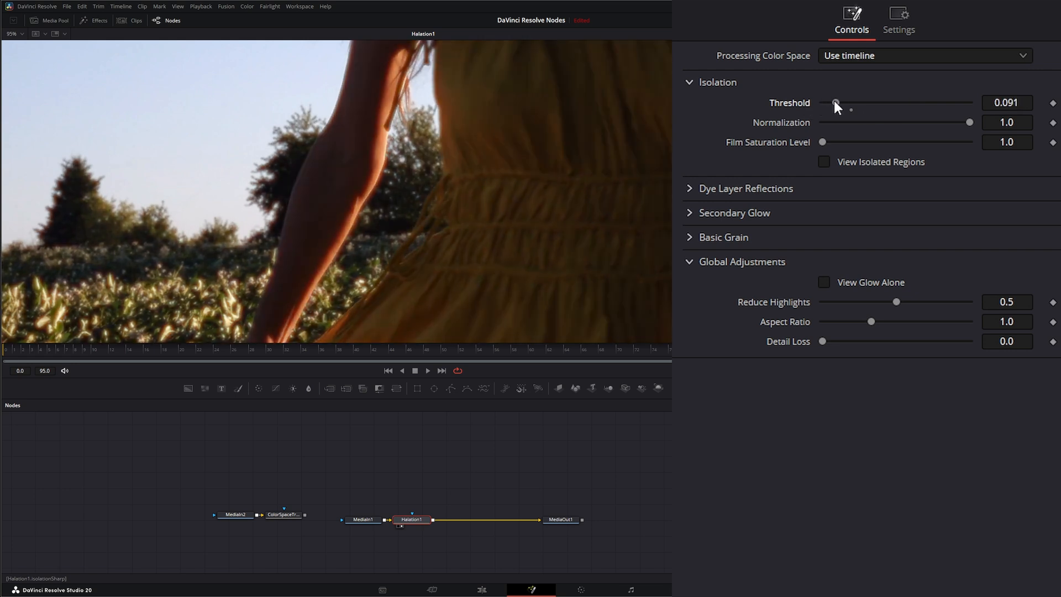
drag(835, 102, 877, 103)
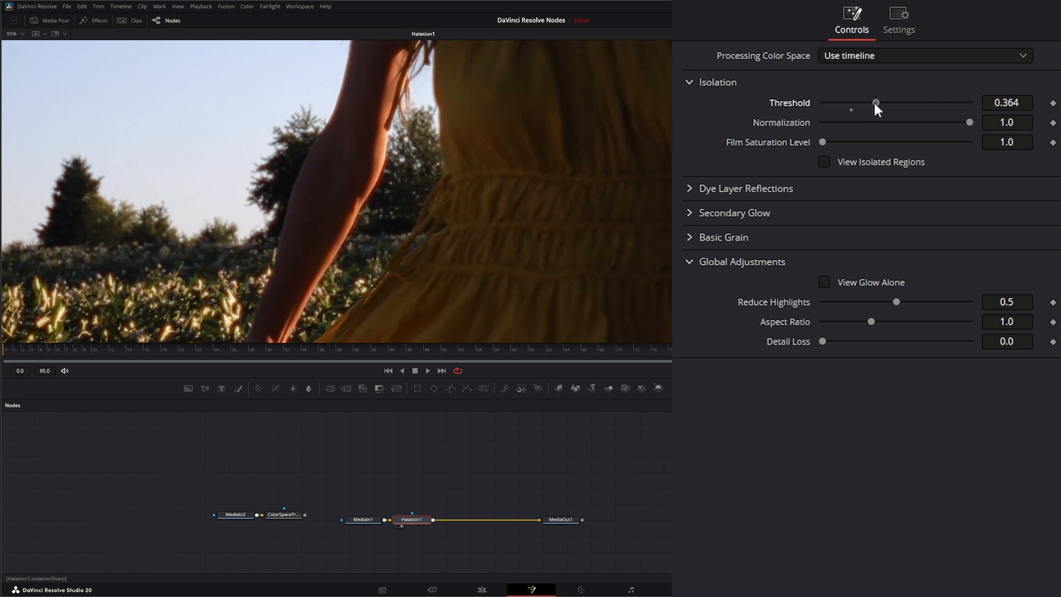
drag(875, 102, 899, 102)
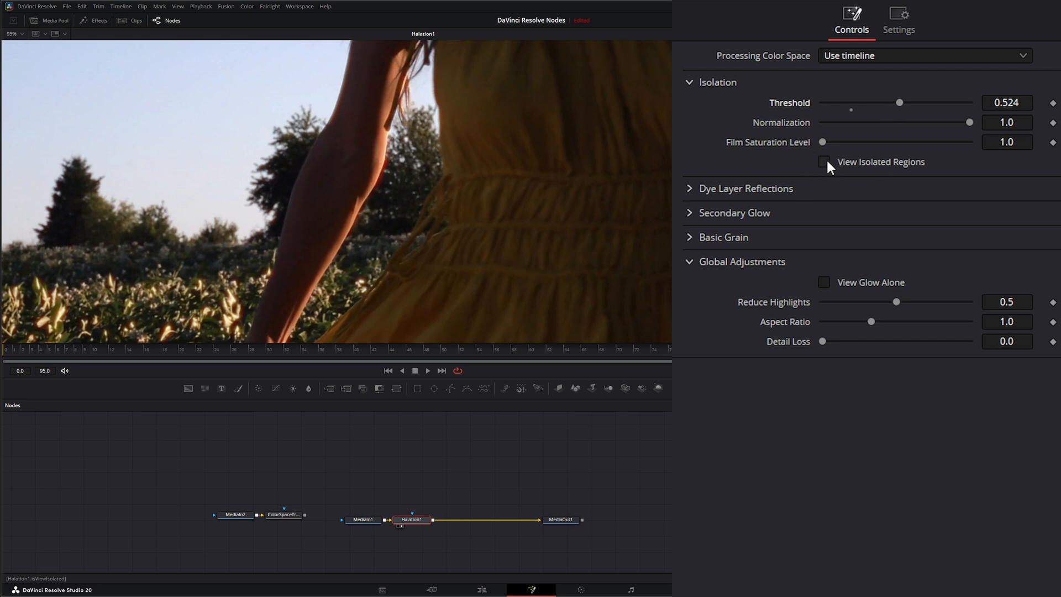
click(824, 162)
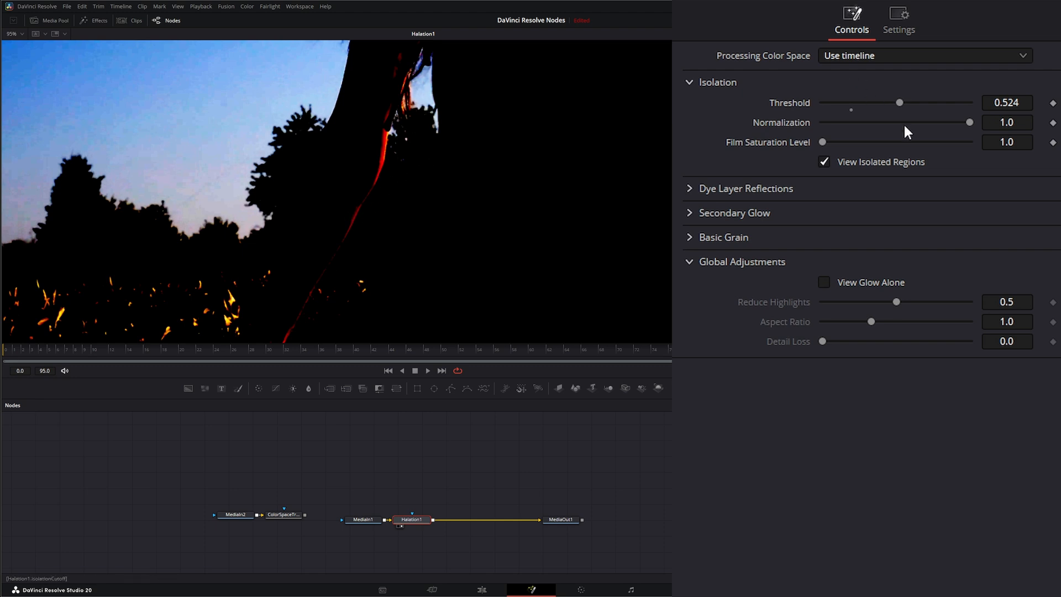
Raise the threshold gradually to 0.872 while watching the isolated regions shrink
drag(899, 102, 910, 102)
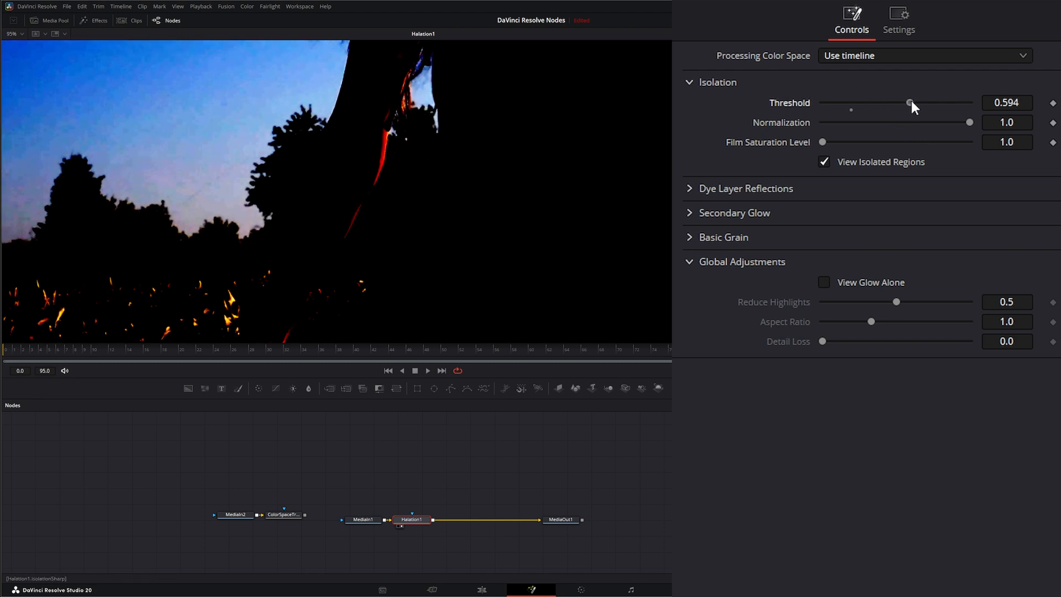
drag(909, 102, 920, 102)
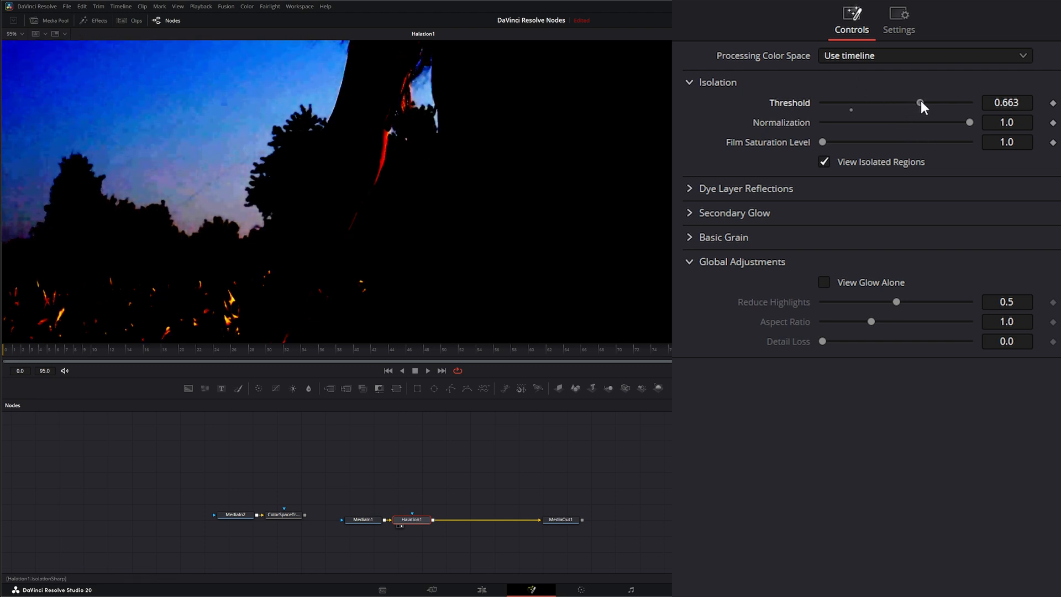
drag(920, 102, 914, 102)
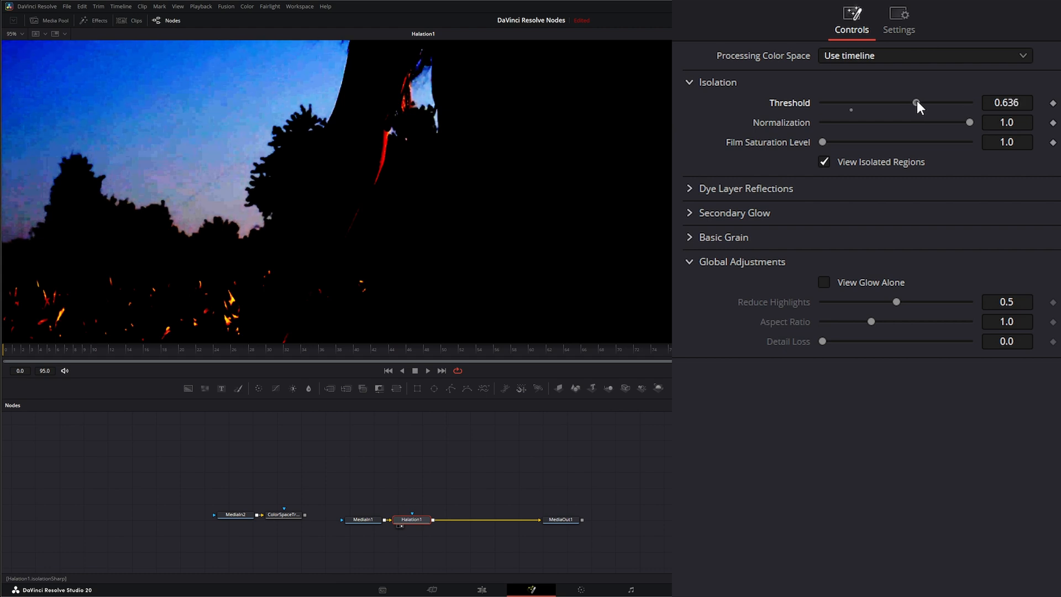
drag(916, 103, 930, 102)
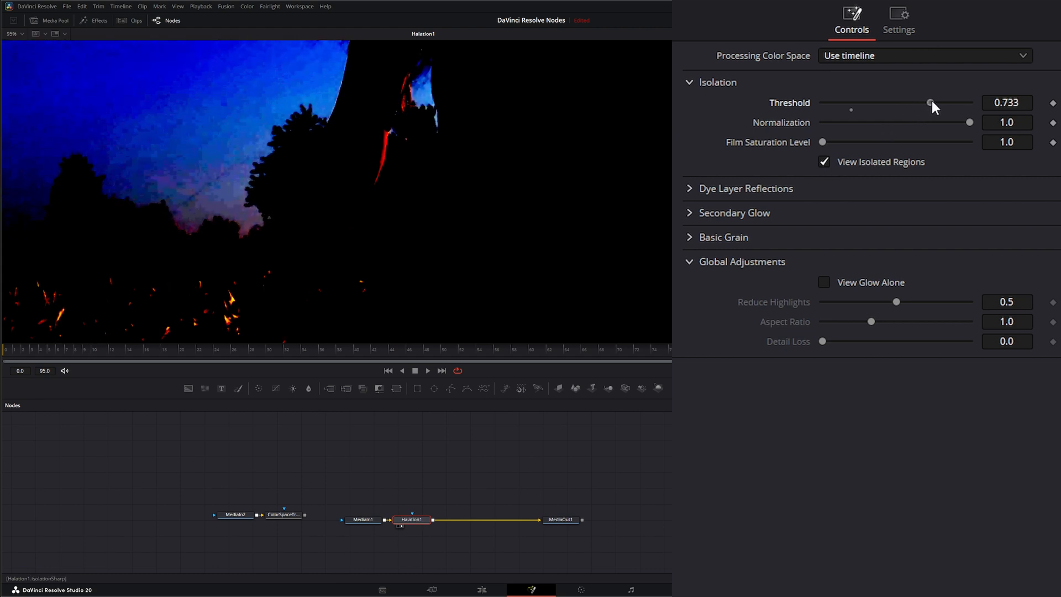
drag(931, 103, 928, 102)
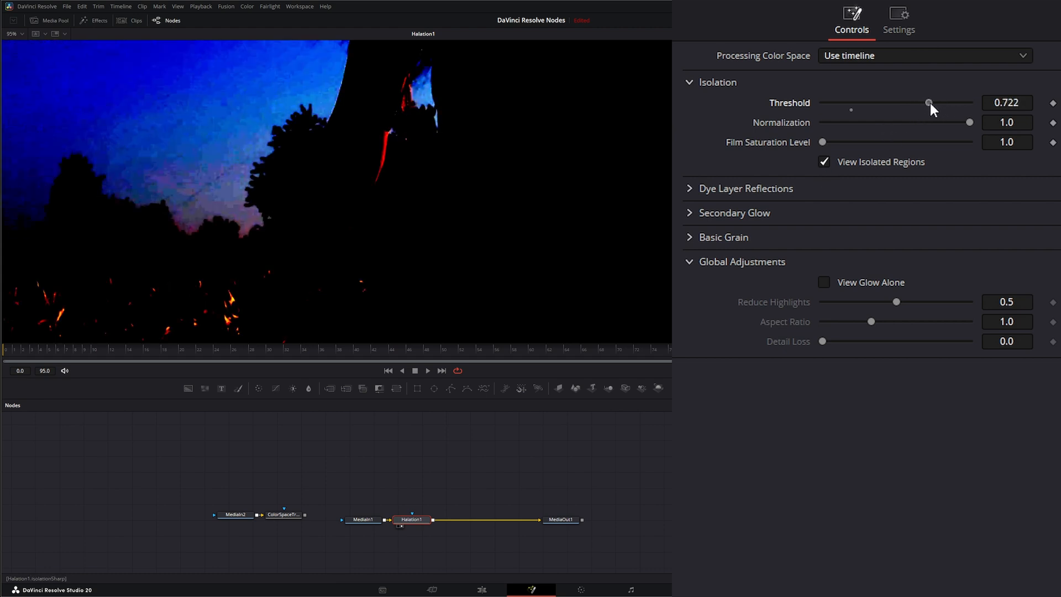
drag(928, 102, 936, 102)
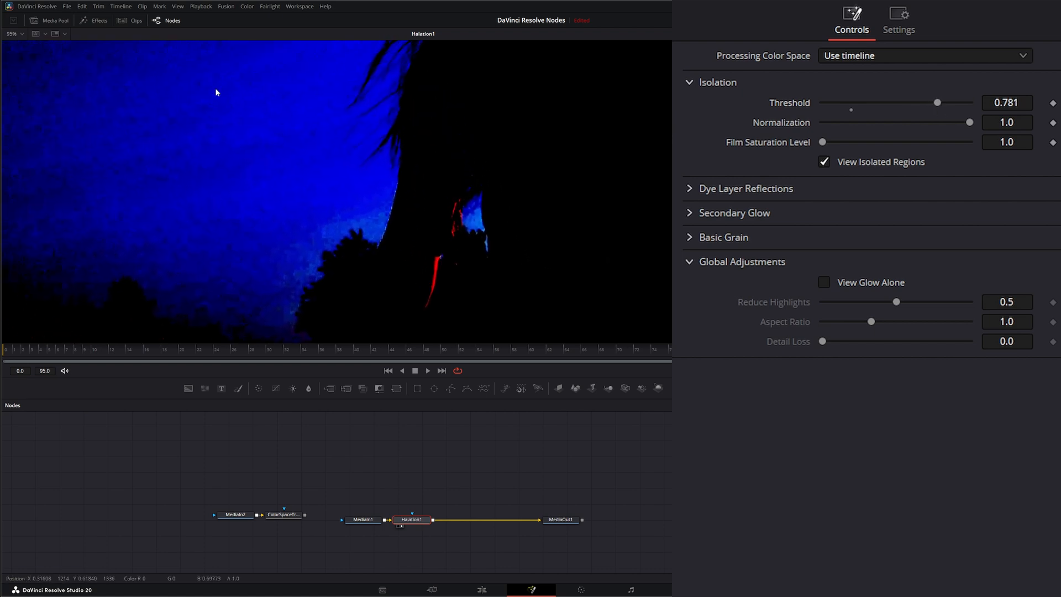
mouse_move(400, 203)
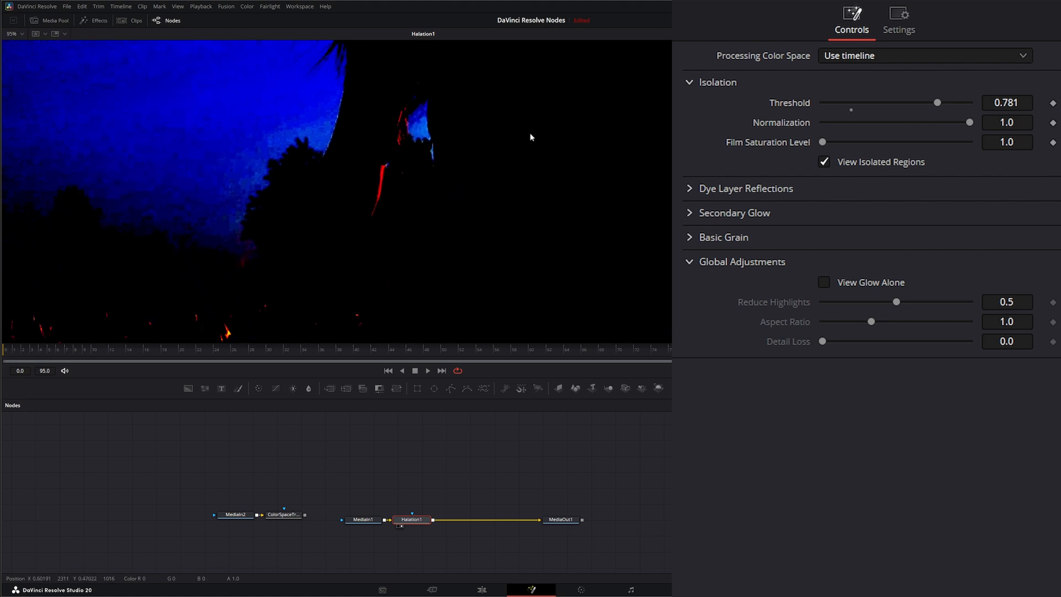
drag(936, 102, 949, 102)
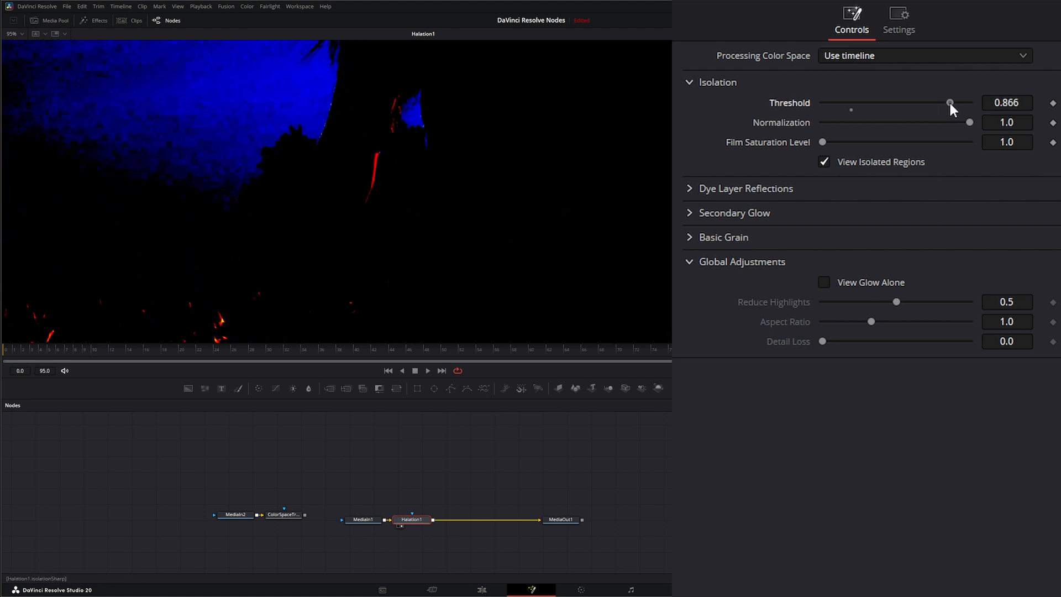
drag(950, 102, 945, 102)
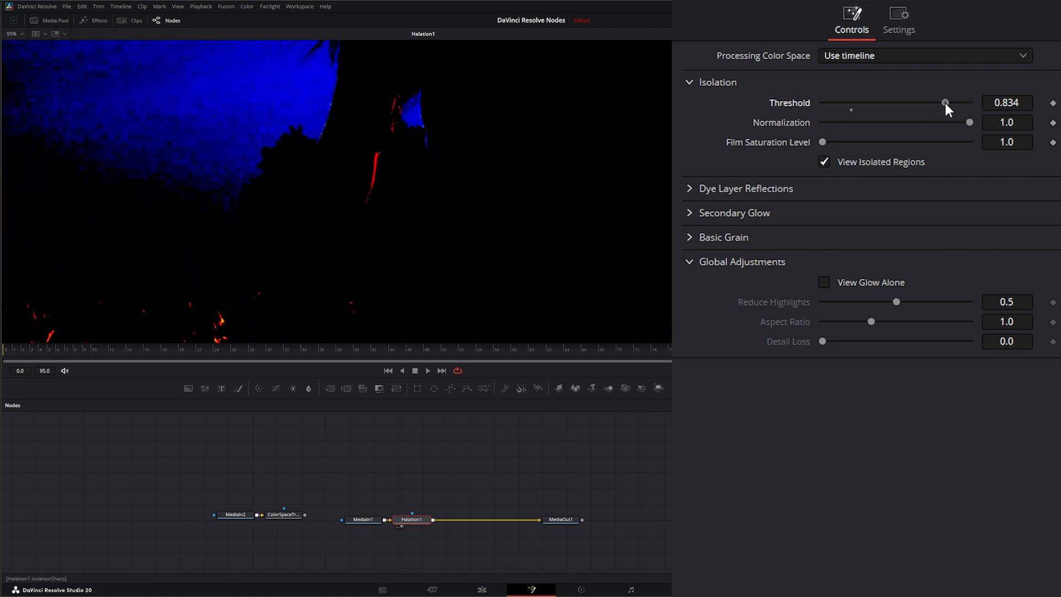
drag(944, 103, 950, 103)
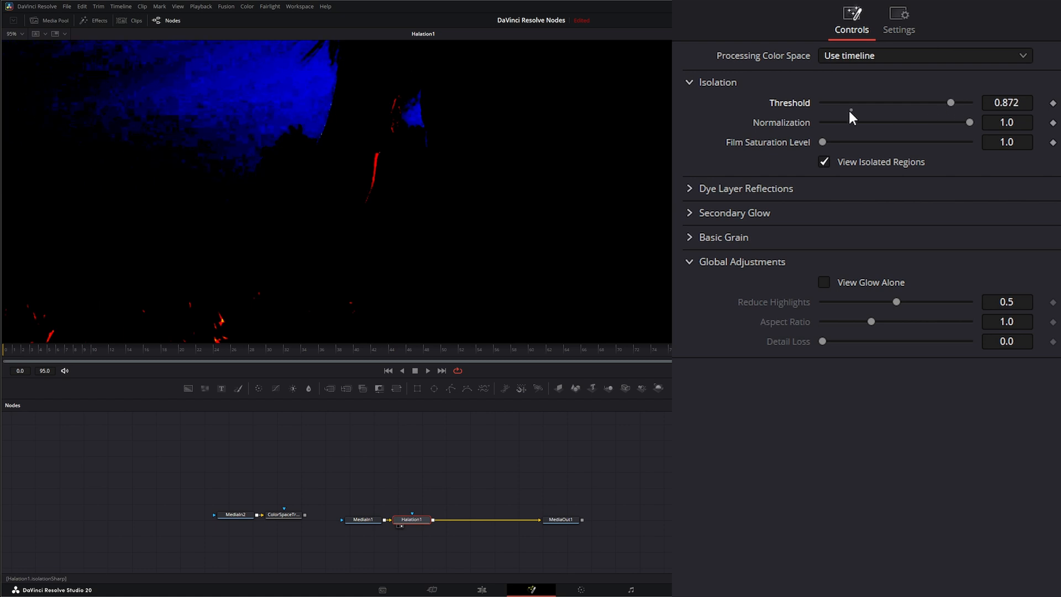
mouse_move(850, 134)
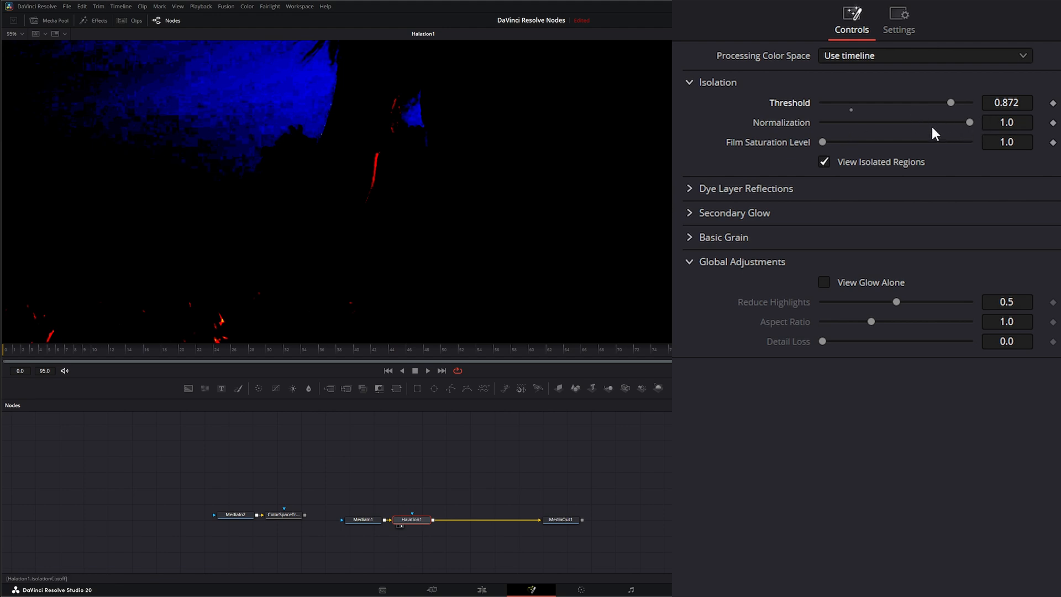
mouse_move(957, 126)
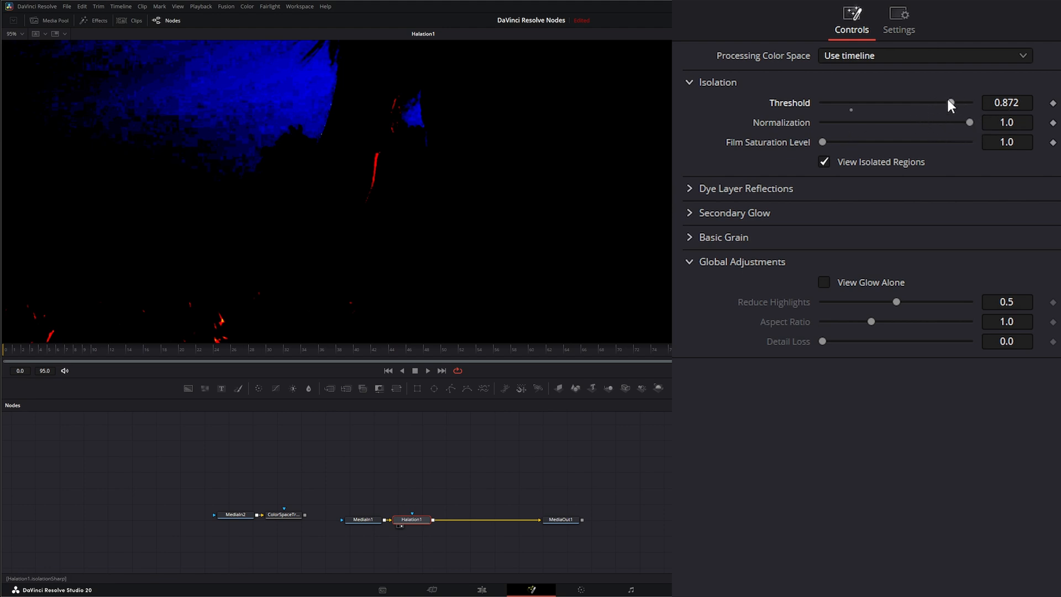
mouse_move(971, 120)
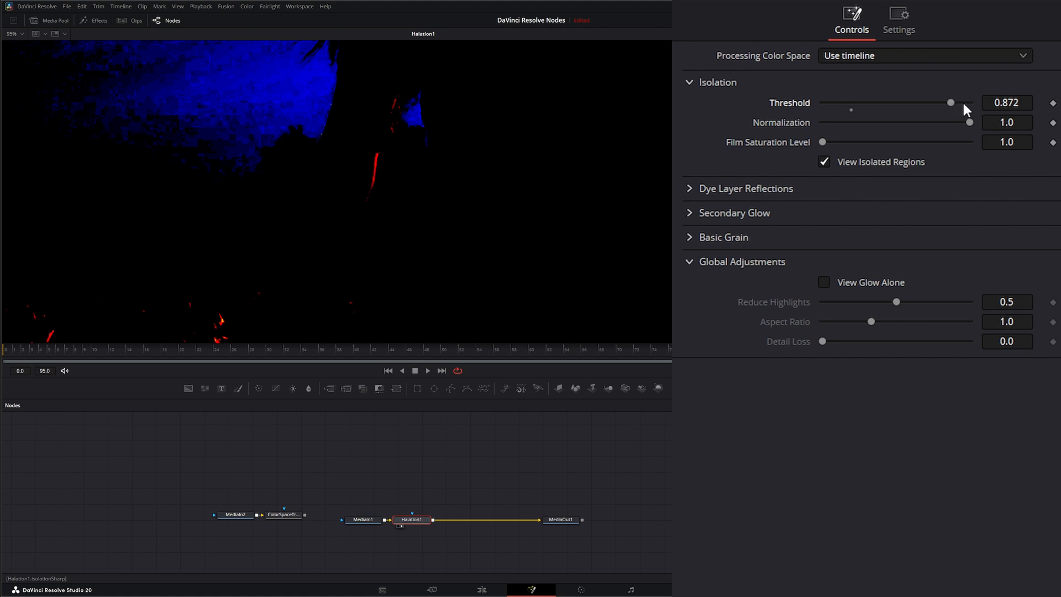
drag(968, 121, 949, 121)
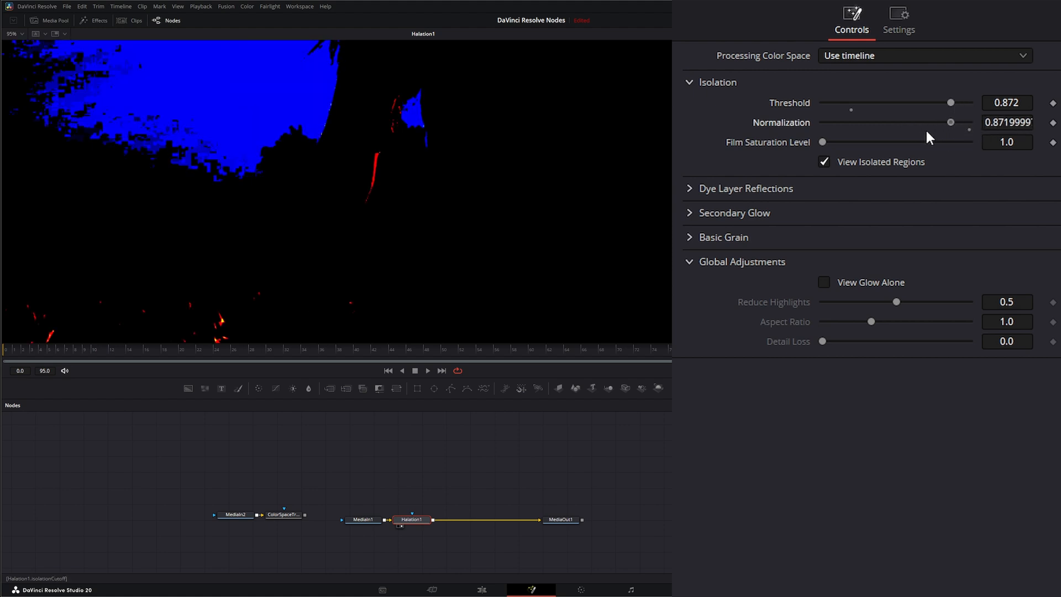
drag(950, 121, 969, 122)
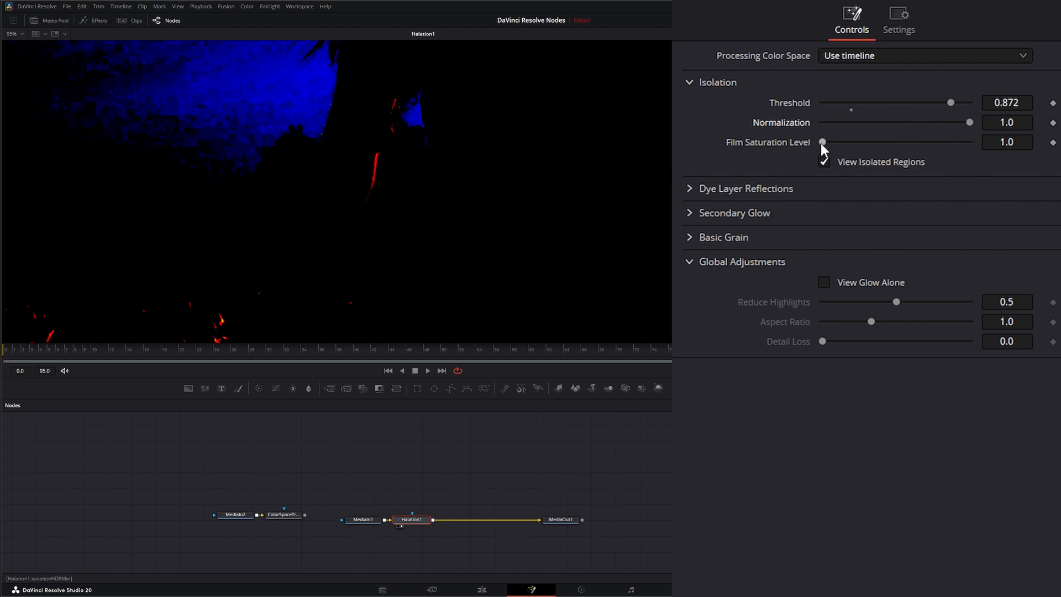
drag(822, 141, 847, 142)
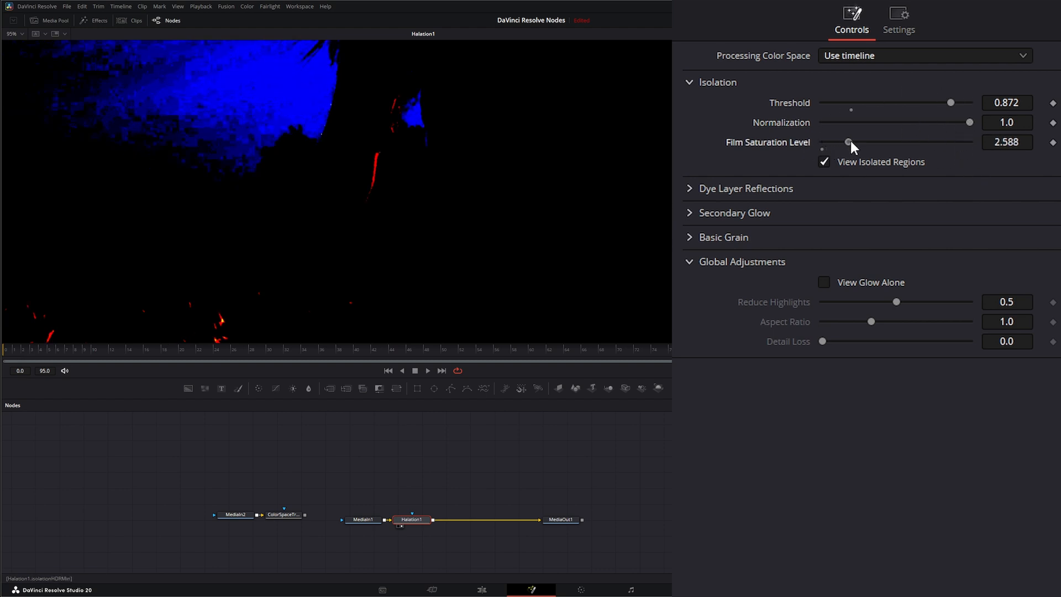
drag(847, 141, 827, 140)
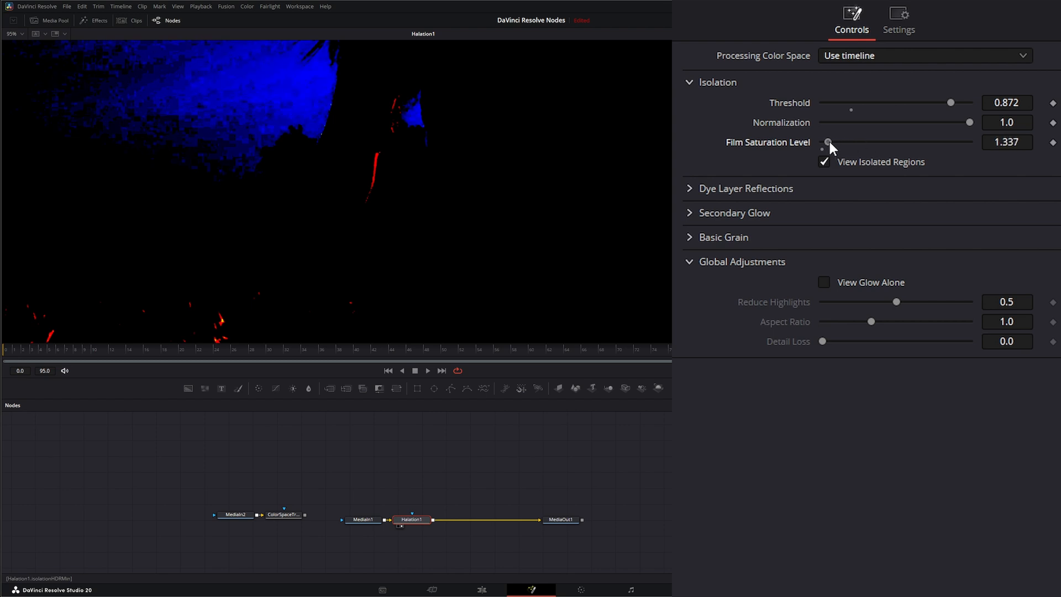
click(823, 162)
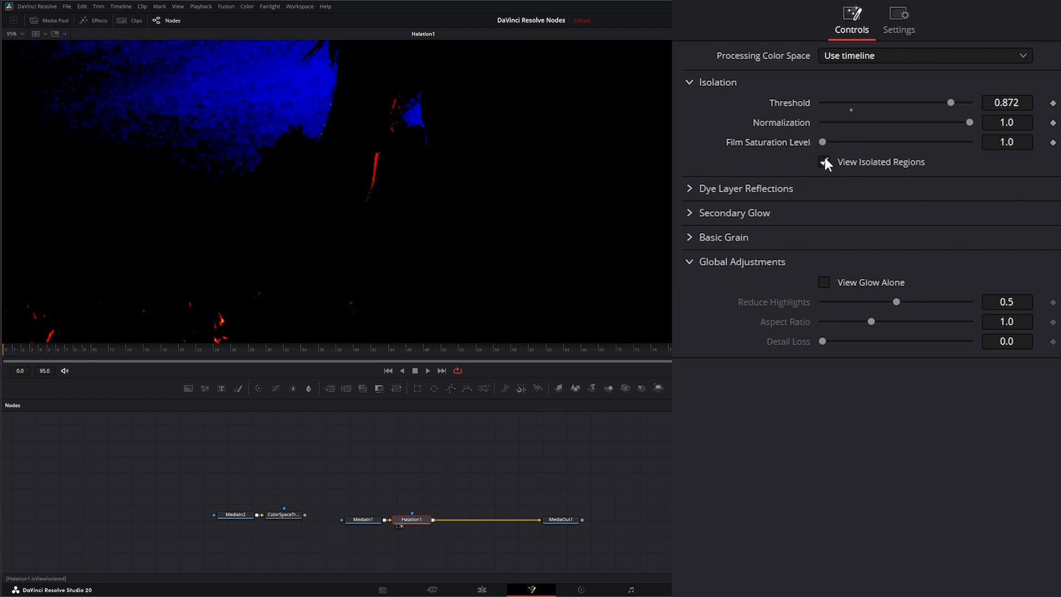
Untick View Isolated Regions to see the full glowing image again
click(824, 162)
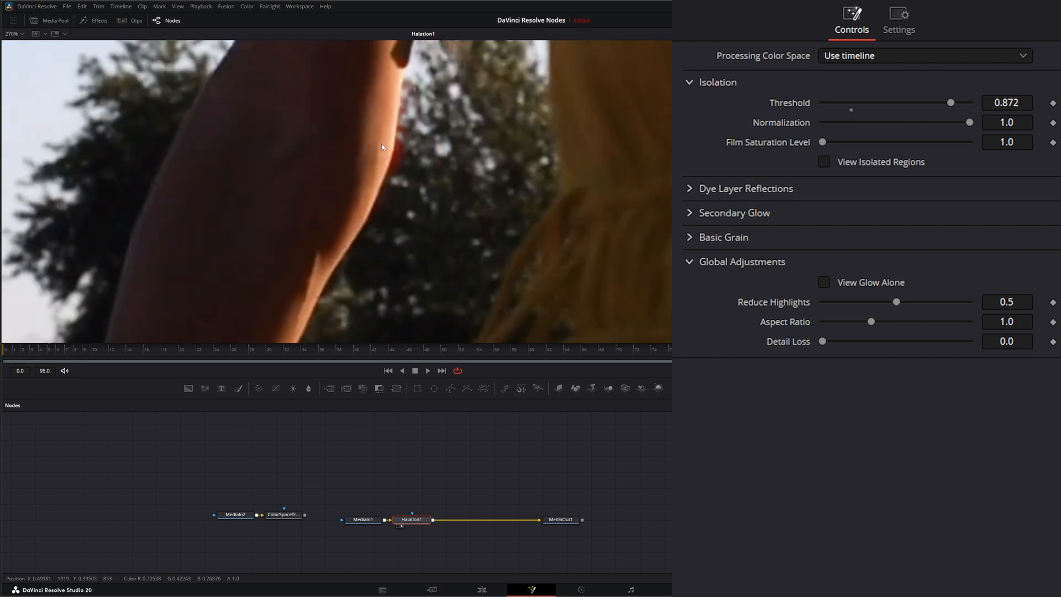
mouse_move(376, 209)
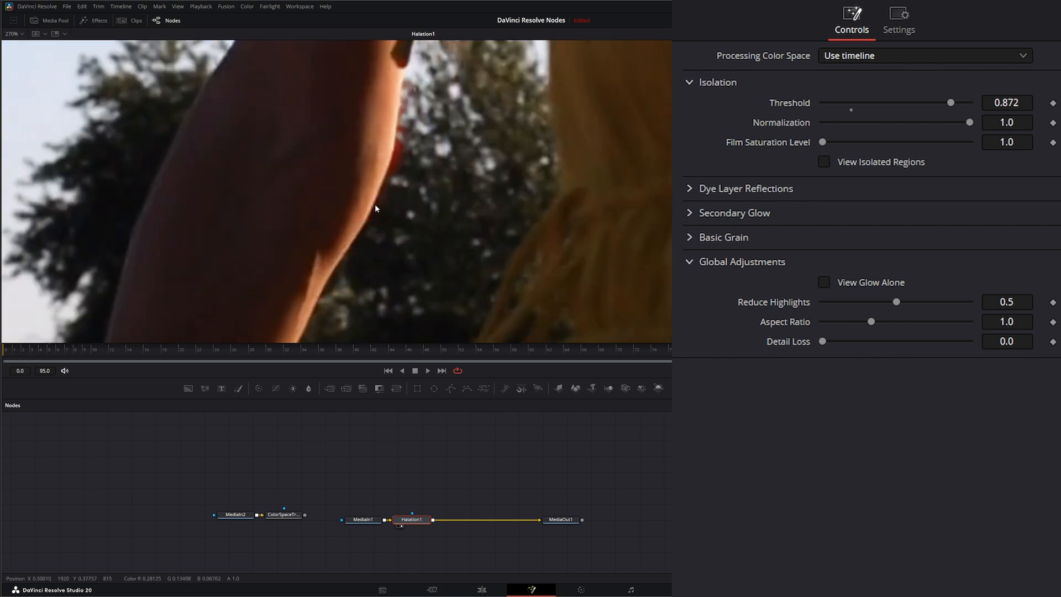
mouse_move(331, 289)
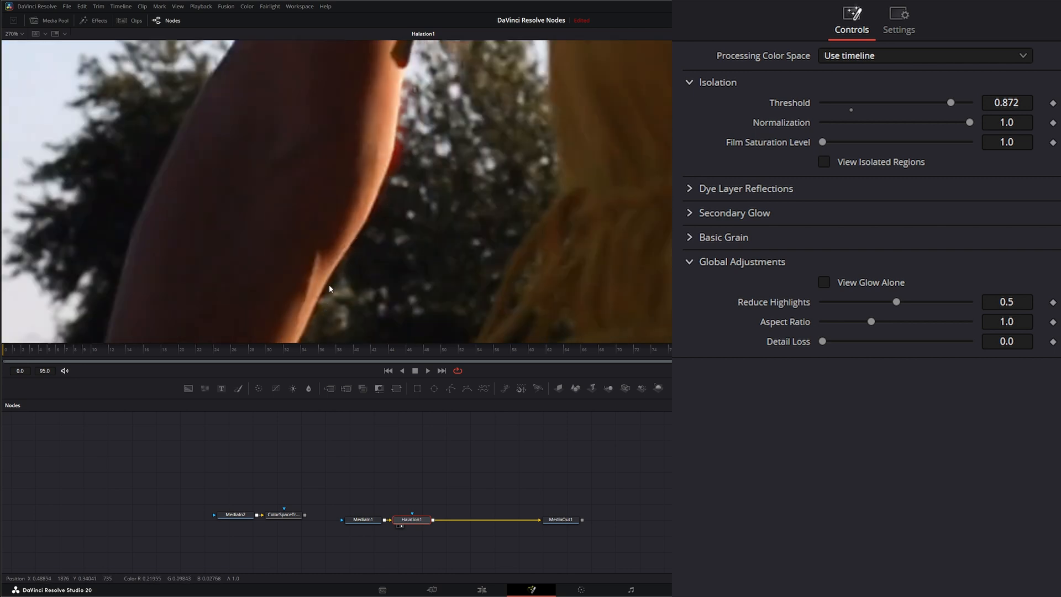
mouse_move(393, 134)
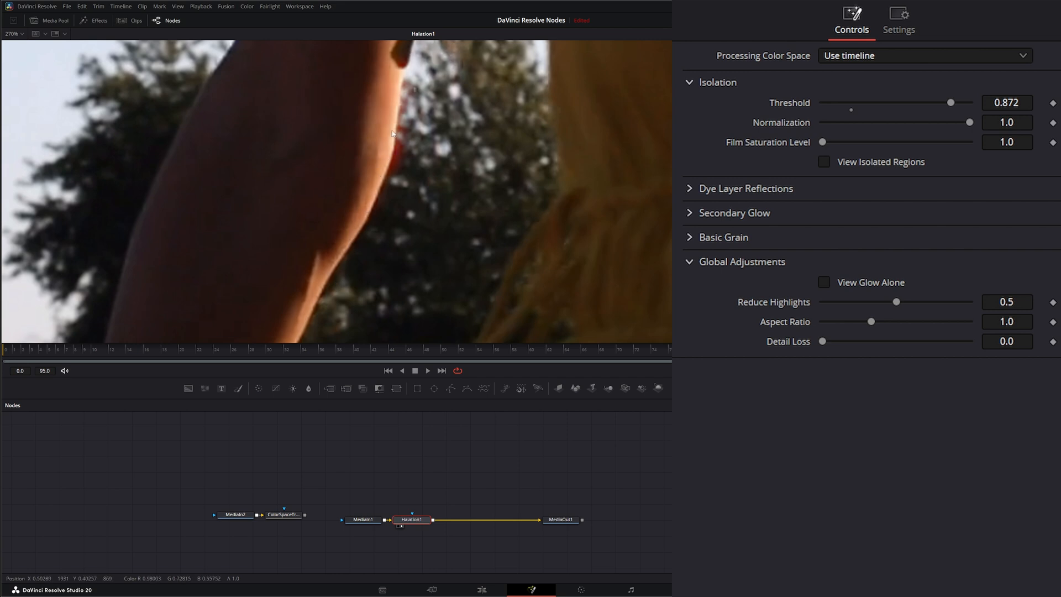
mouse_move(331, 291)
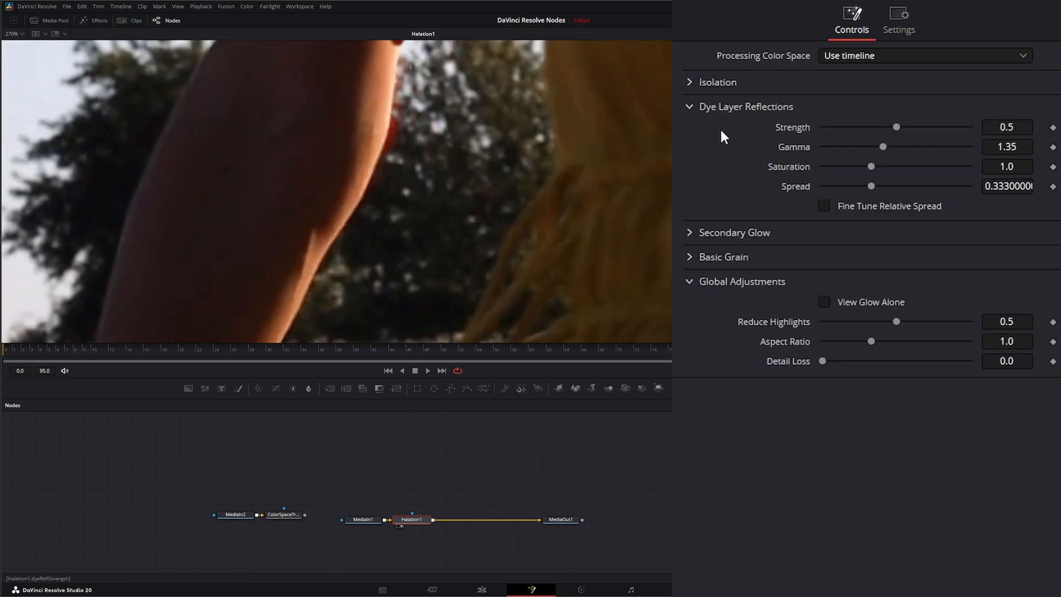
mouse_move(872, 126)
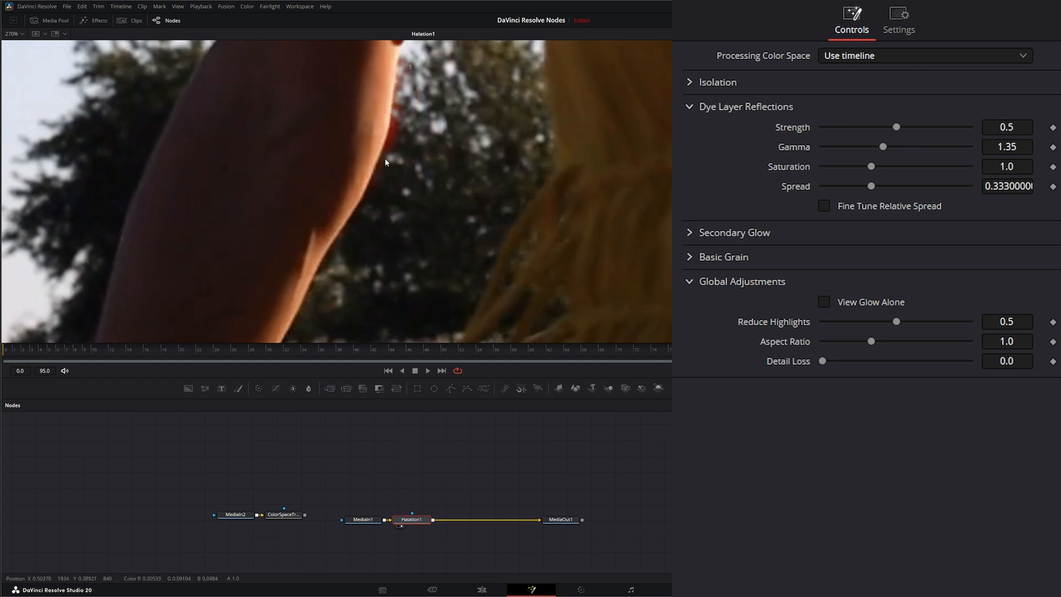
Lower the dye layer reflection strength to 0.16
drag(896, 127, 956, 127)
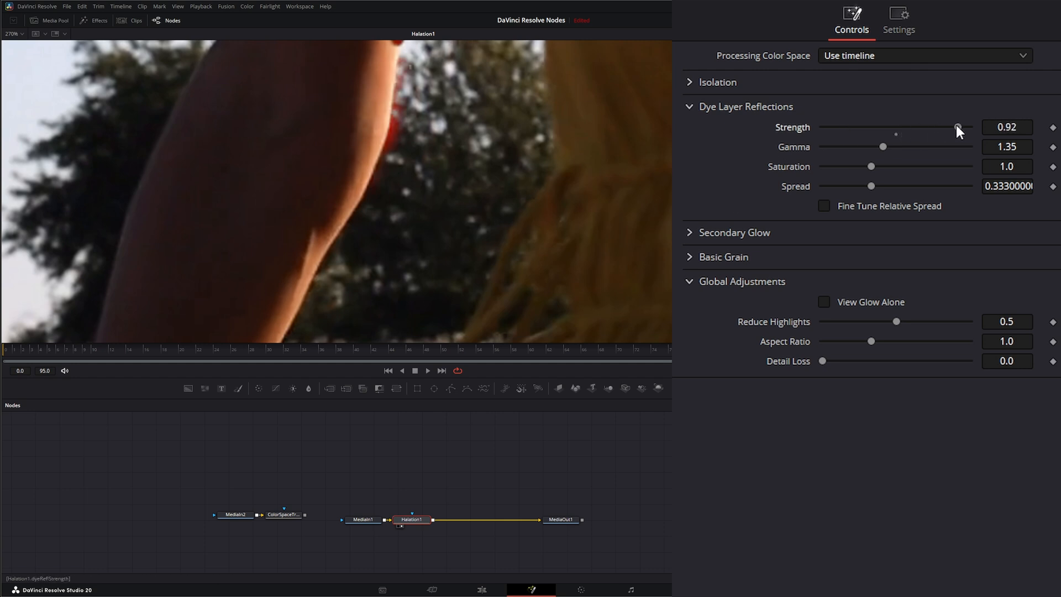
drag(956, 127, 895, 128)
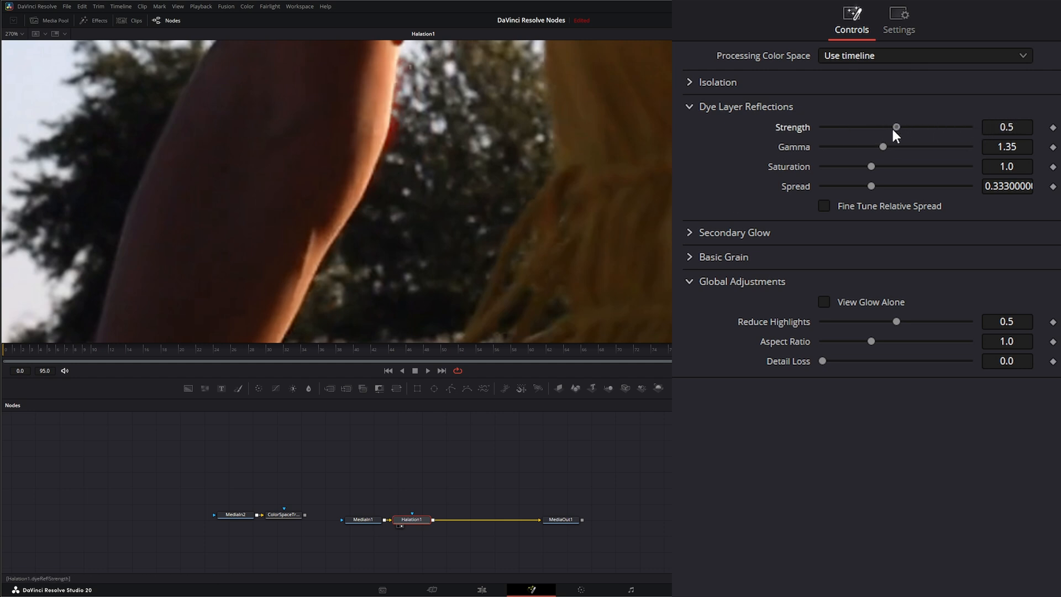
drag(896, 127, 870, 127)
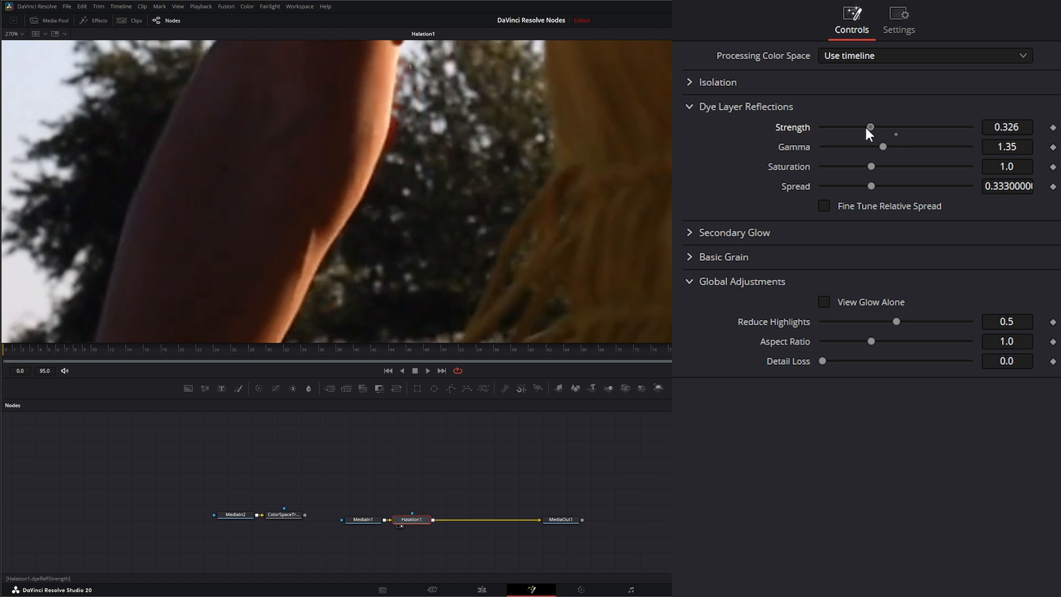
drag(870, 127, 835, 127)
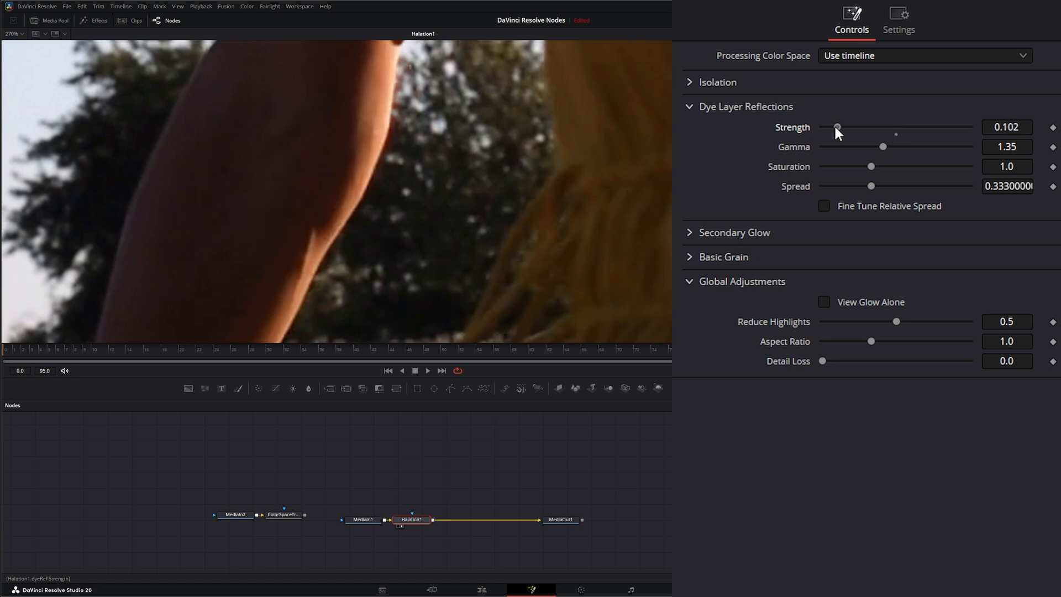
drag(837, 127, 846, 127)
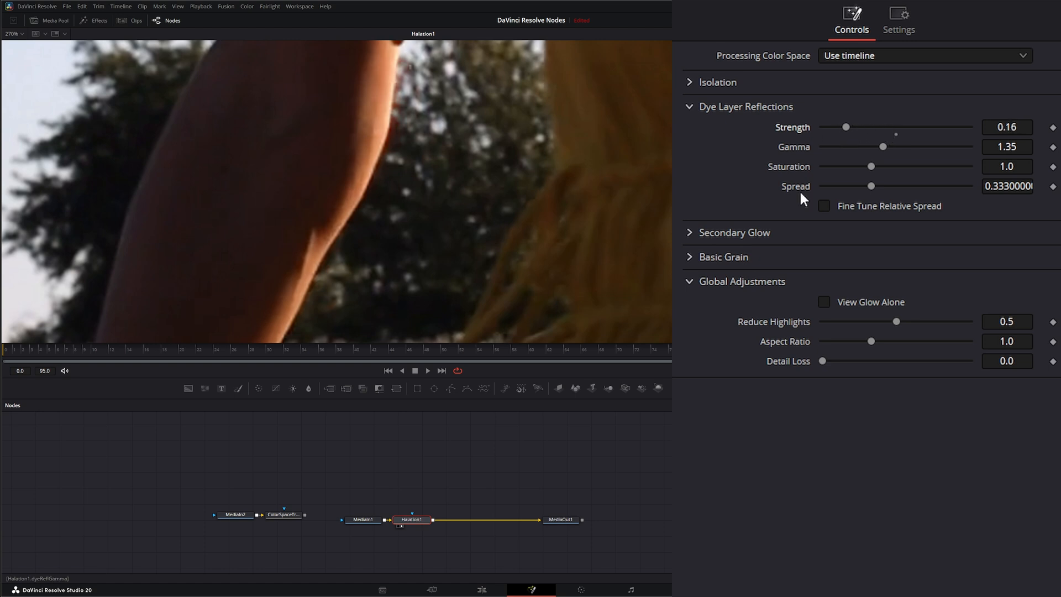
mouse_move(881, 149)
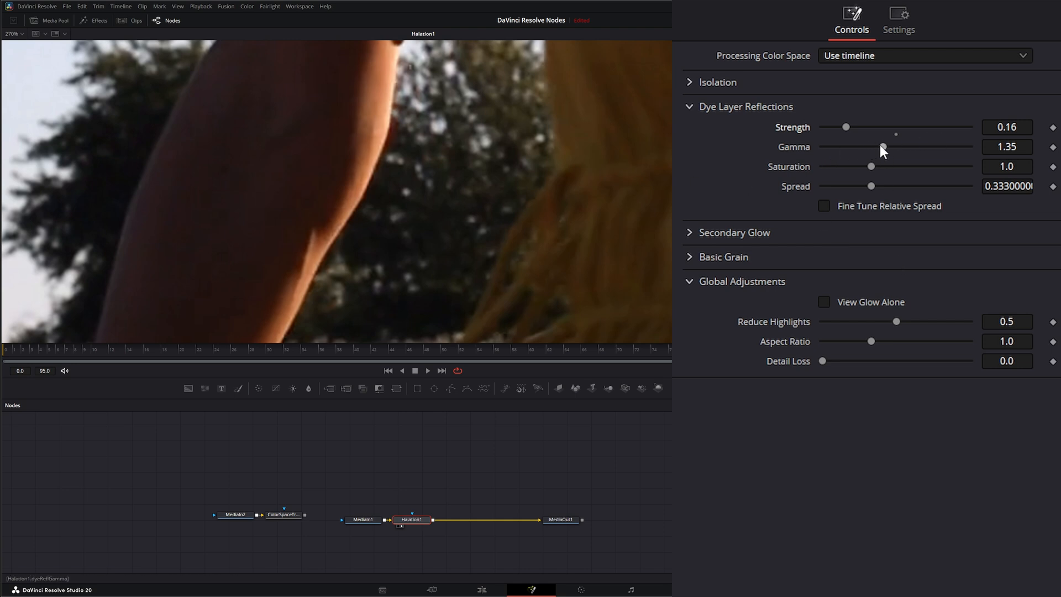
Set reflection gamma to 1.383 and saturation to 0.749, then adjust the spread
drag(881, 147, 894, 147)
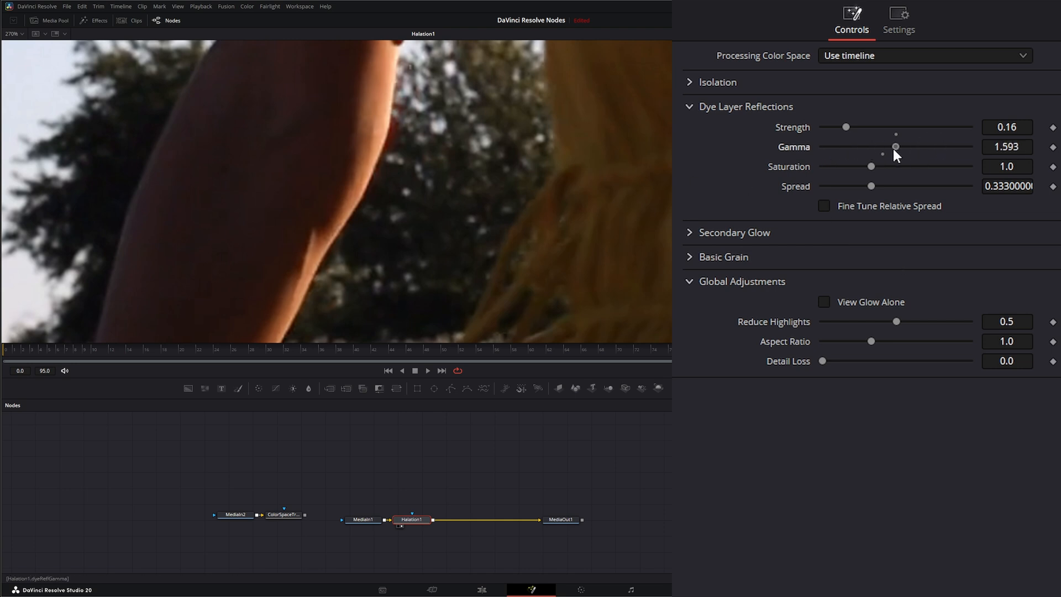
drag(895, 146, 883, 147)
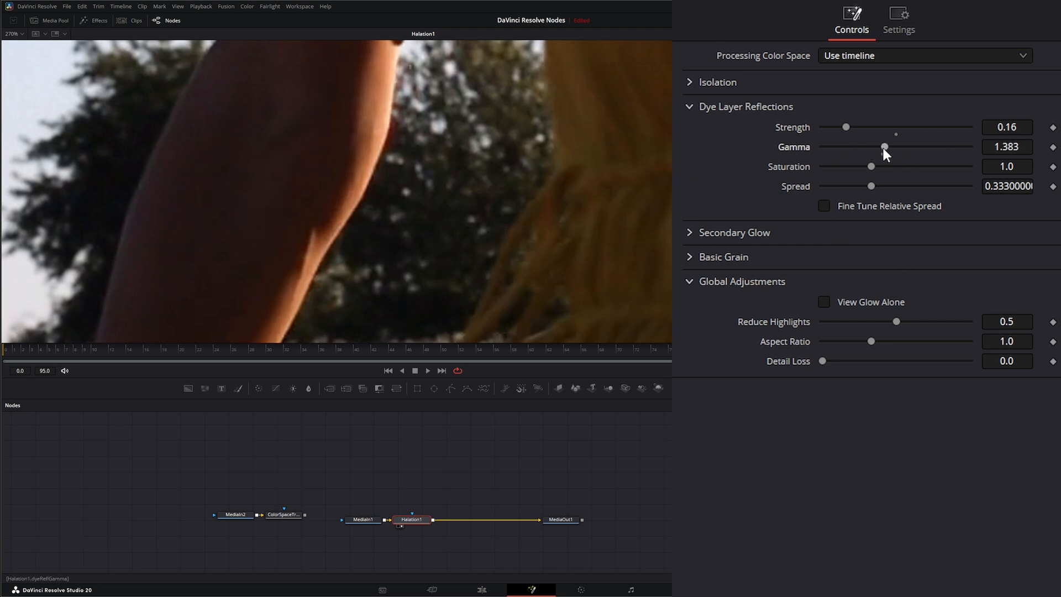
drag(871, 166, 863, 165)
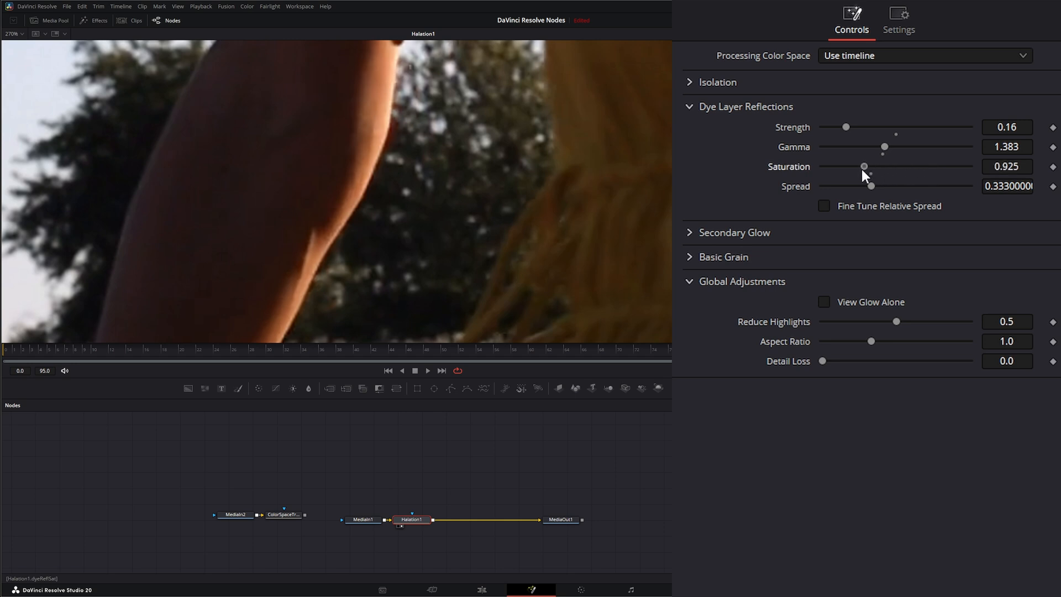
drag(863, 167, 868, 166)
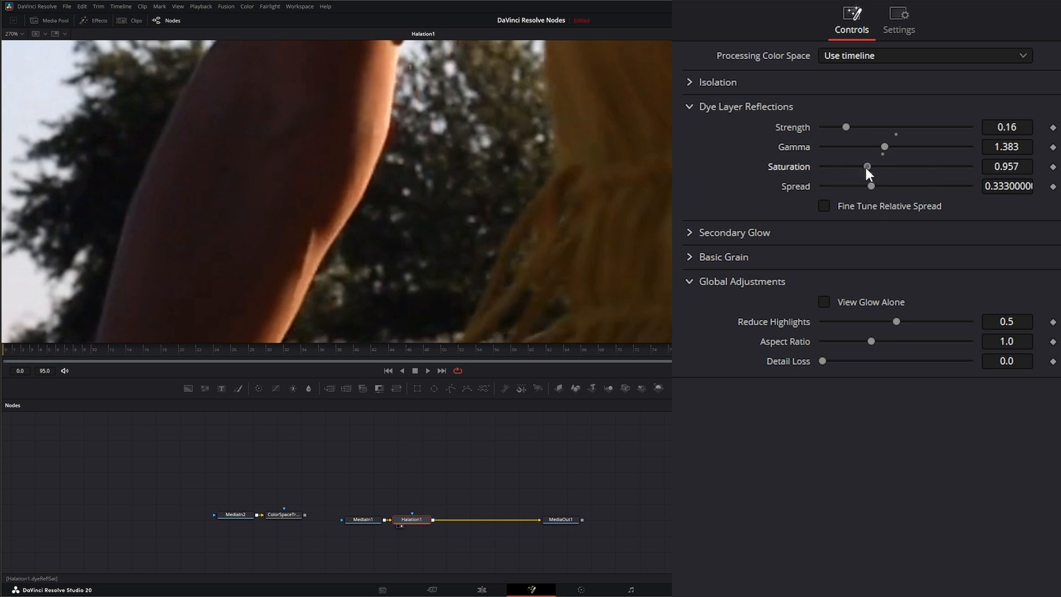
drag(867, 166, 871, 166)
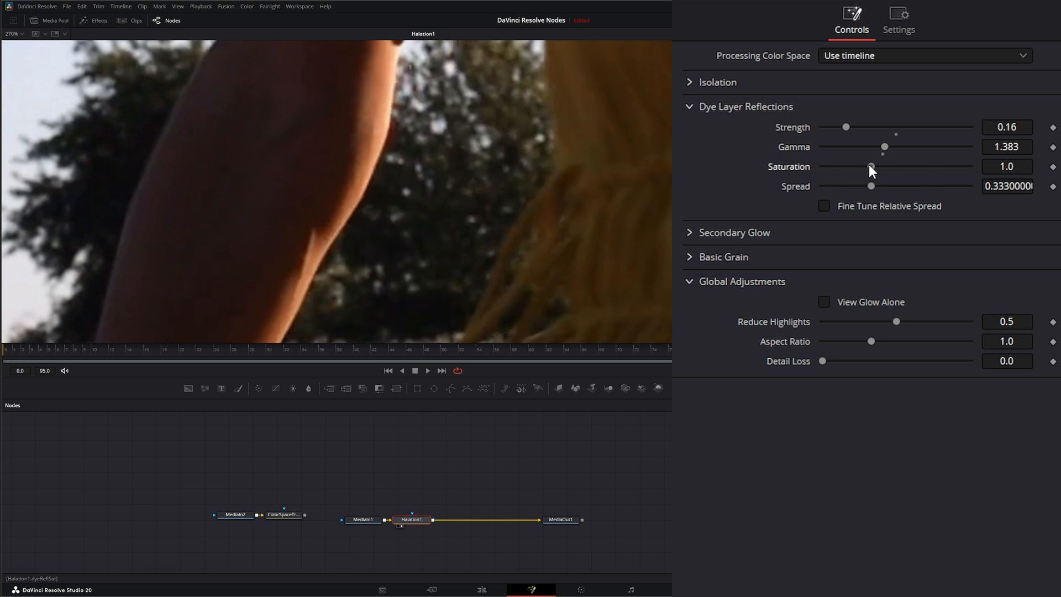
drag(870, 166, 847, 166)
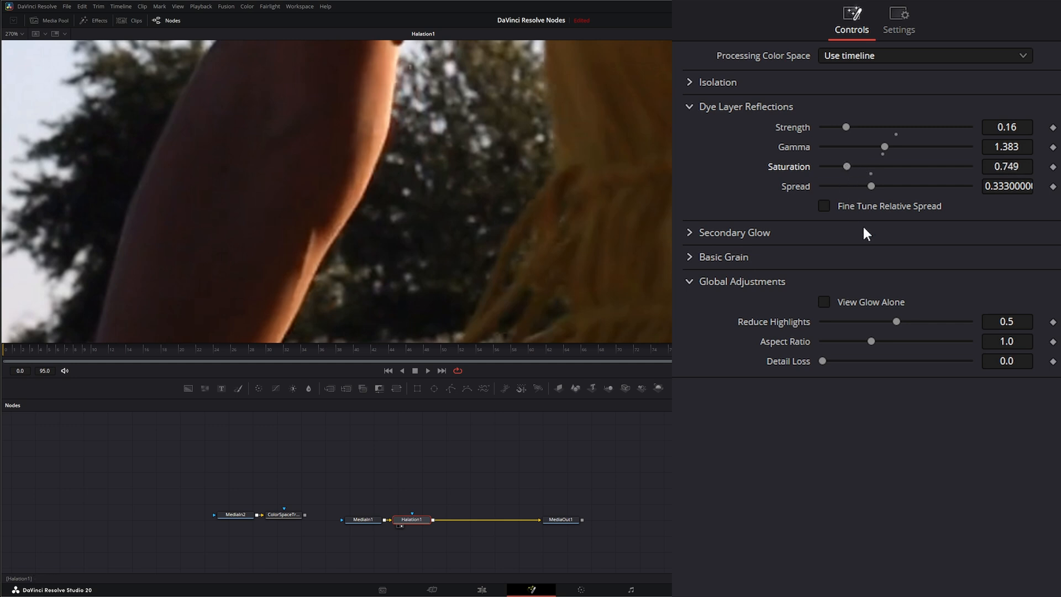
drag(870, 186, 884, 186)
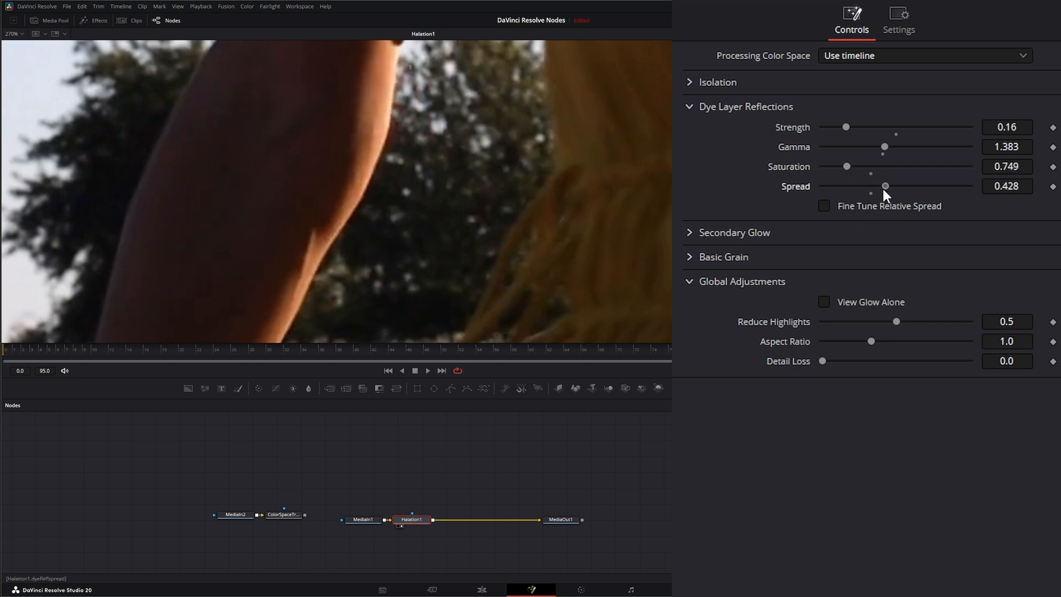
drag(885, 186, 878, 185)
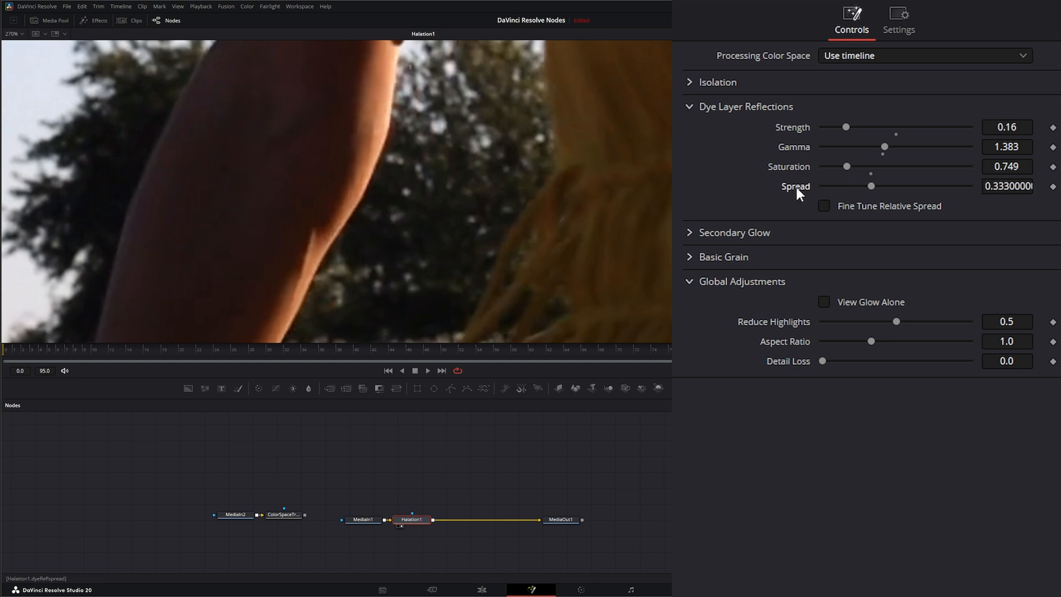
Enable Fine Tune Relative Spread (Red 1.6, Green 1.0, Blue 0.75) and open Secondary Glow
click(823, 205)
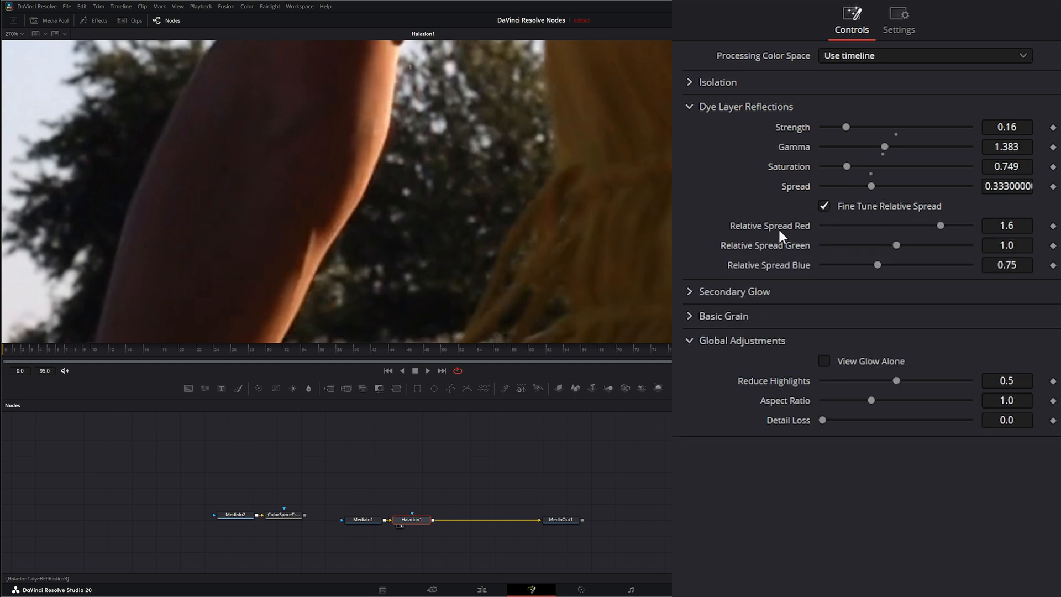
mouse_move(811, 233)
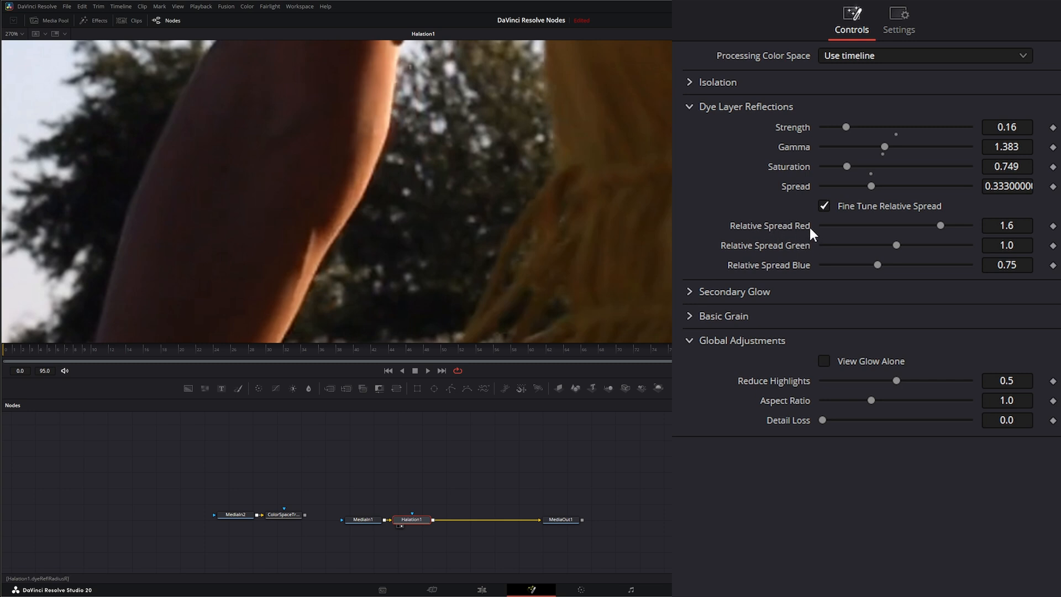
mouse_move(818, 221)
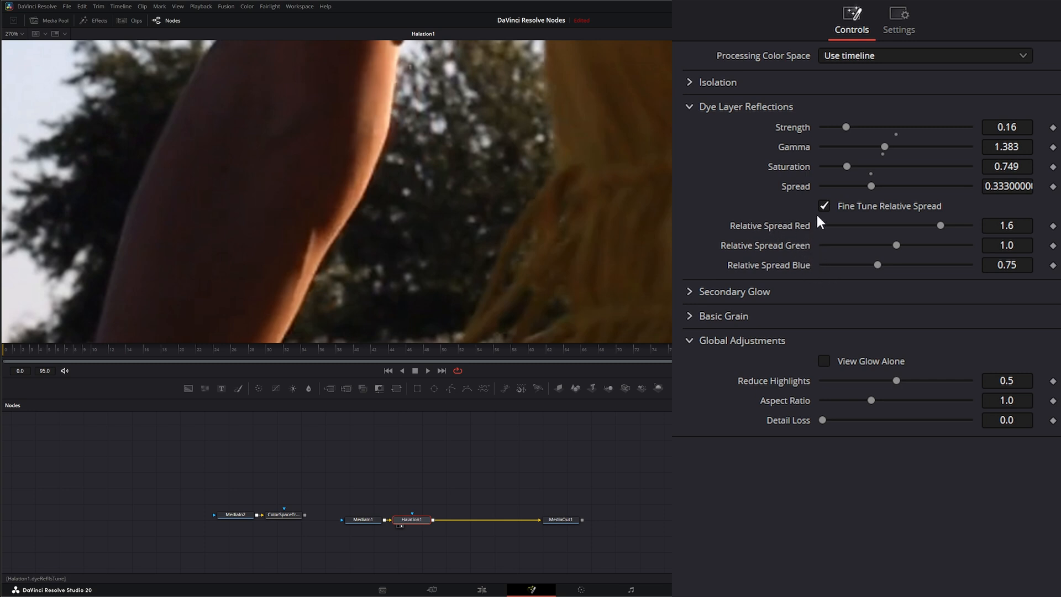
mouse_move(847, 229)
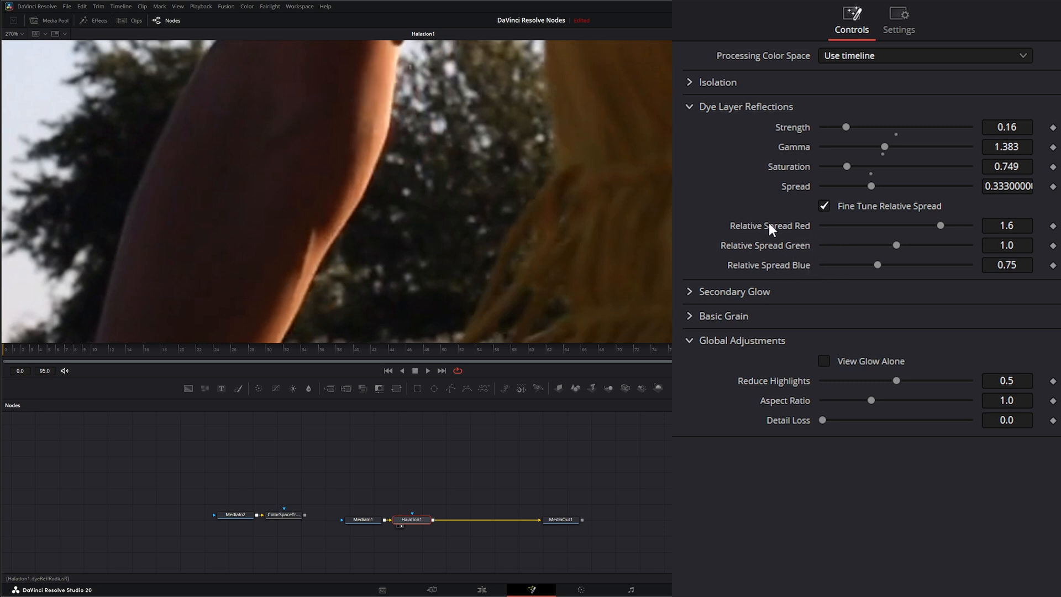
mouse_move(707, 223)
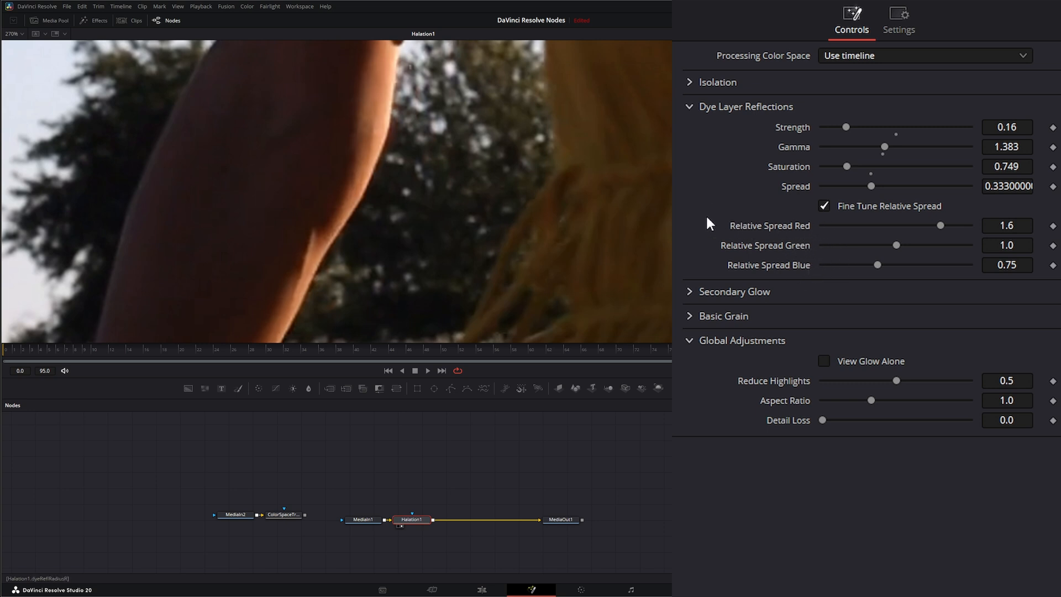
mouse_move(802, 221)
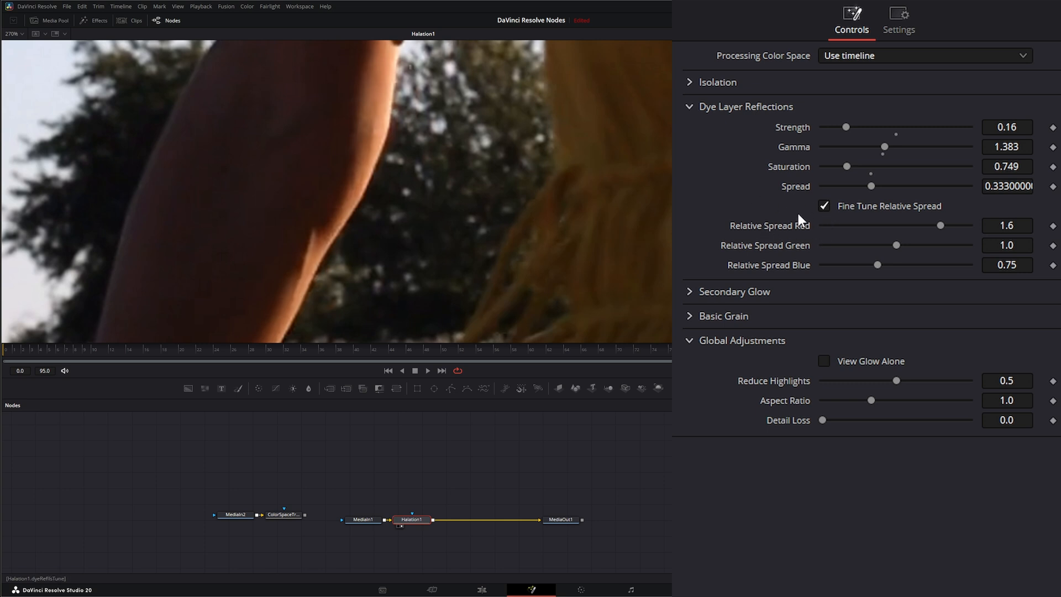
click(823, 206)
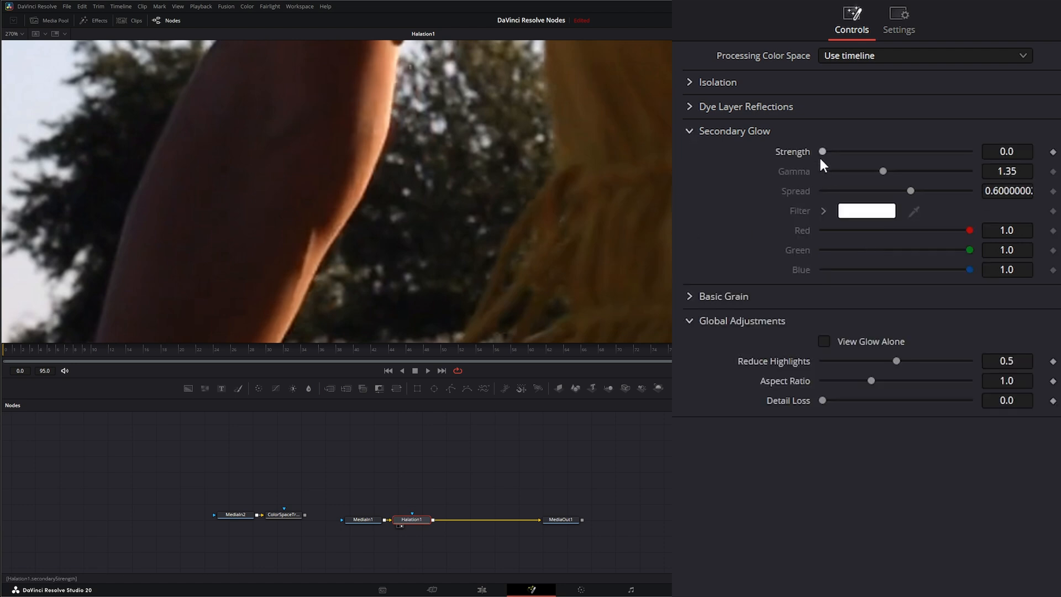
Try out a range of Secondary Glow strength levels
drag(822, 151, 836, 150)
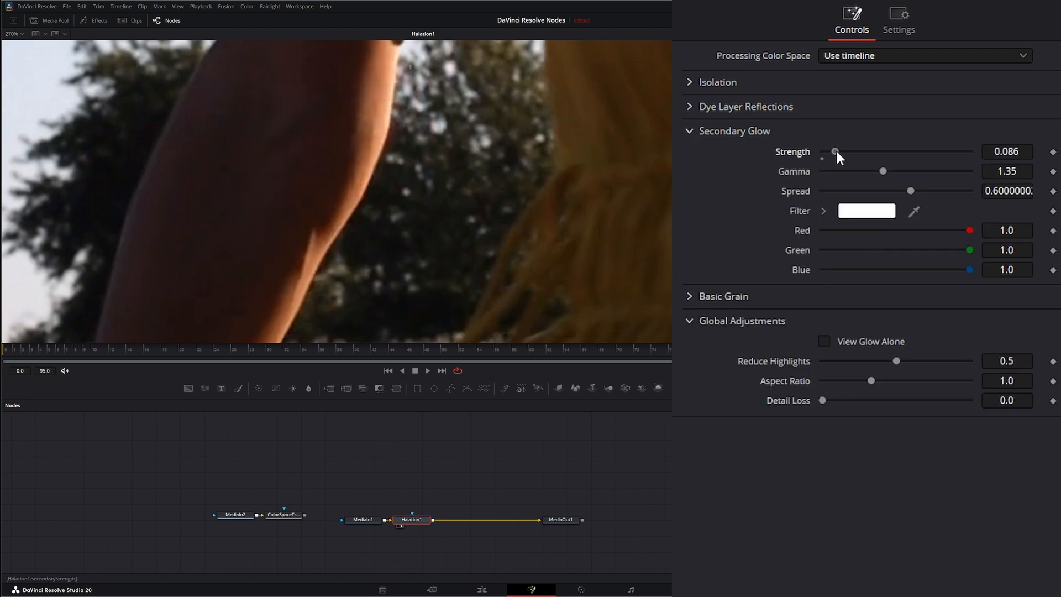
drag(836, 150, 898, 150)
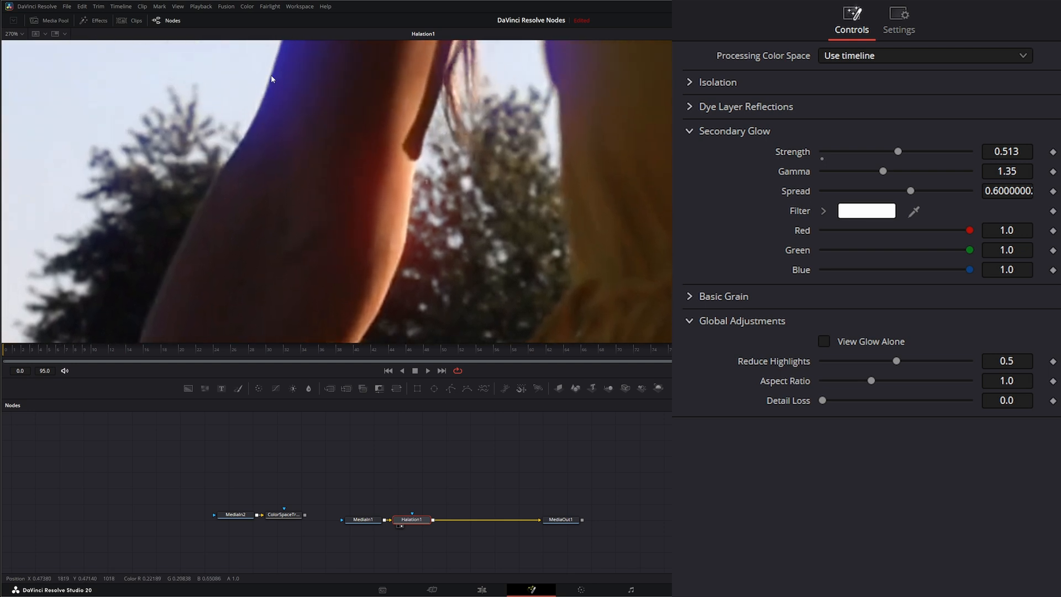
drag(898, 150, 875, 151)
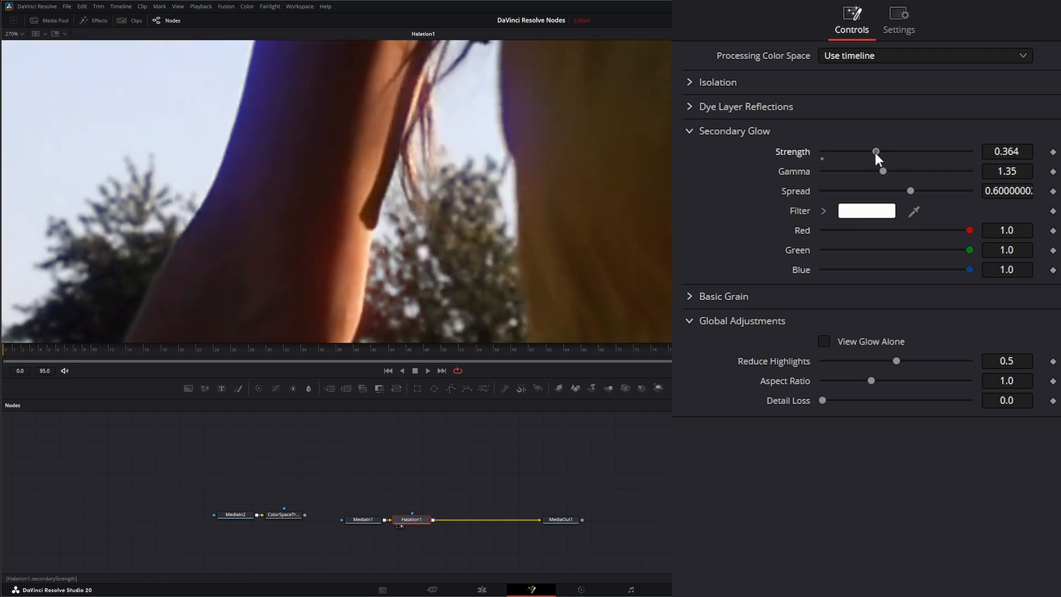
drag(875, 151, 864, 151)
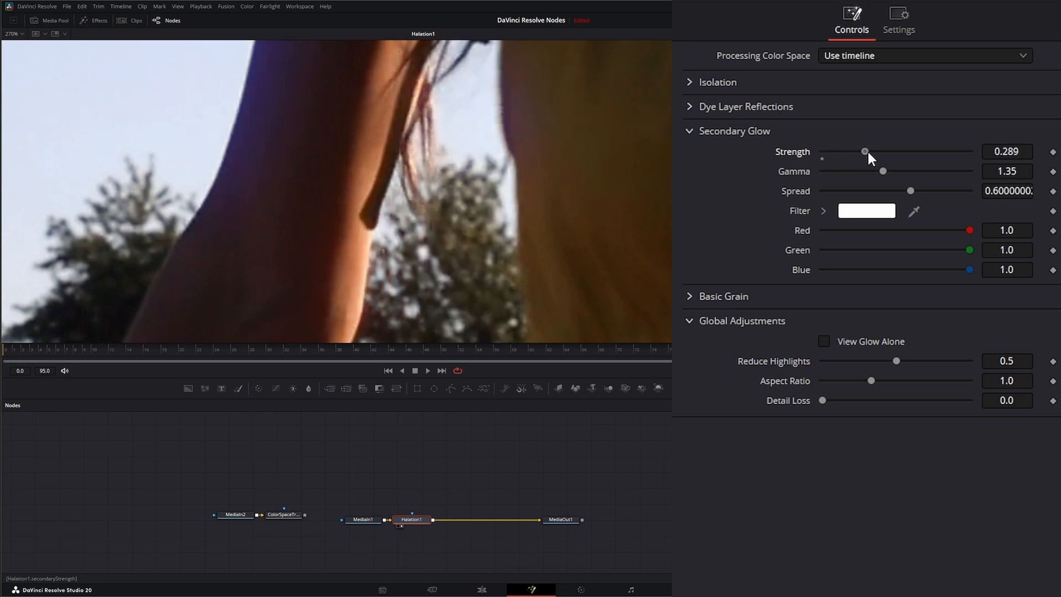
drag(864, 151, 876, 151)
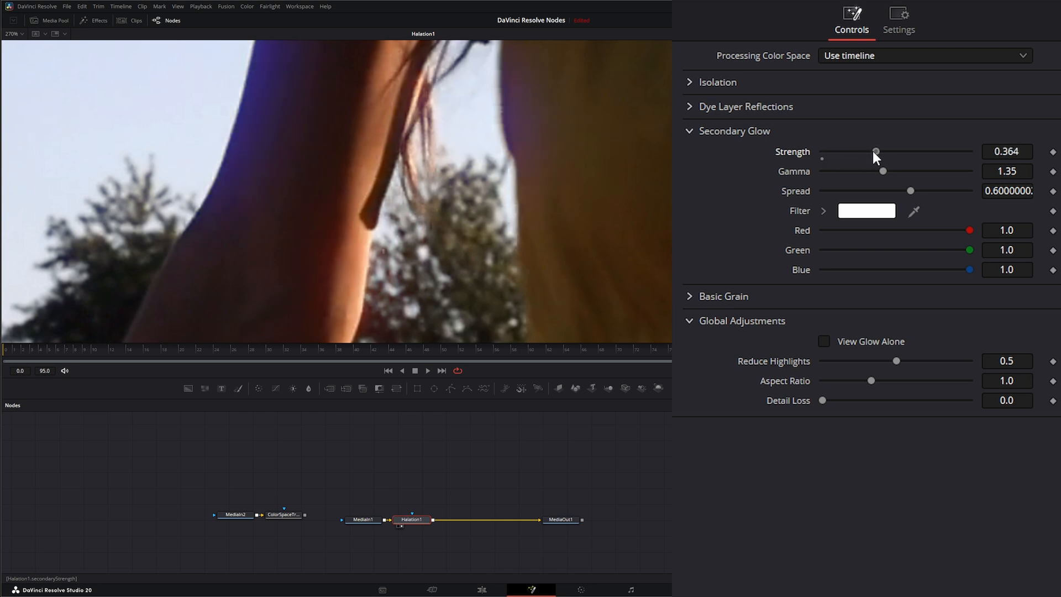
drag(875, 151, 844, 151)
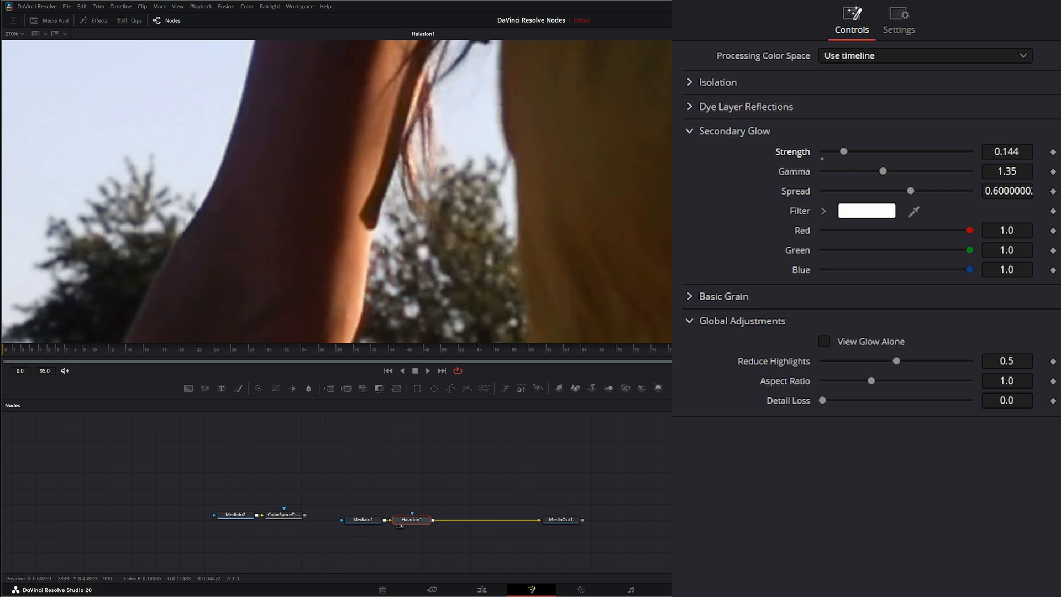
drag(843, 151, 852, 151)
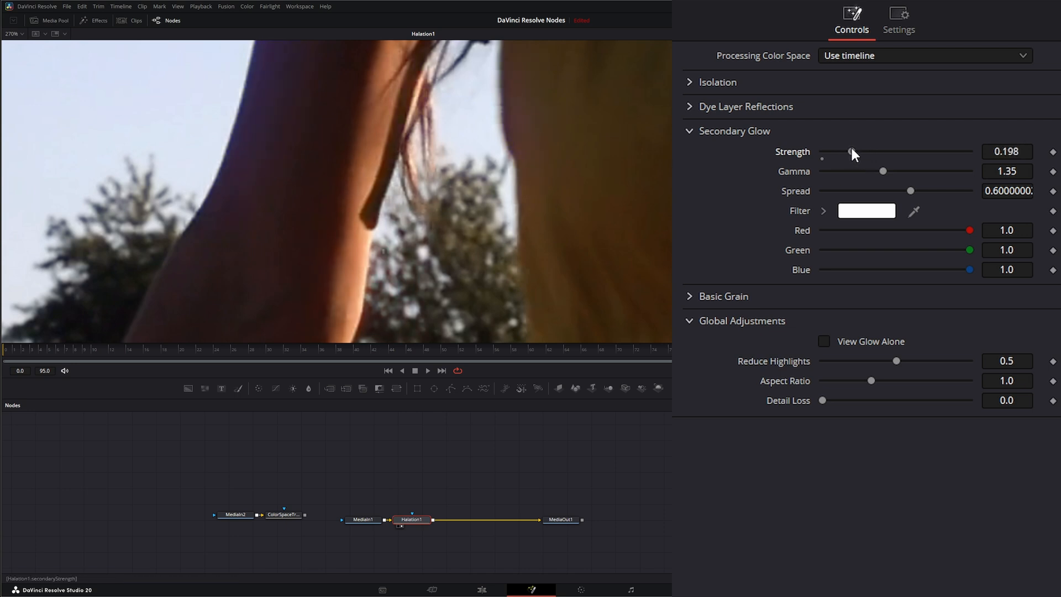
drag(850, 151, 860, 151)
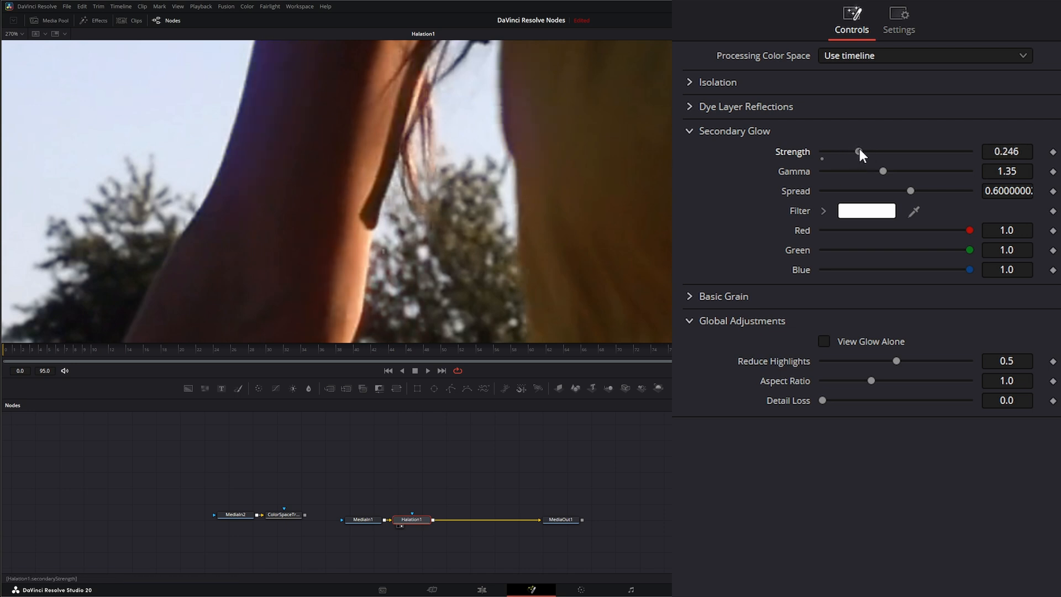
drag(858, 150, 822, 150)
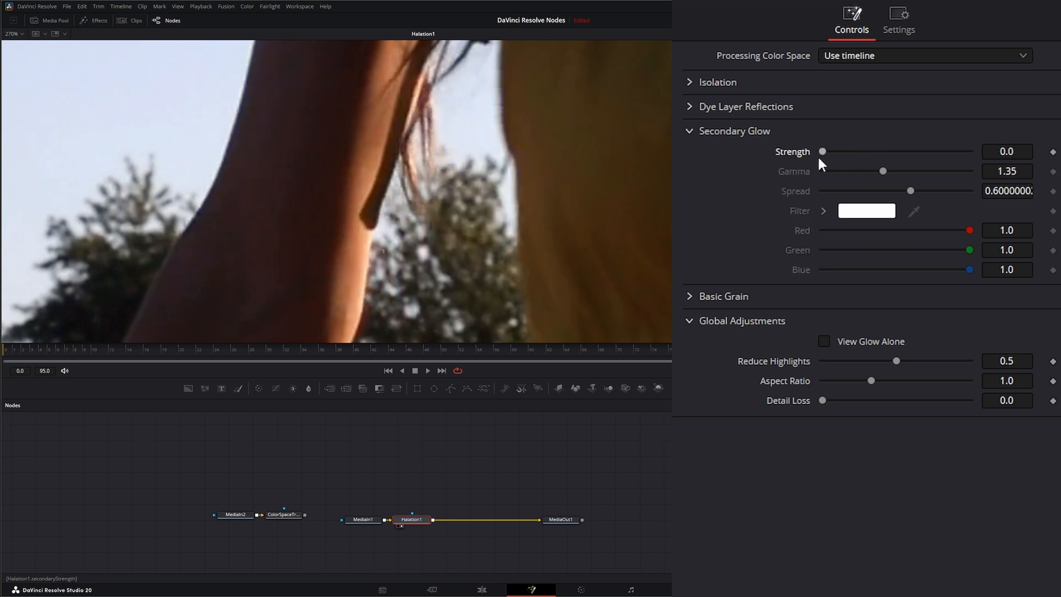
drag(822, 150, 830, 151)
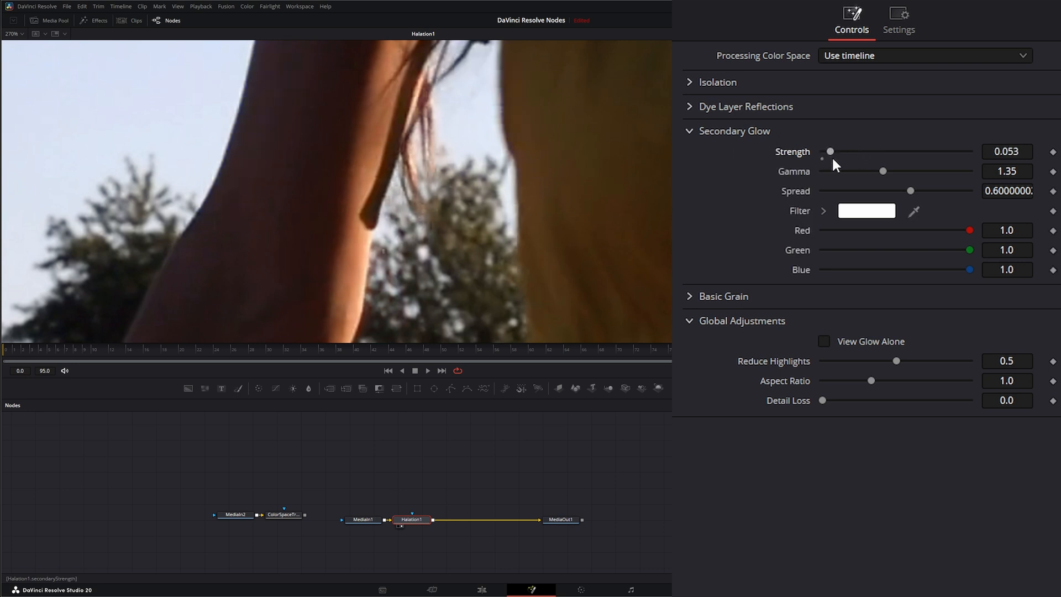
Set Secondary Glow gamma to 1.563, spread to 0.561 and strength to 0.54
drag(883, 171, 893, 171)
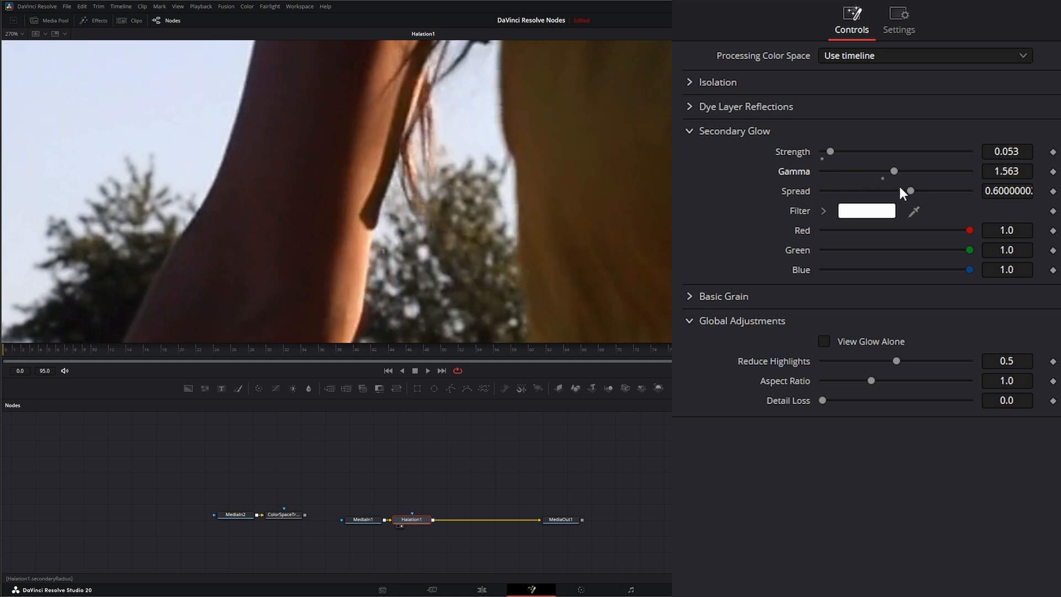
drag(909, 190, 905, 190)
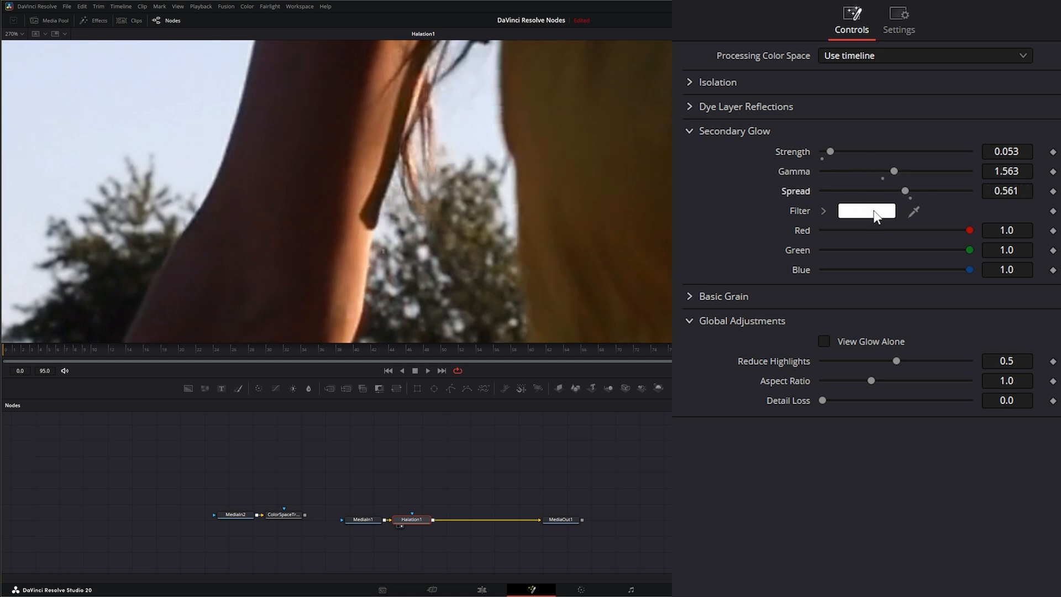
drag(830, 150, 901, 151)
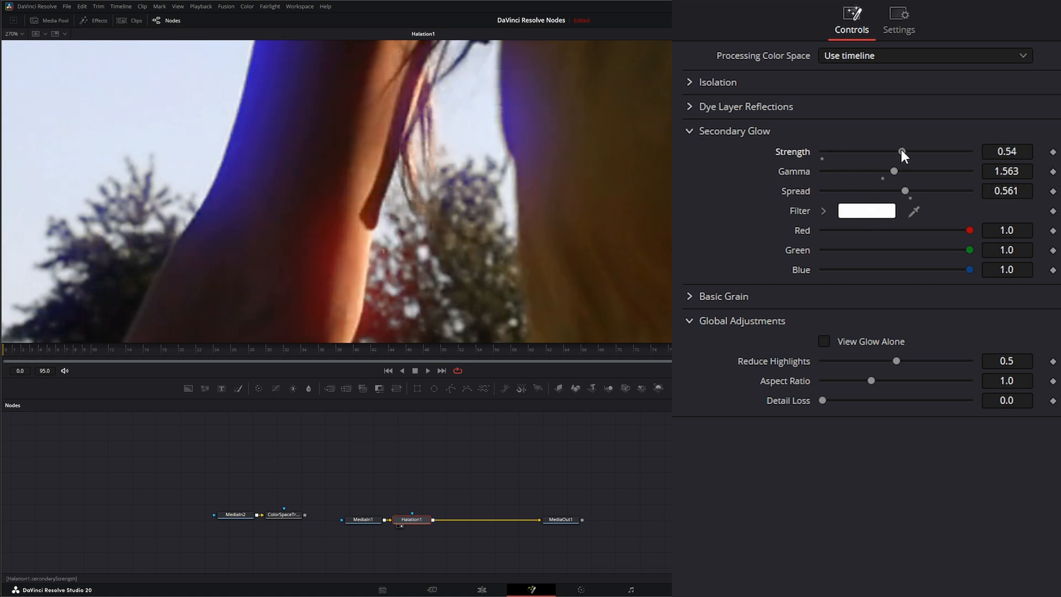
mouse_move(234, 122)
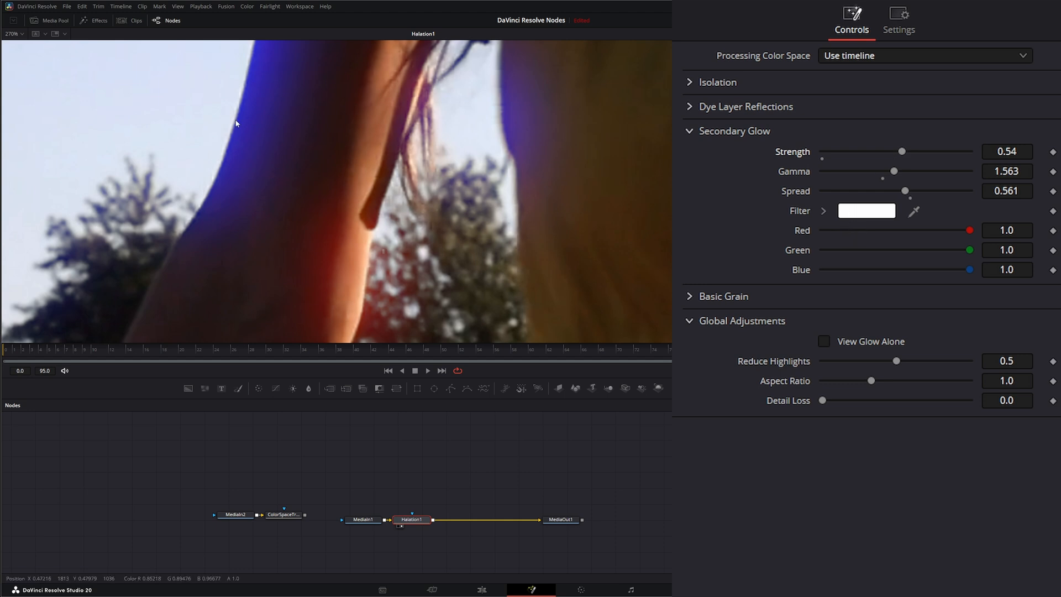
mouse_move(237, 136)
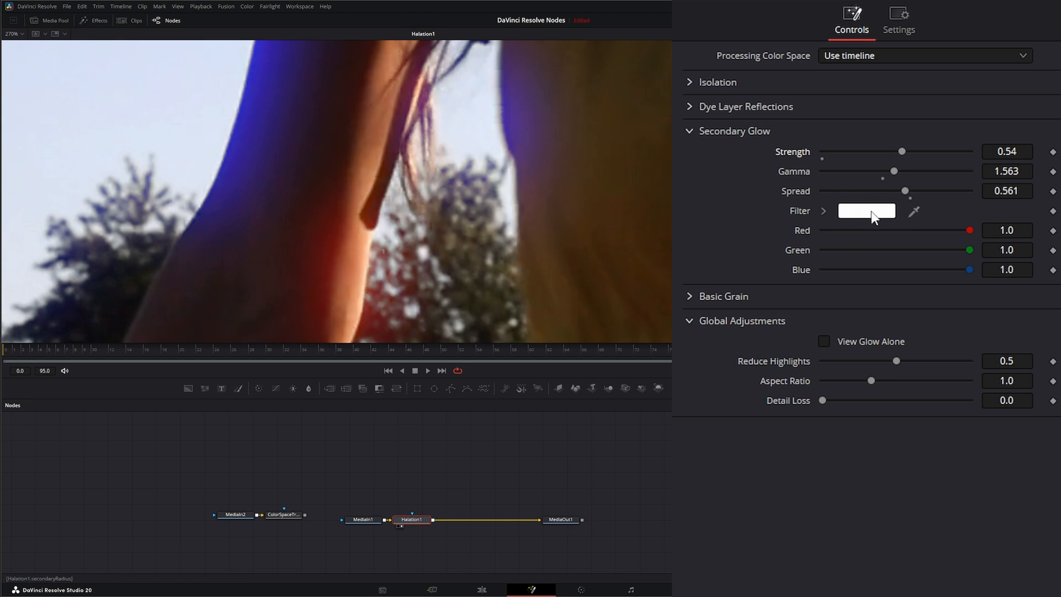
click(866, 210)
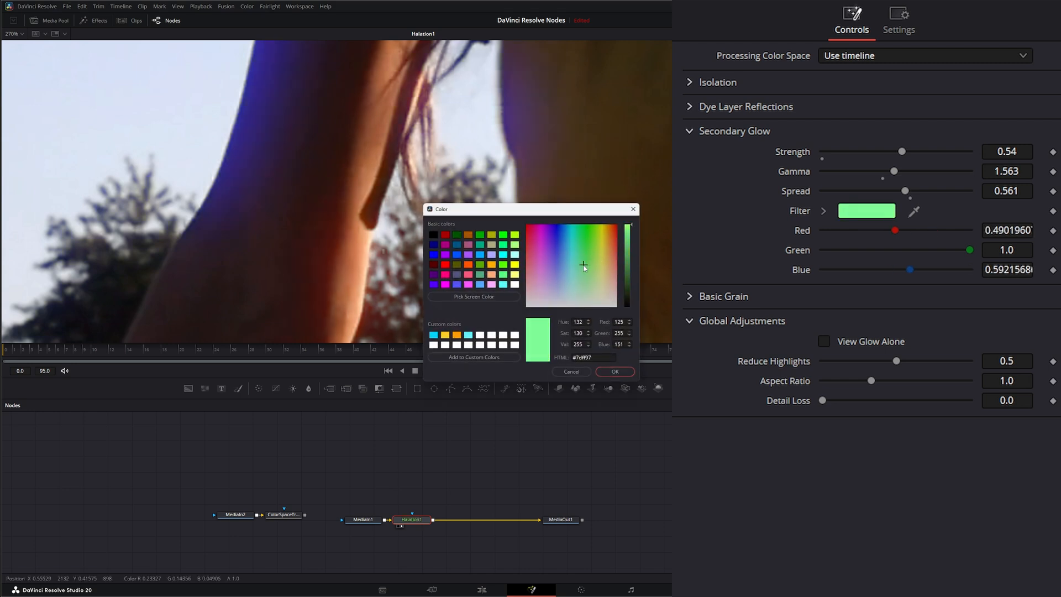
click(547, 235)
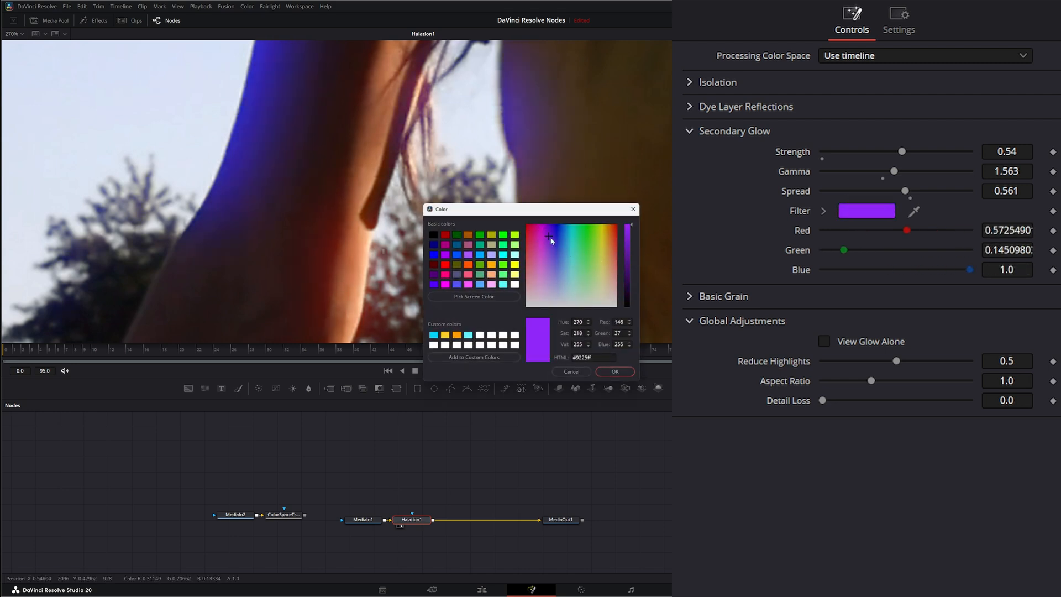
click(593, 246)
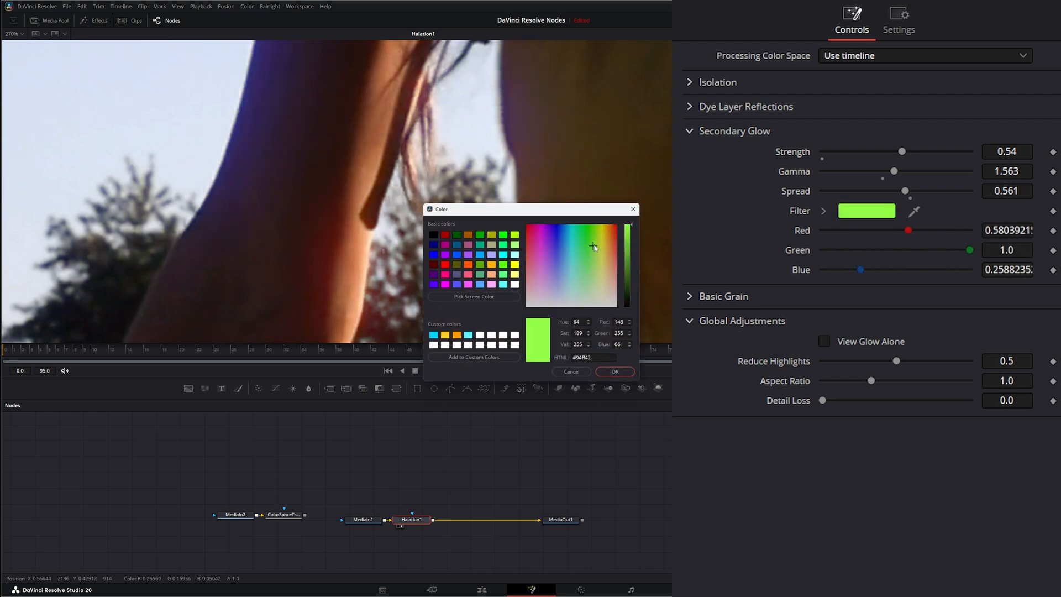
click(599, 255)
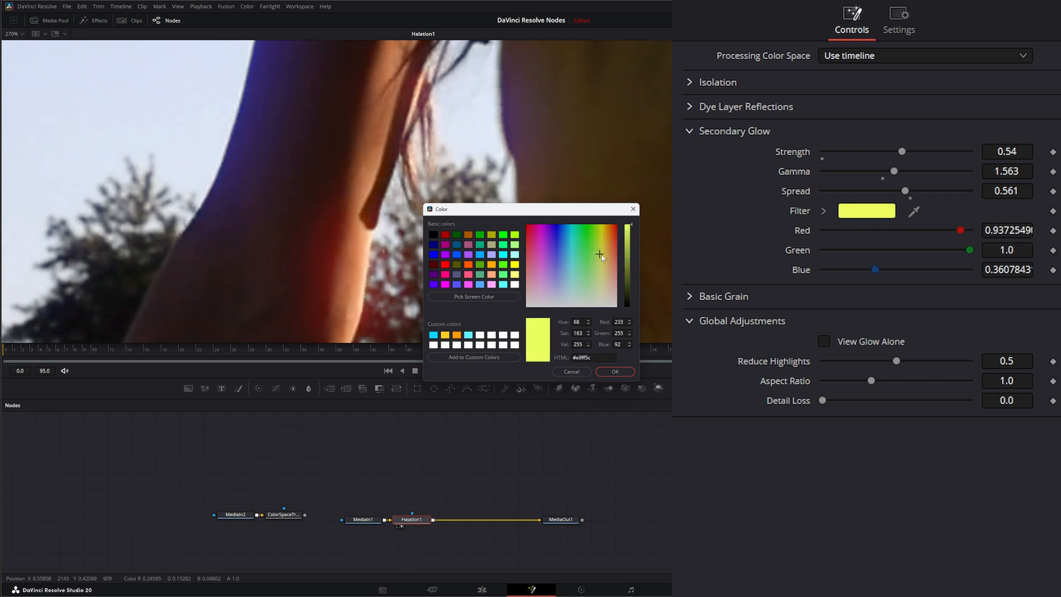
click(607, 227)
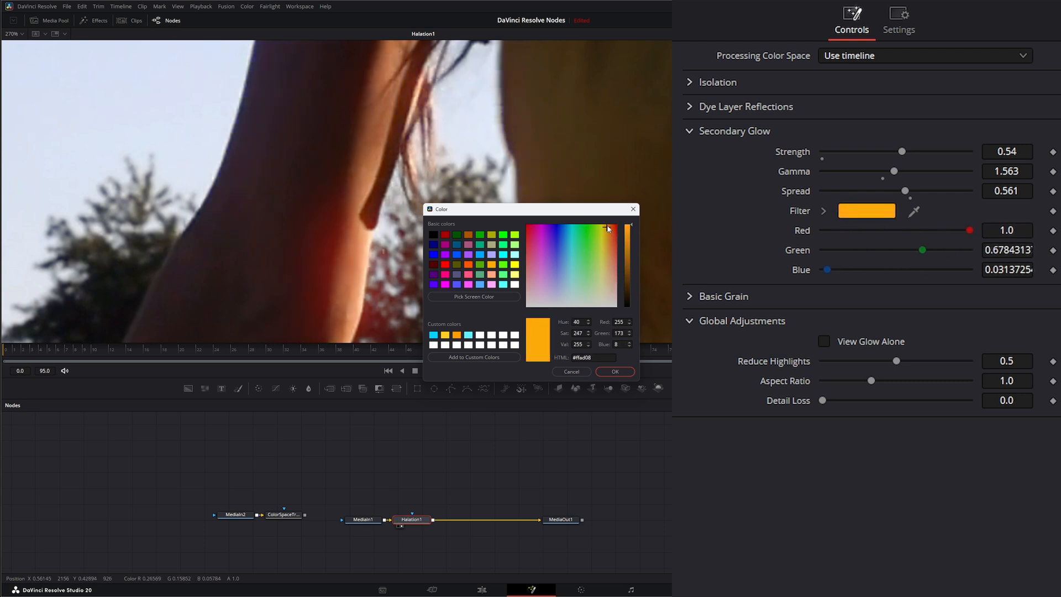
click(599, 240)
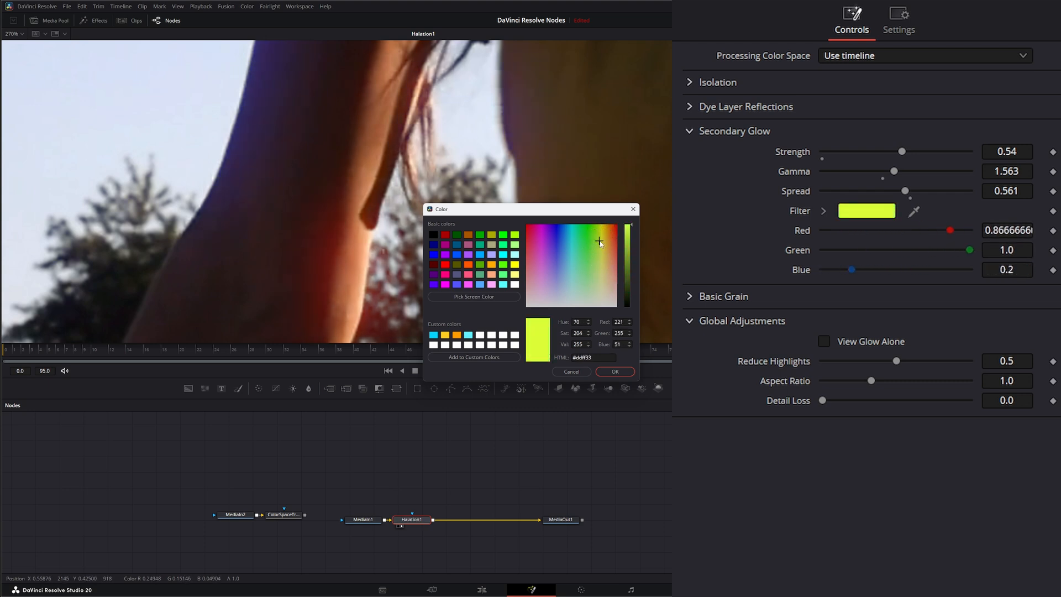
click(595, 236)
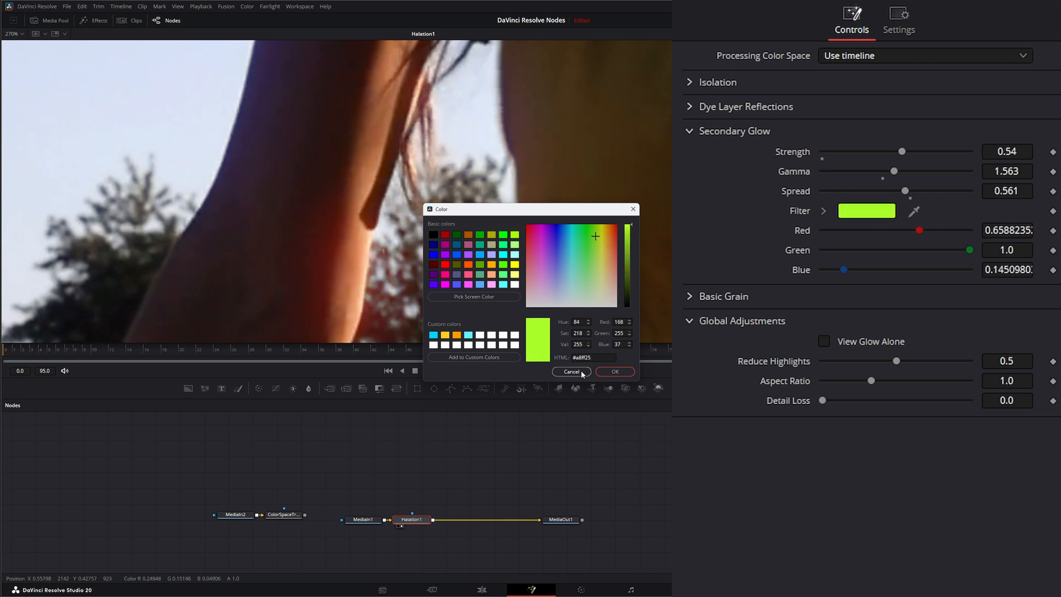
click(572, 372)
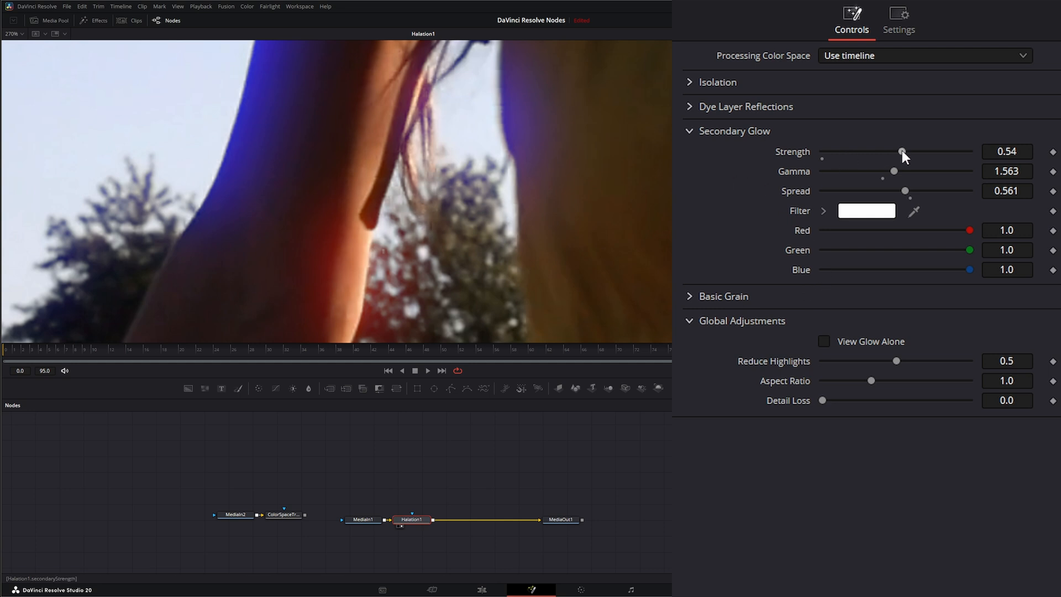
Drag Secondary Glow Strength all the way down to remove the blue fringing
drag(901, 152, 821, 152)
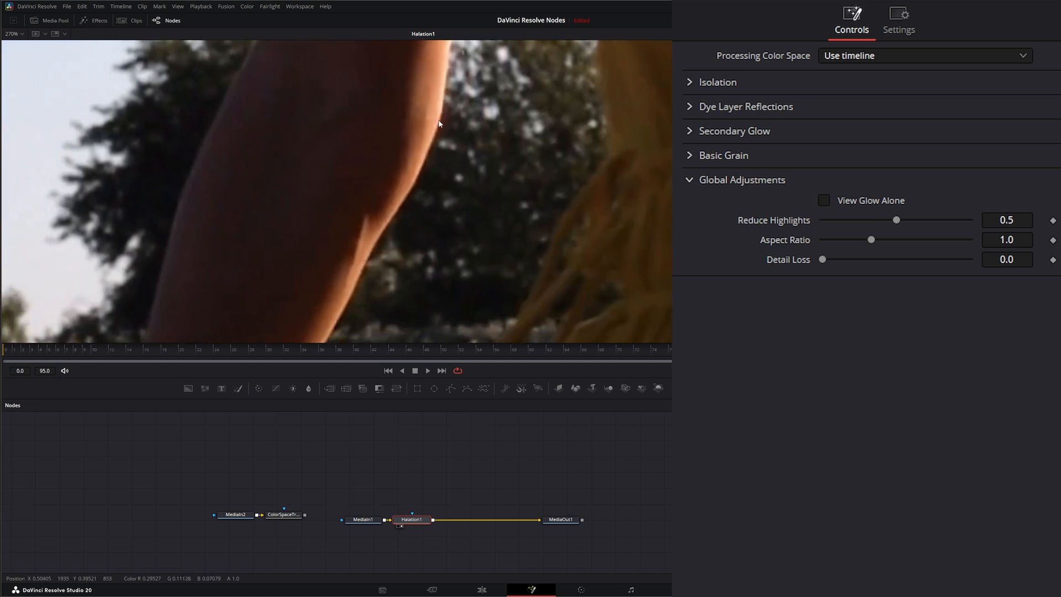
mouse_move(489, 220)
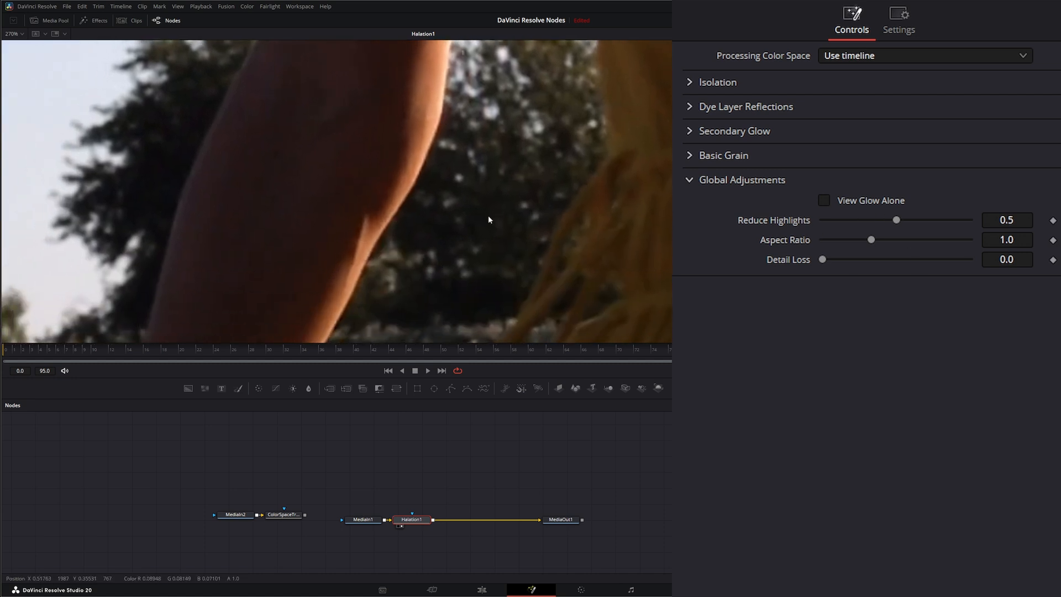
mouse_move(428, 165)
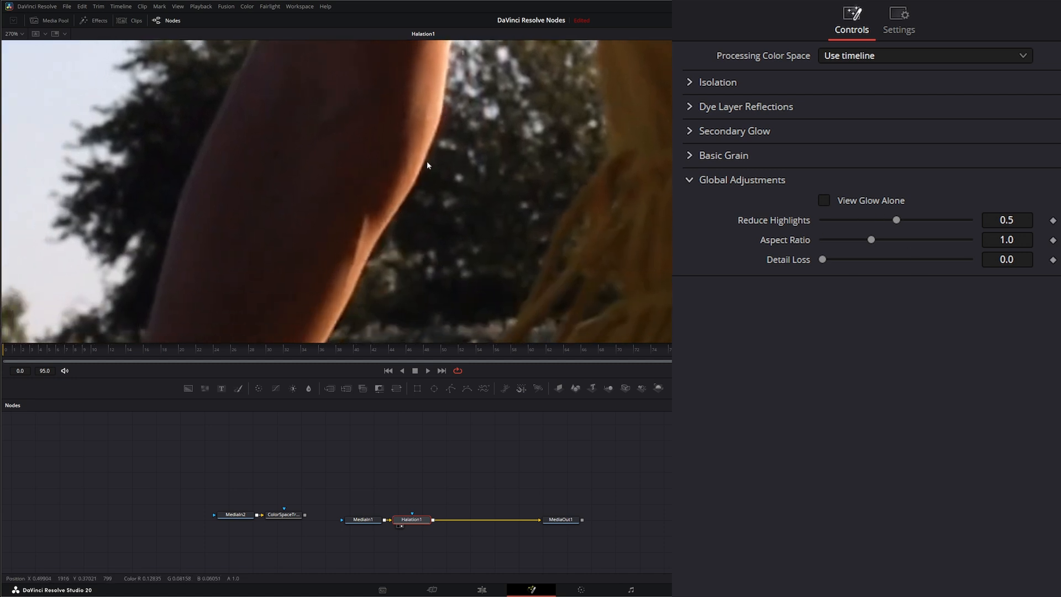
mouse_move(420, 189)
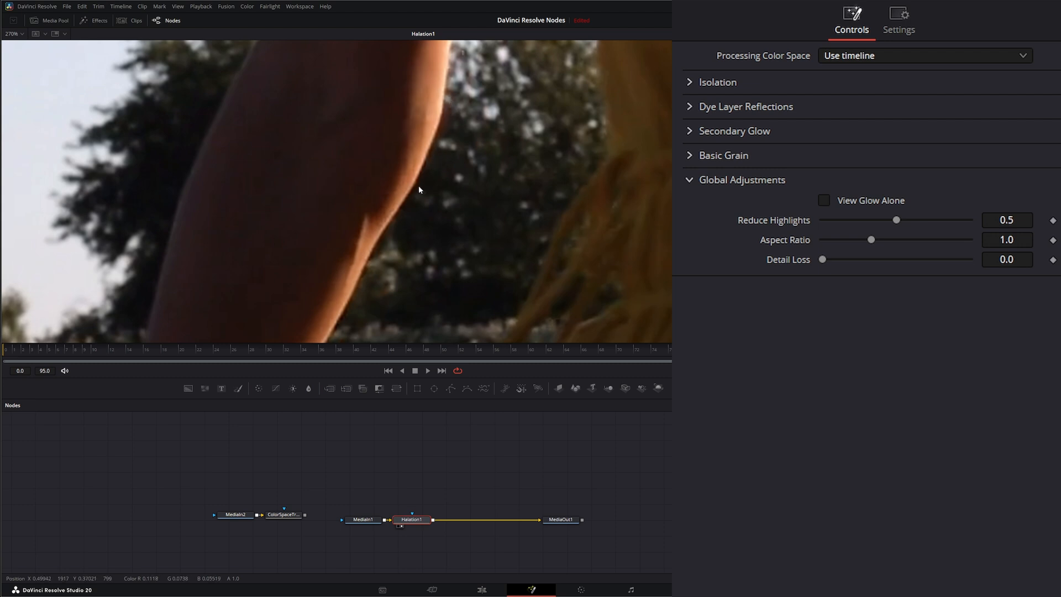
mouse_move(347, 313)
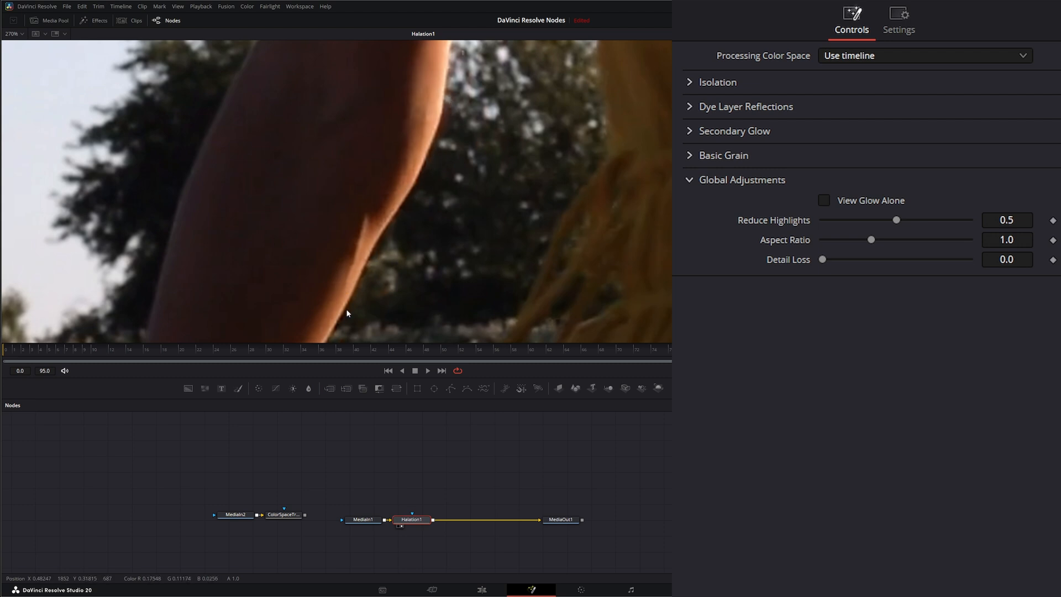
mouse_move(438, 110)
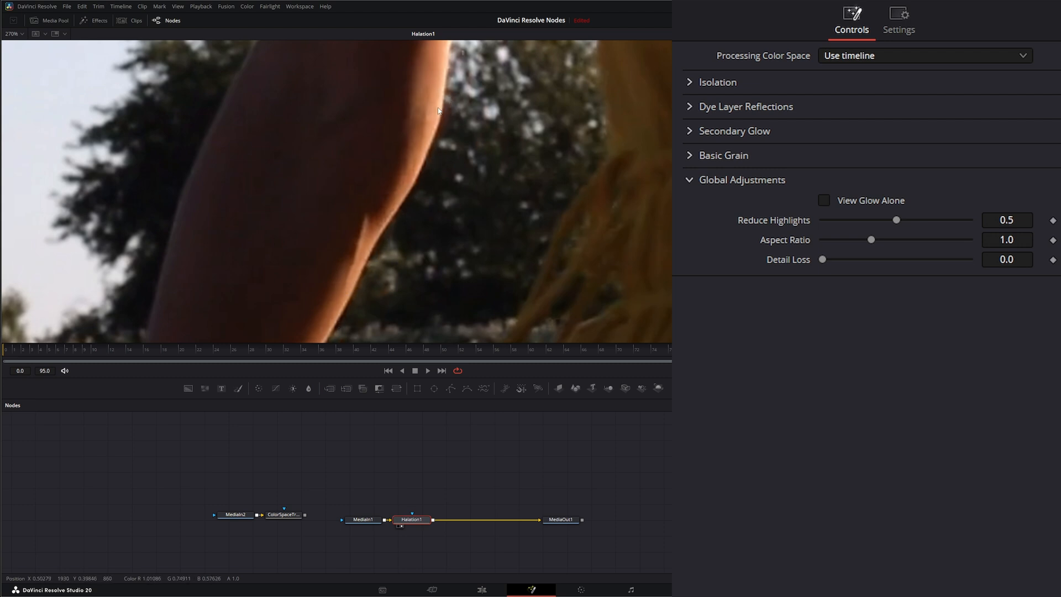
mouse_move(363, 273)
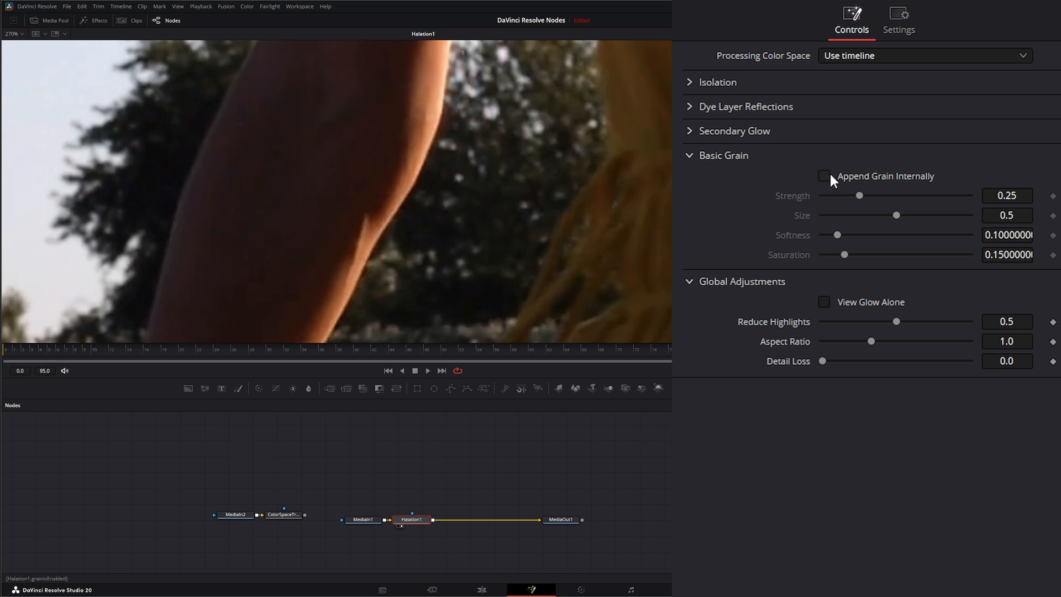
mouse_move(429, 155)
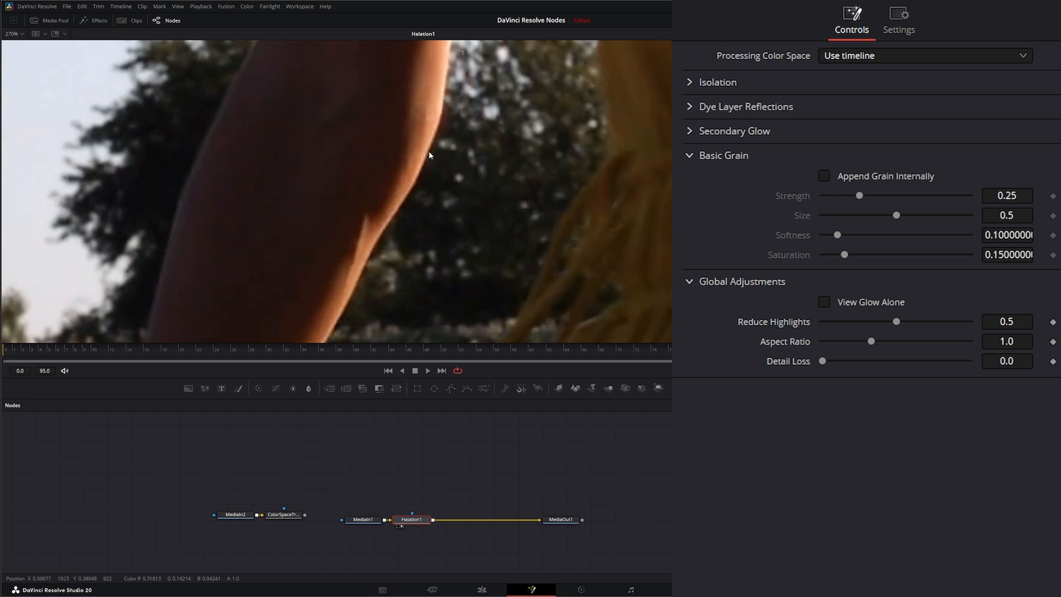
Enable Append Grain Internally with strength 0.749, size 0.54, softness 0.321, saturation 0.214
click(823, 175)
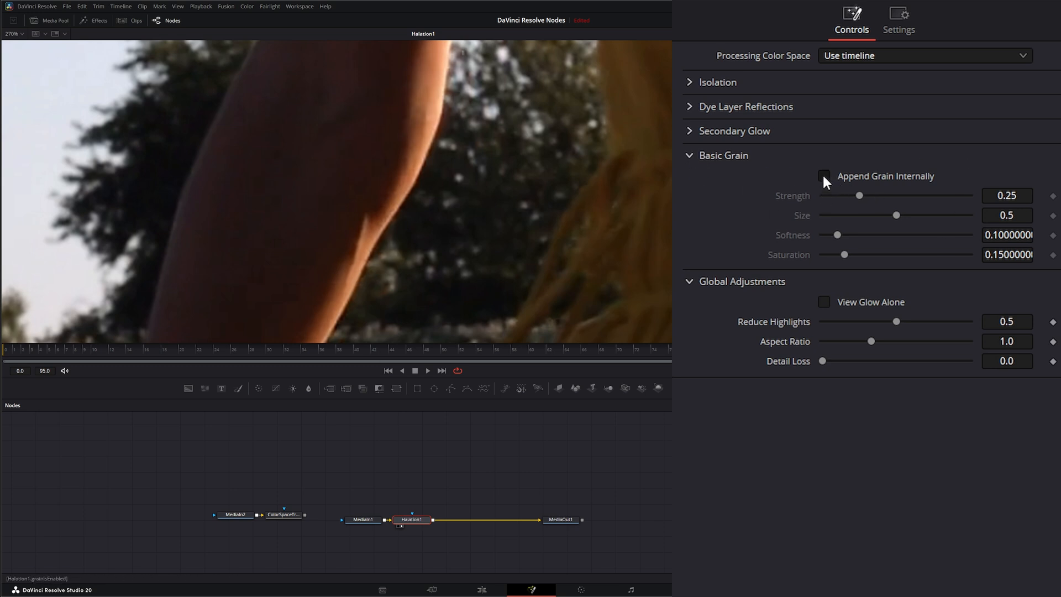
click(824, 176)
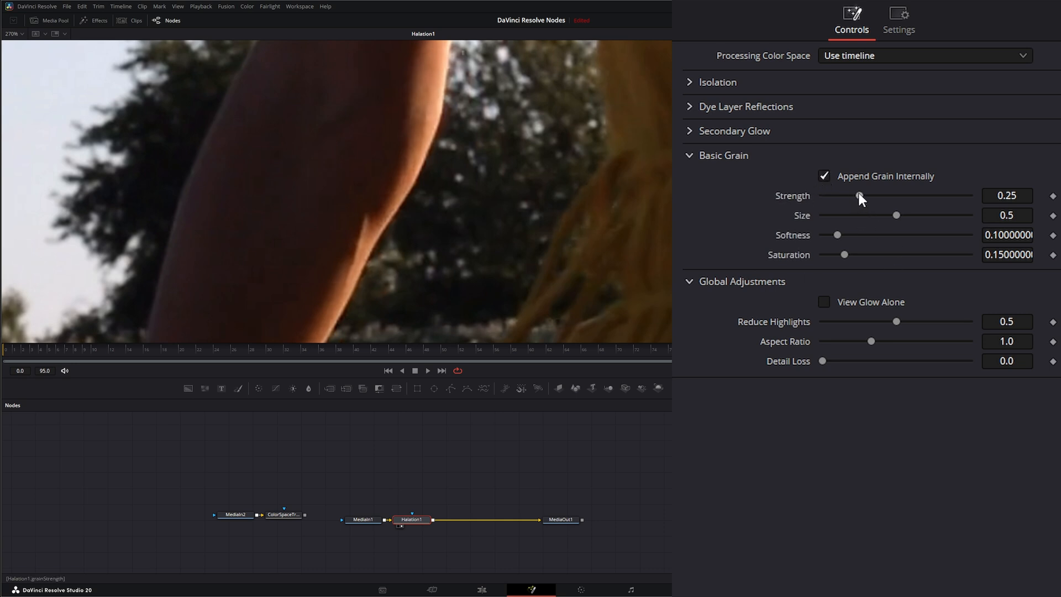
drag(859, 196, 908, 195)
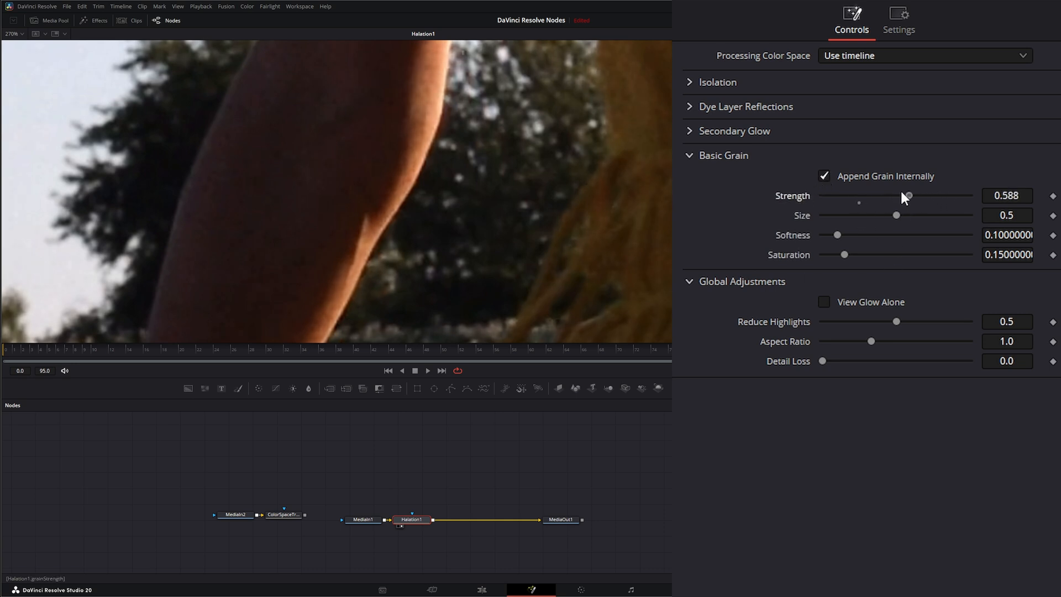
drag(907, 196, 951, 196)
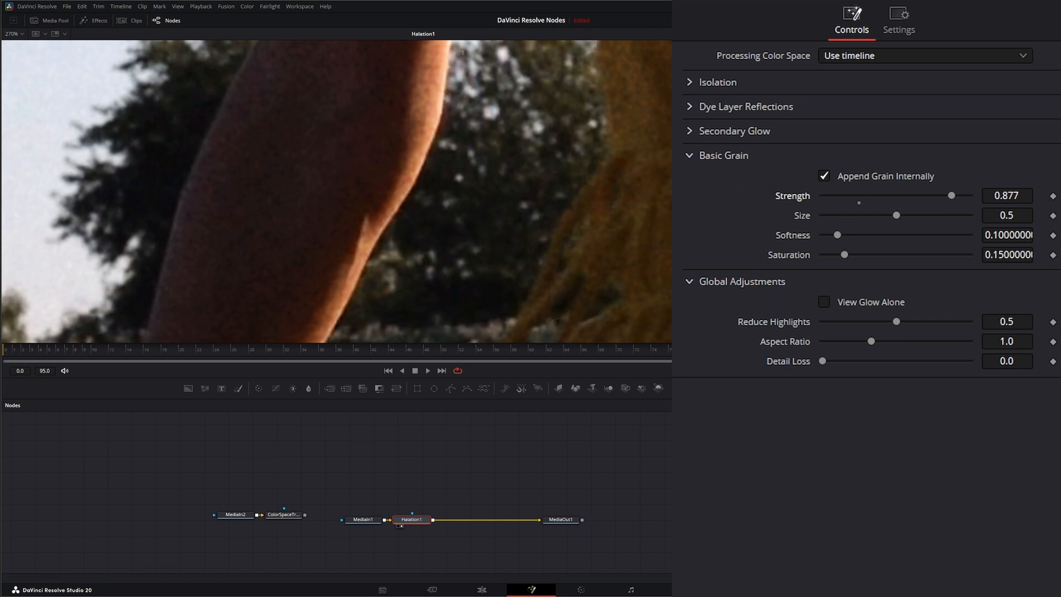
mouse_move(477, 524)
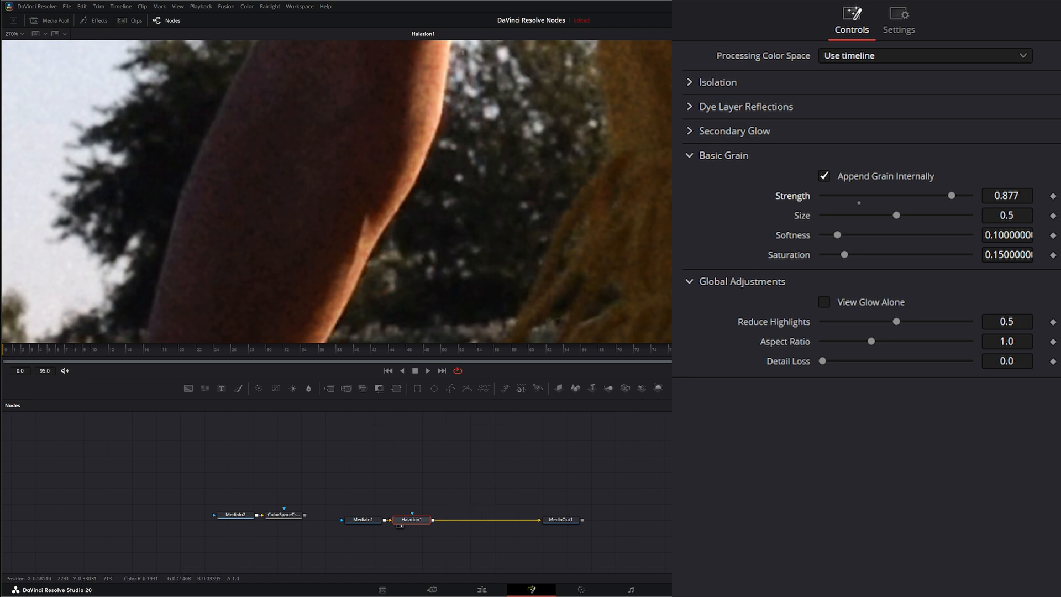
mouse_move(877, 225)
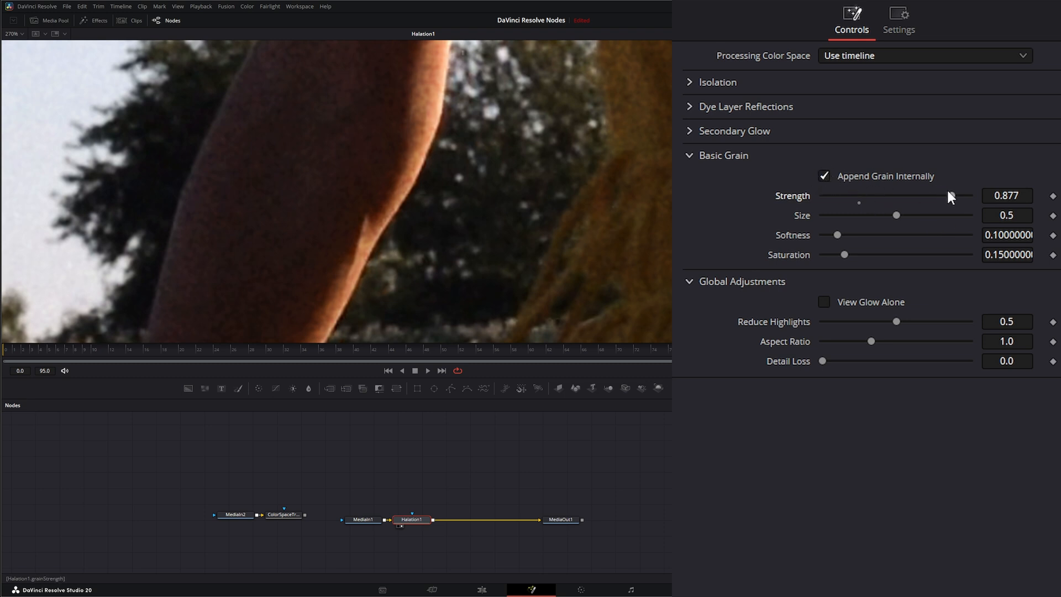
drag(972, 196, 927, 196)
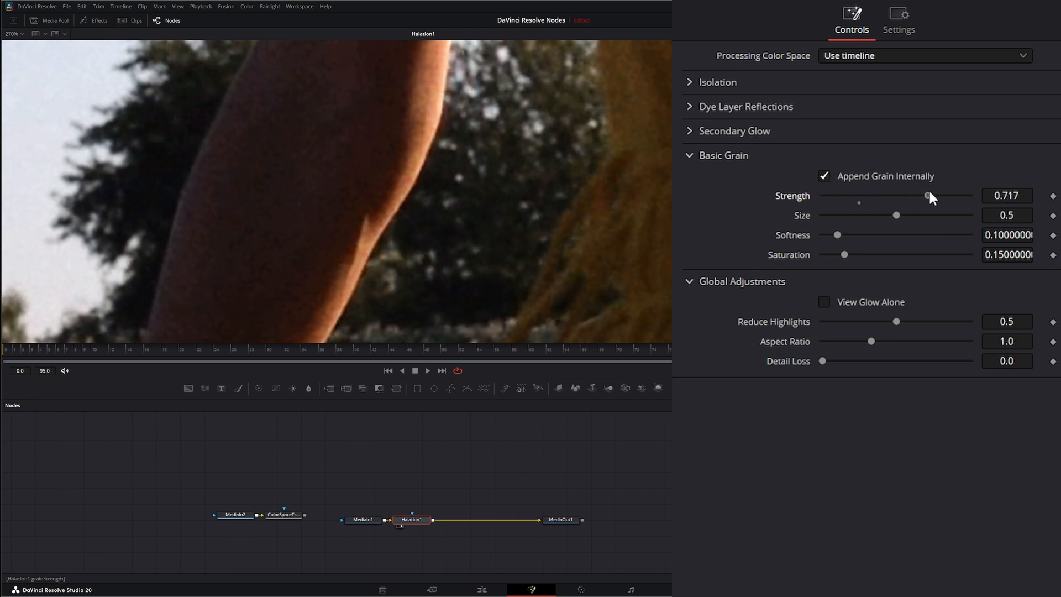
drag(897, 215, 886, 215)
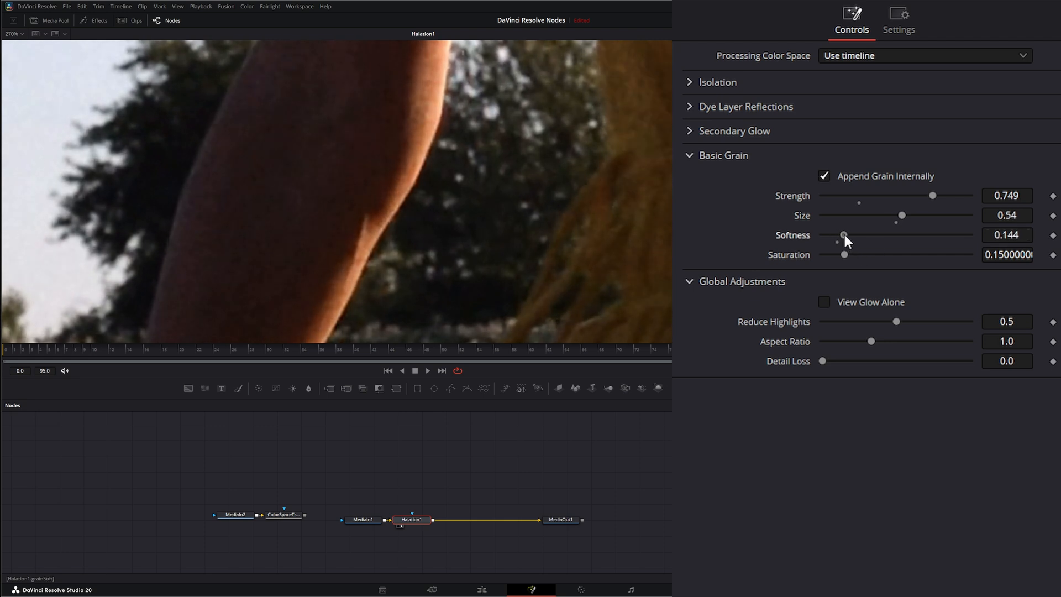
drag(843, 235, 864, 235)
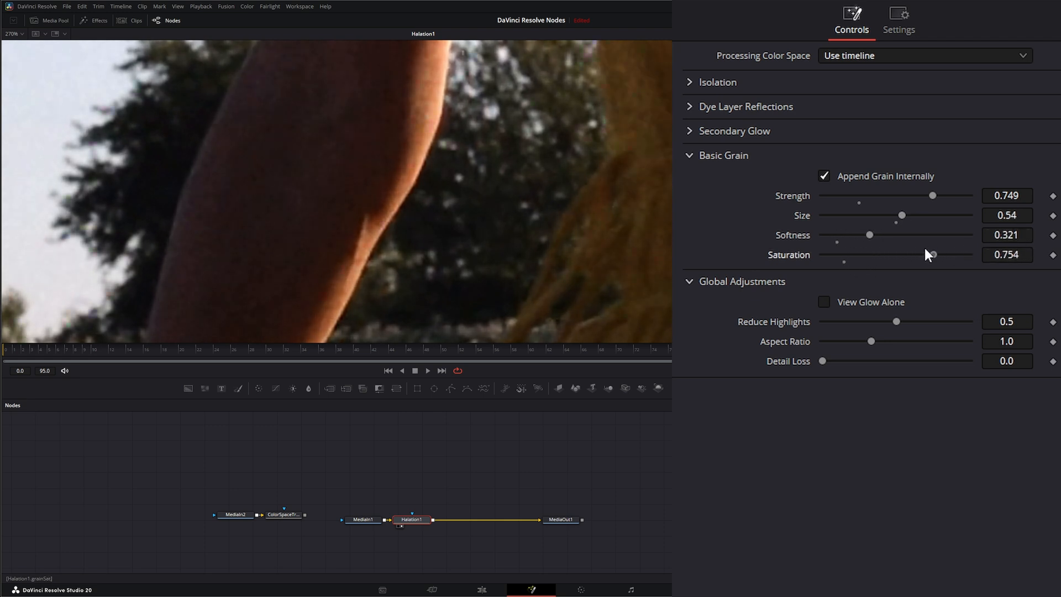
drag(930, 254, 853, 254)
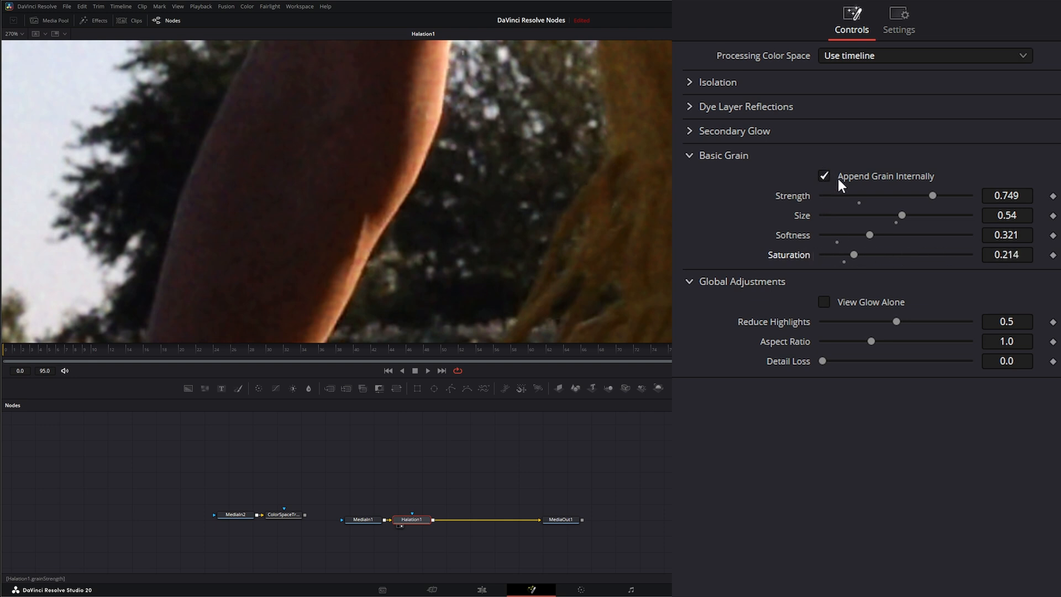
Disable Append Grain Internally, enable View Glow Alone, and view MediaOut1 fitted to frame
click(823, 176)
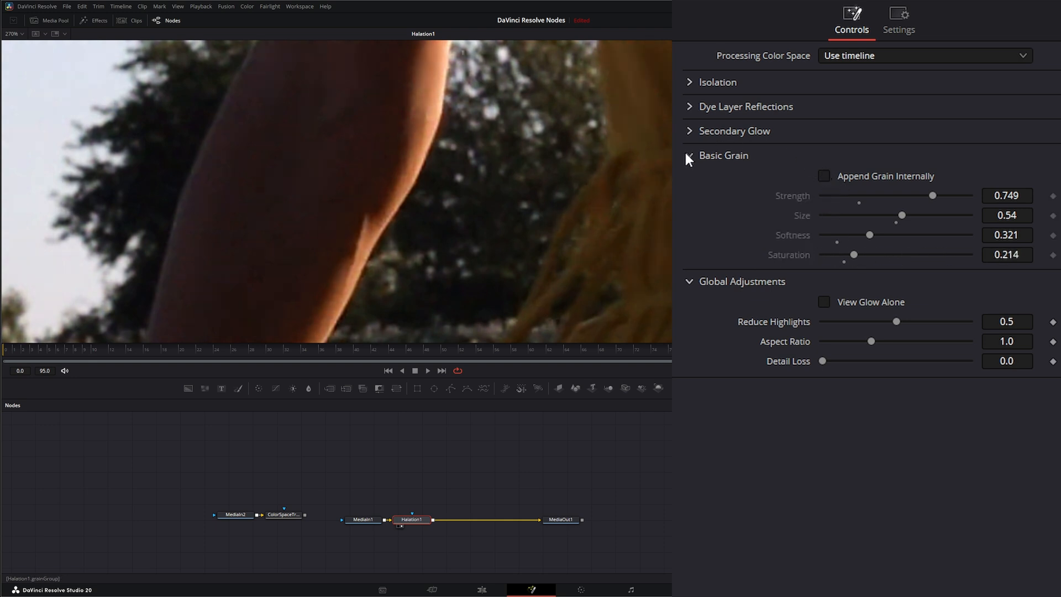
click(689, 156)
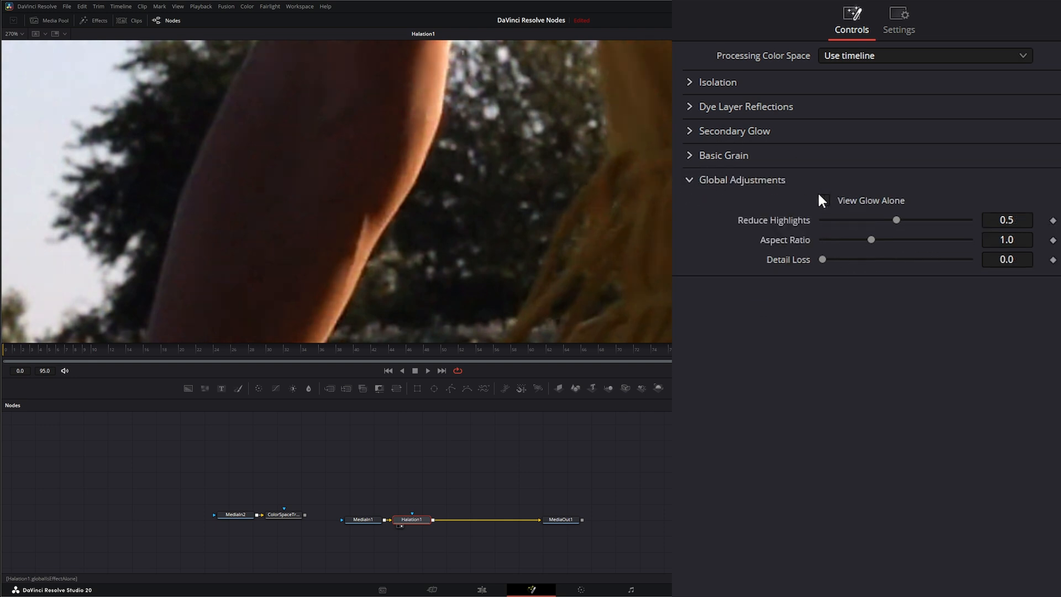
click(825, 201)
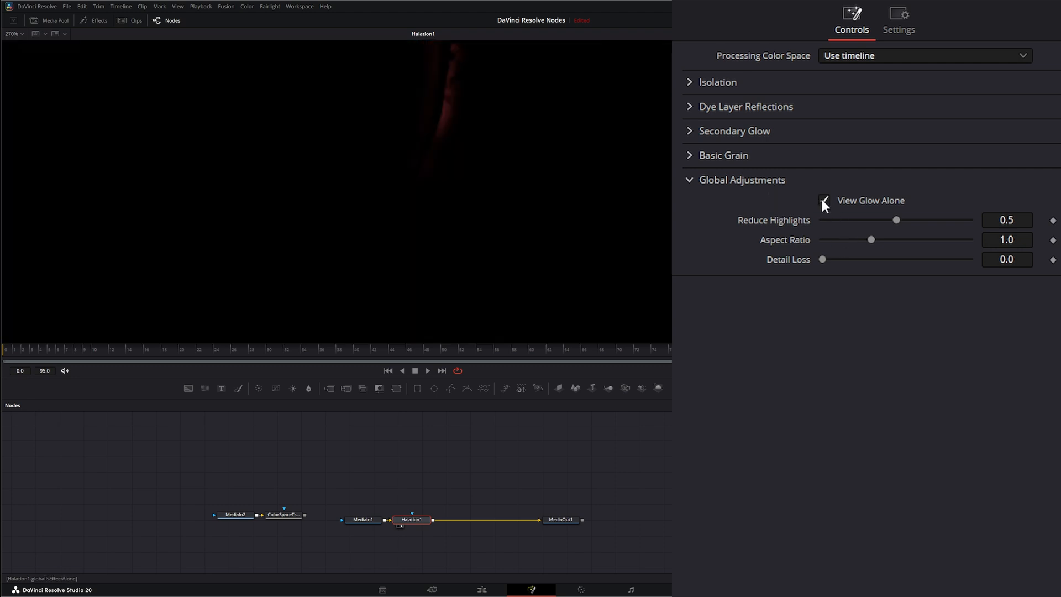
click(823, 201)
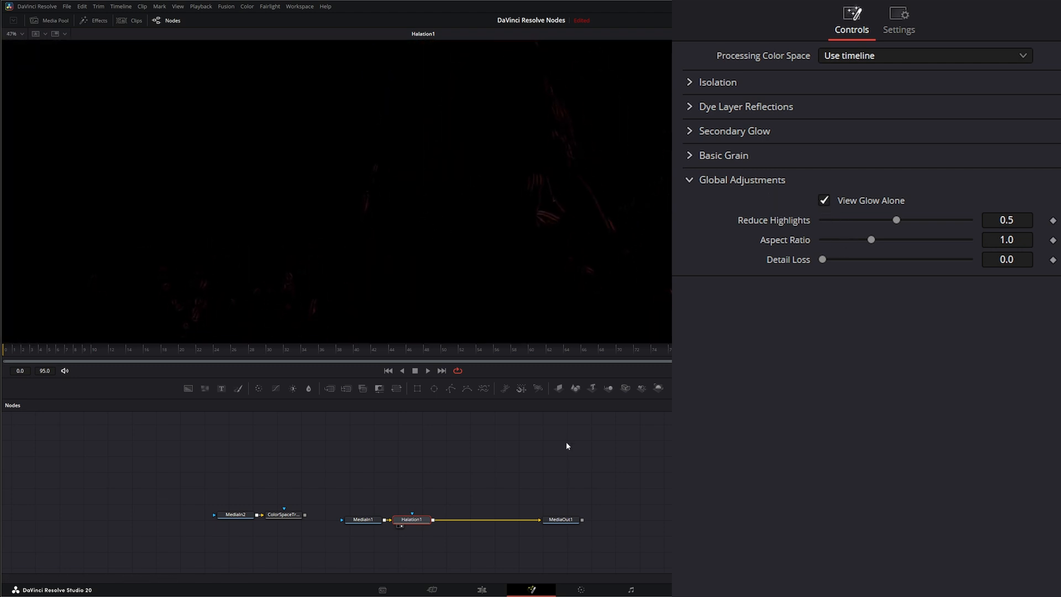
mouse_move(419, 226)
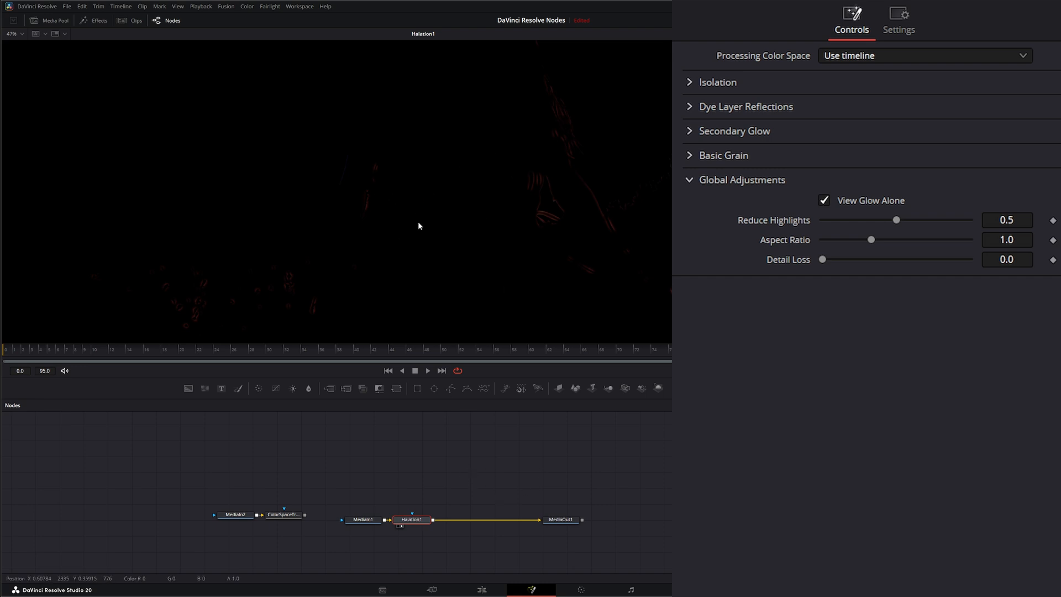
click(564, 519)
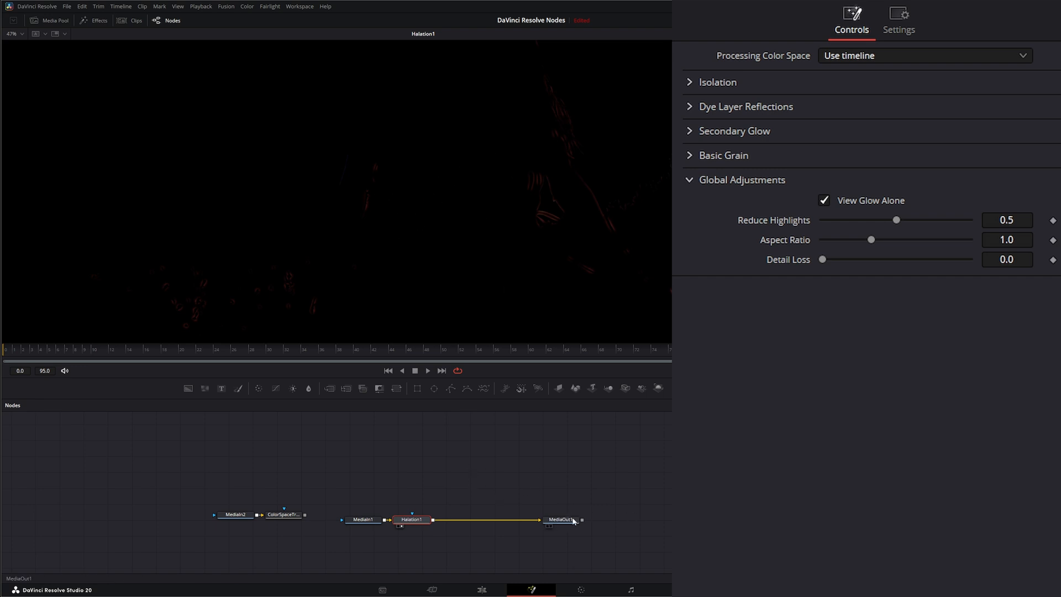
click(561, 519)
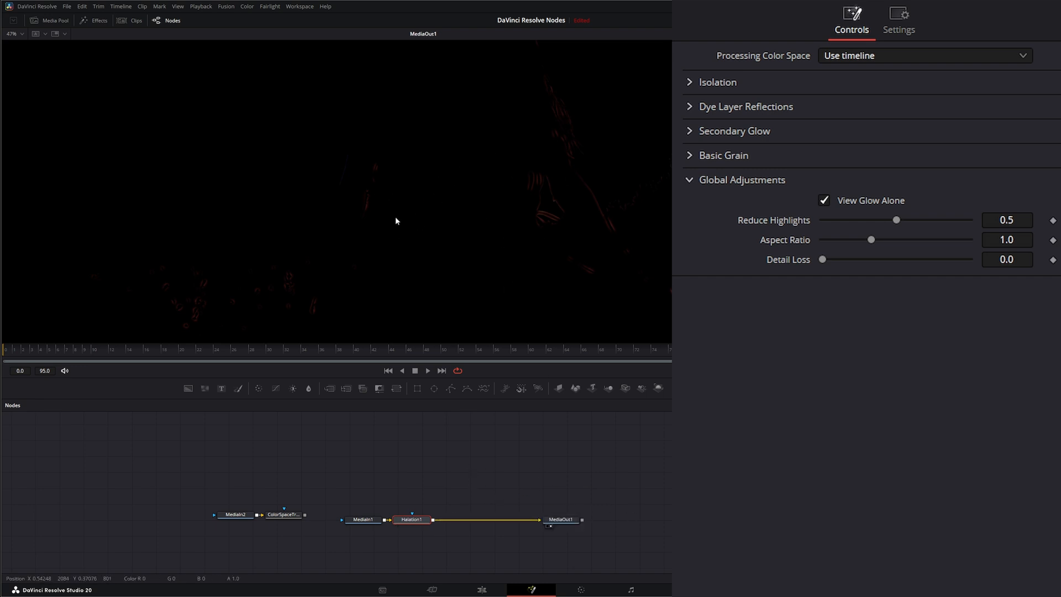
mouse_move(410, 204)
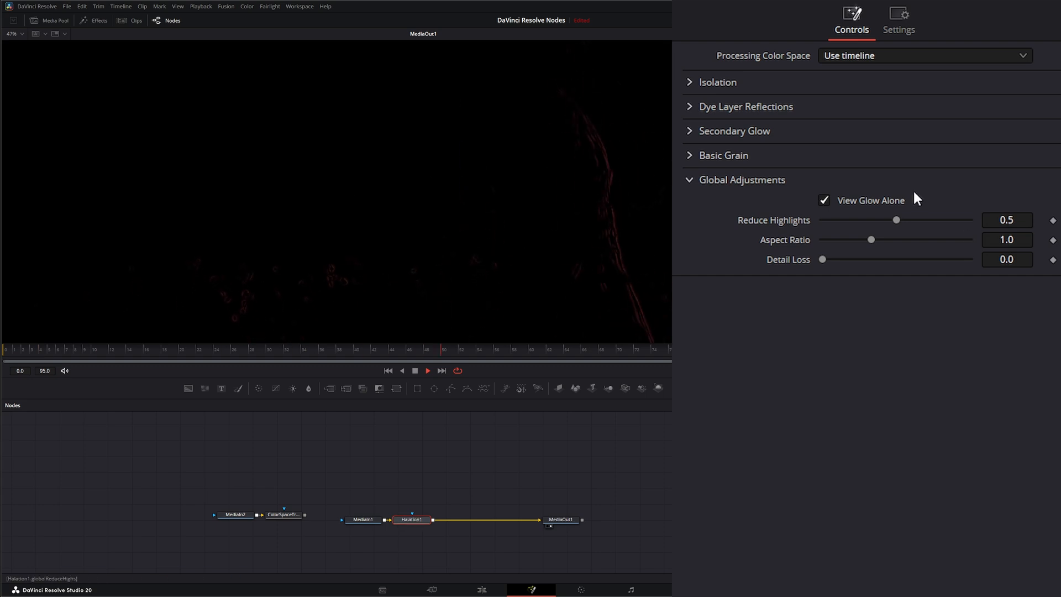
In Isolation, try Threshold around 0.2, 0.12 and 0.49, then settle at 0.882
click(690, 81)
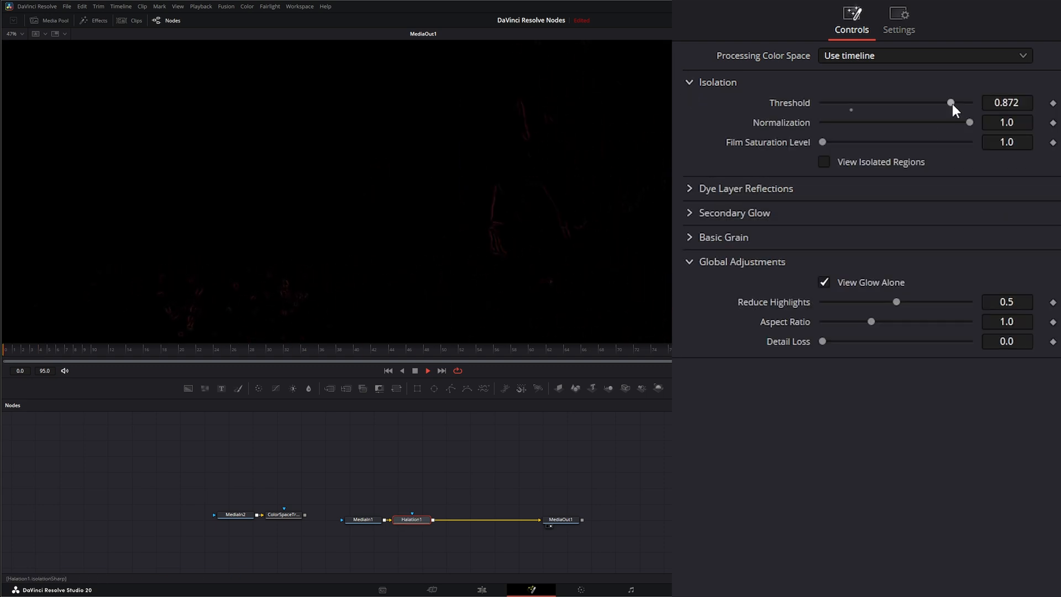
drag(950, 102, 851, 102)
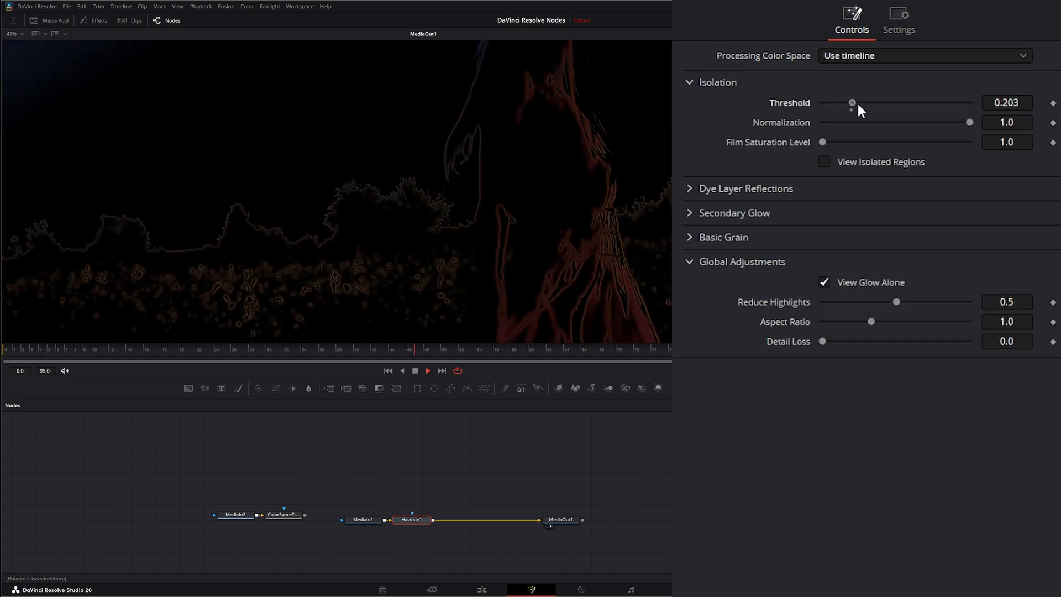
drag(852, 102, 838, 102)
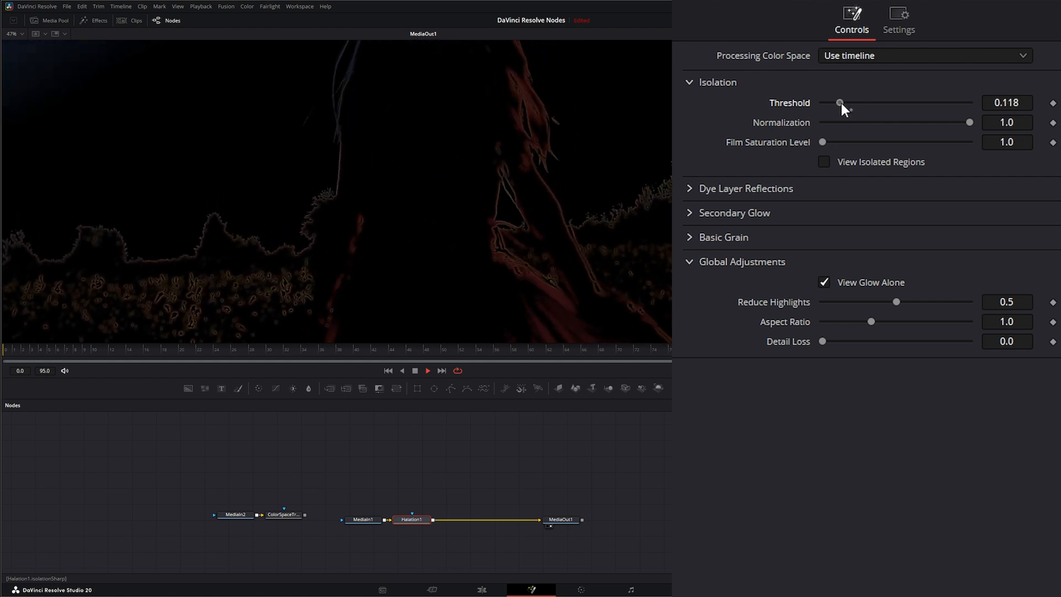
drag(840, 103, 895, 102)
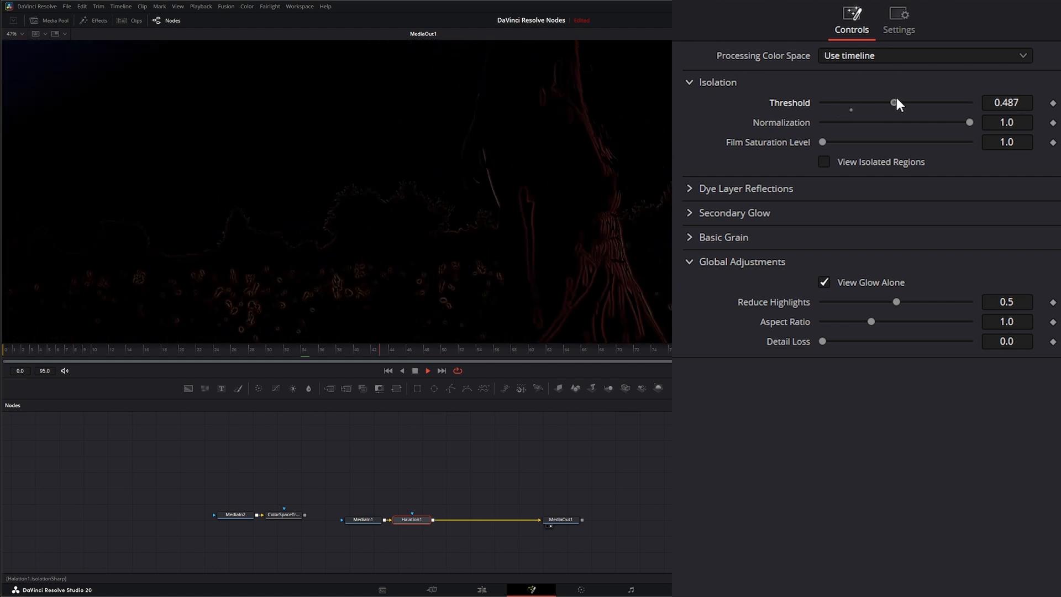
drag(893, 103, 952, 102)
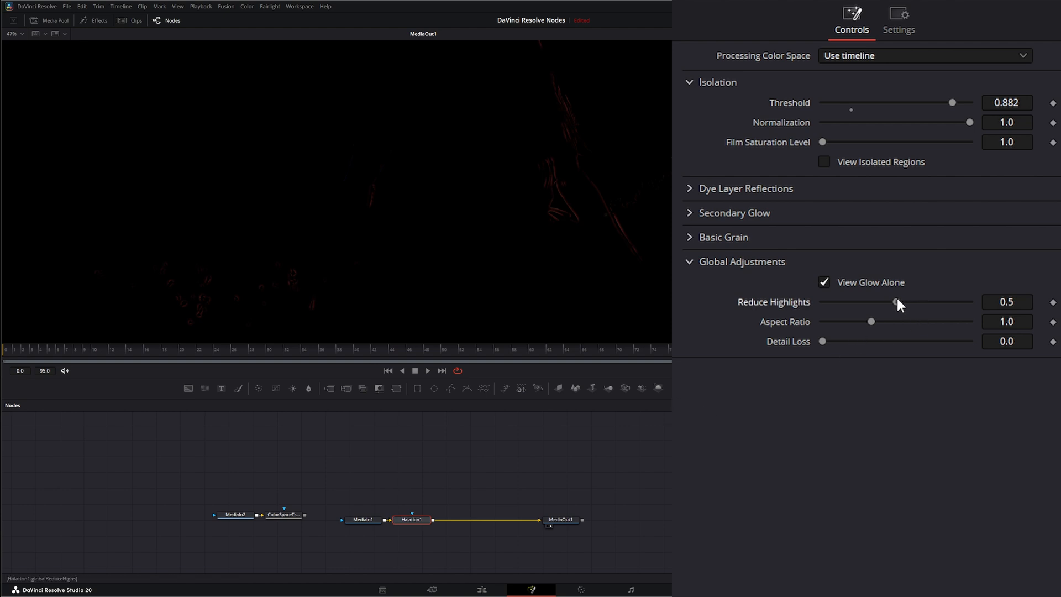
Settle Reduce Highlights at 0.449 and Aspect Ratio at 1.246, and add some Detail Loss
drag(895, 302, 869, 302)
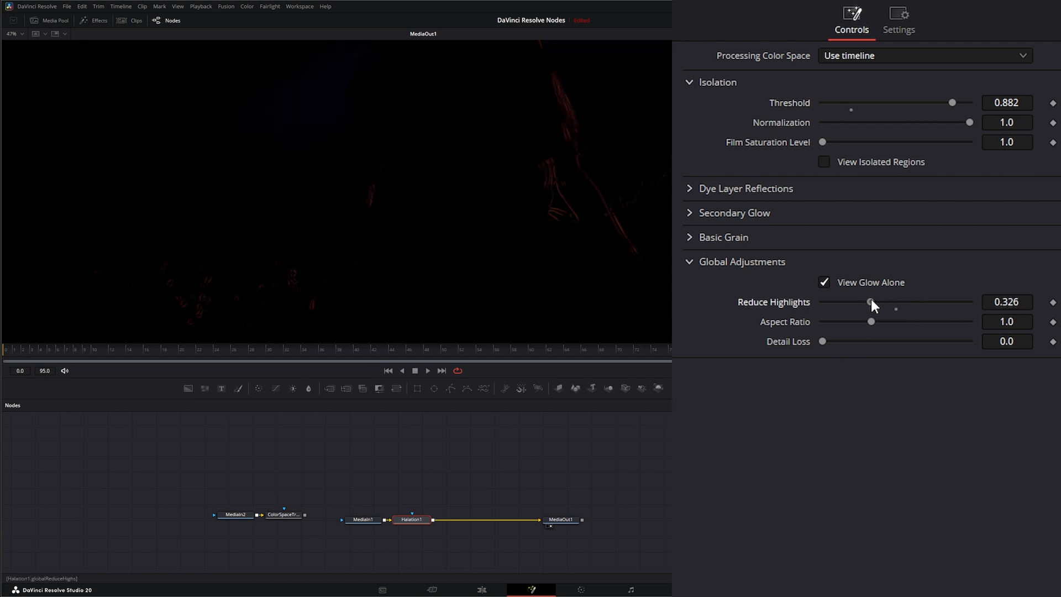
drag(868, 301, 934, 301)
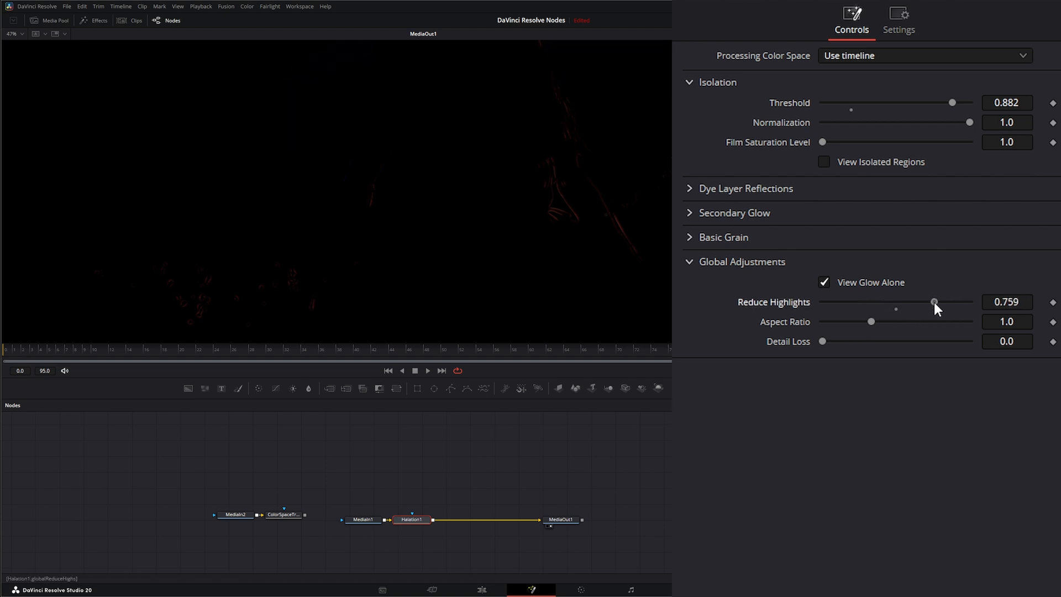
drag(934, 302, 889, 301)
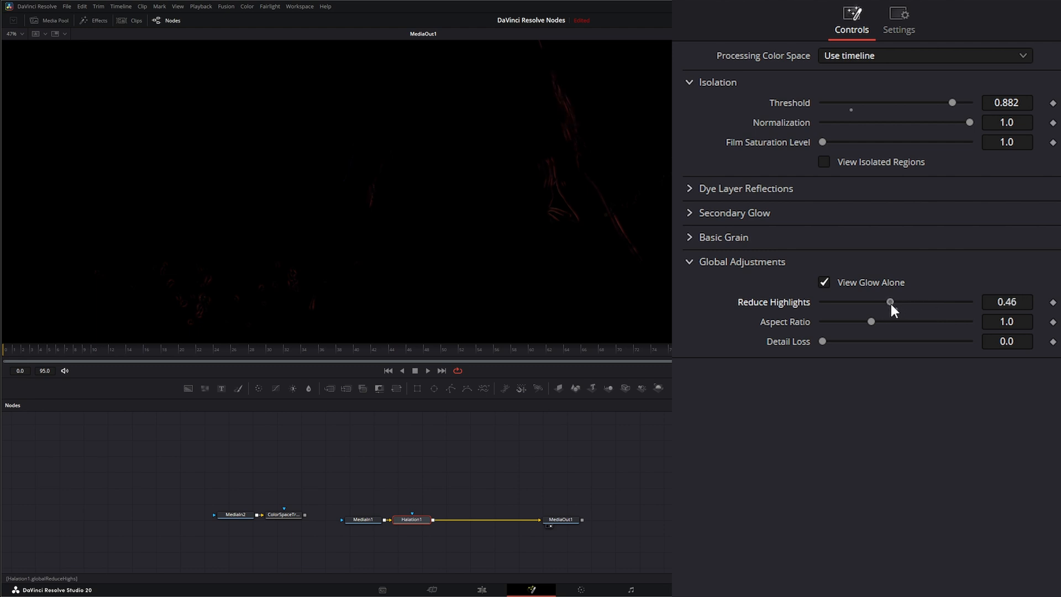
drag(870, 321, 904, 321)
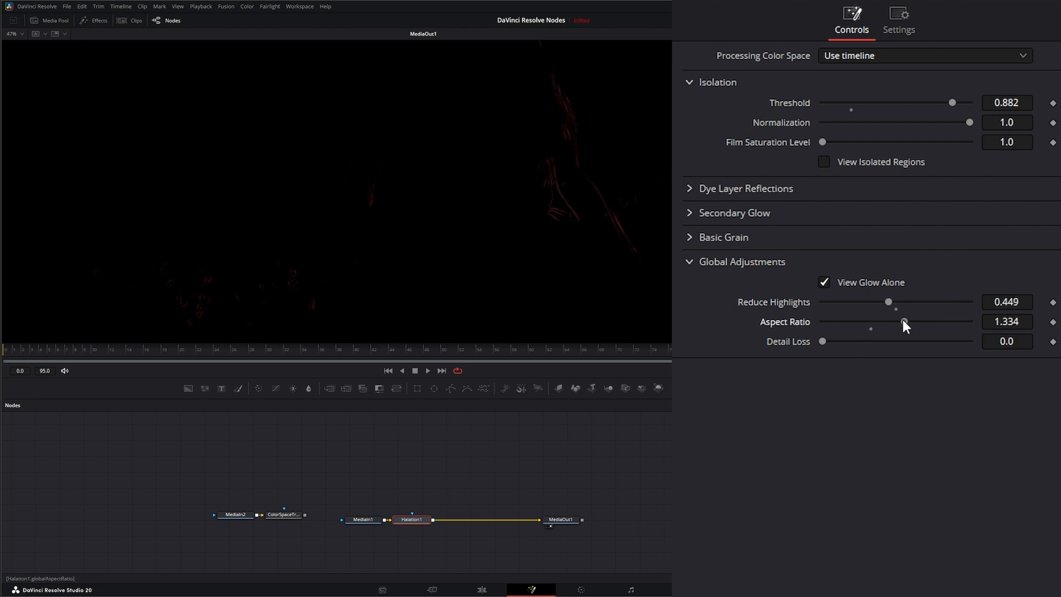
drag(903, 322, 946, 322)
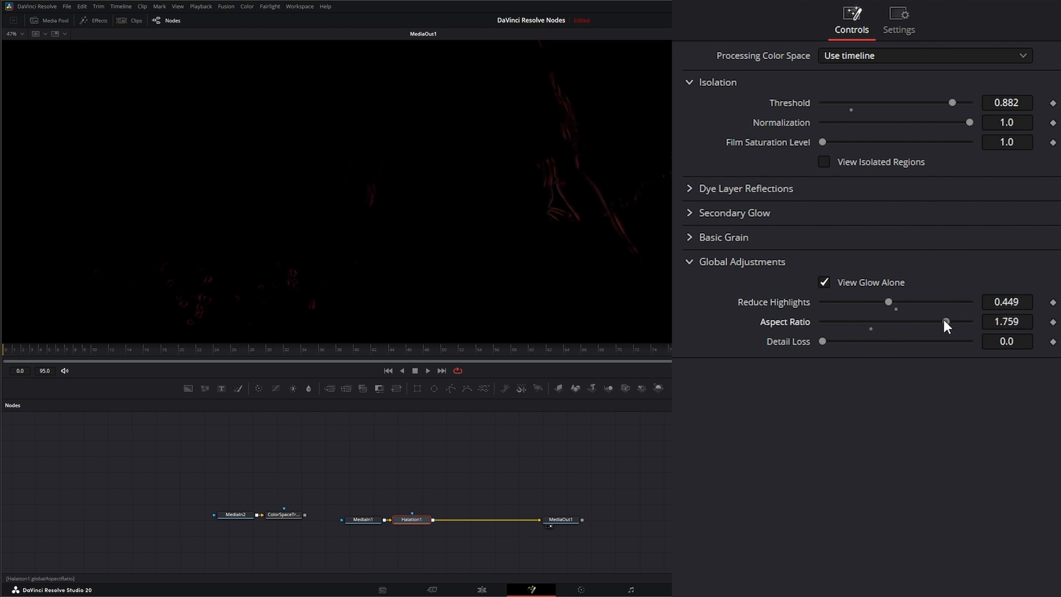
drag(945, 322, 895, 322)
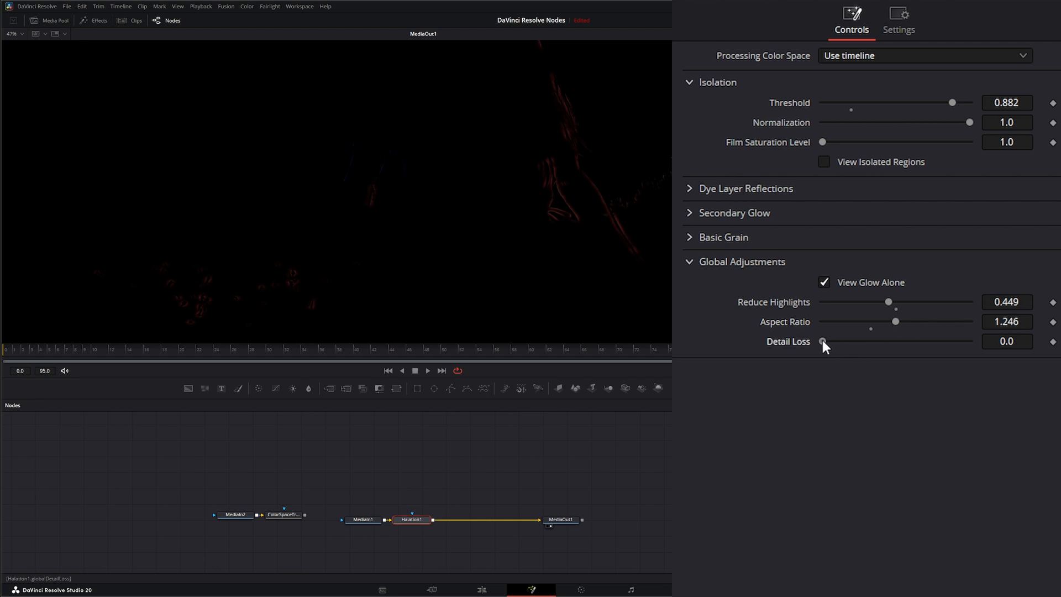
drag(822, 348, 842, 341)
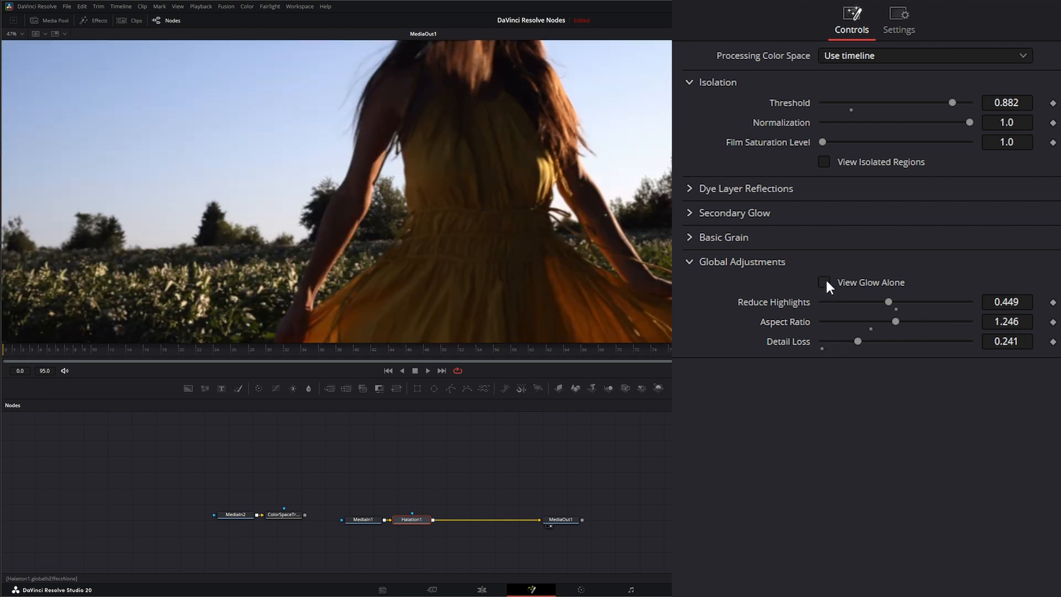
Try Detail Loss around 0.56 and 0.1, then return it to 0.0
drag(857, 341, 904, 341)
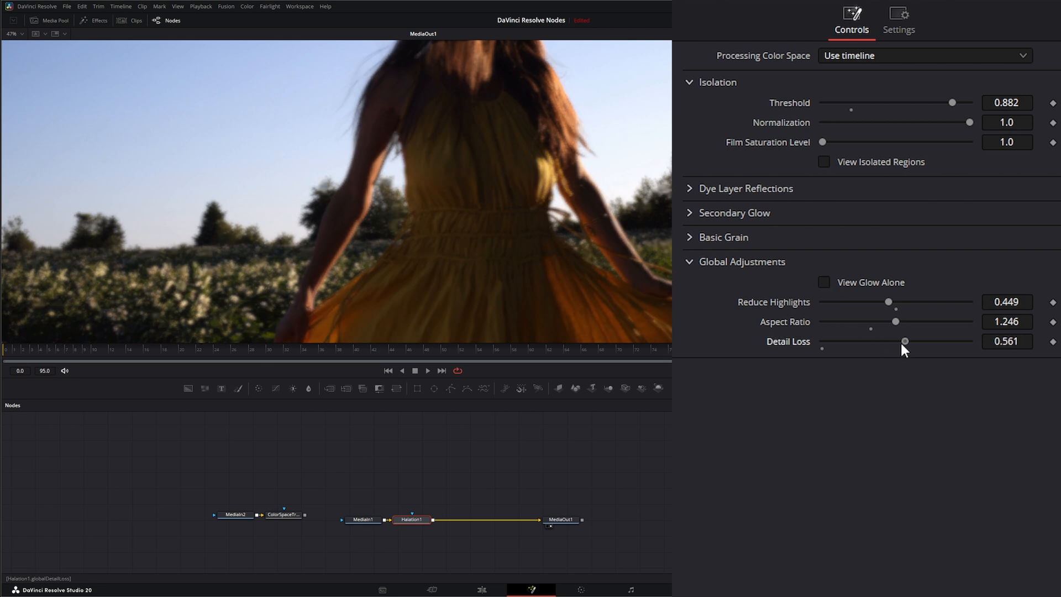
drag(904, 341, 837, 341)
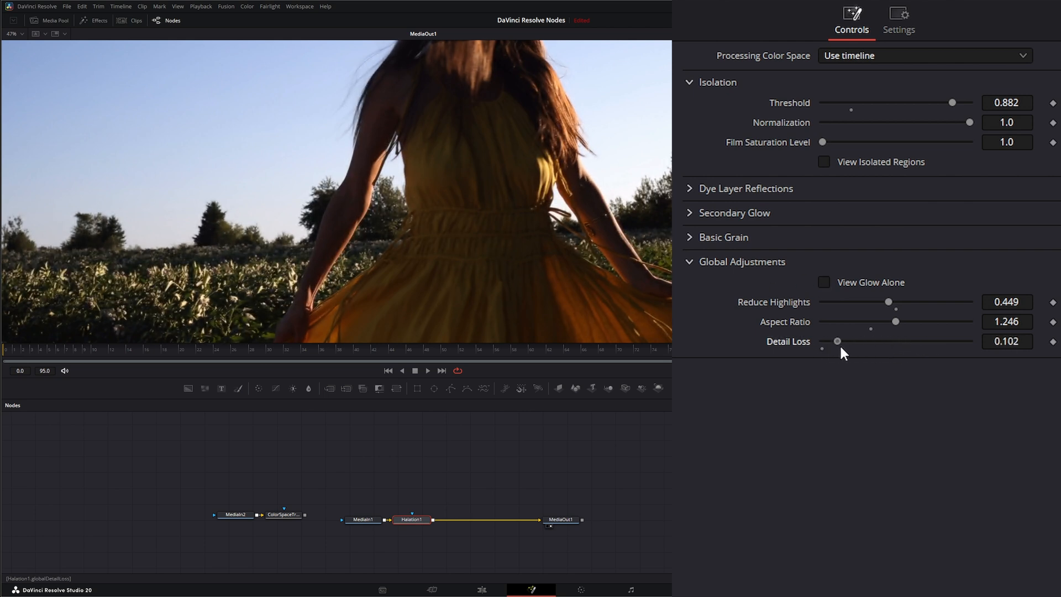
drag(837, 341, 821, 341)
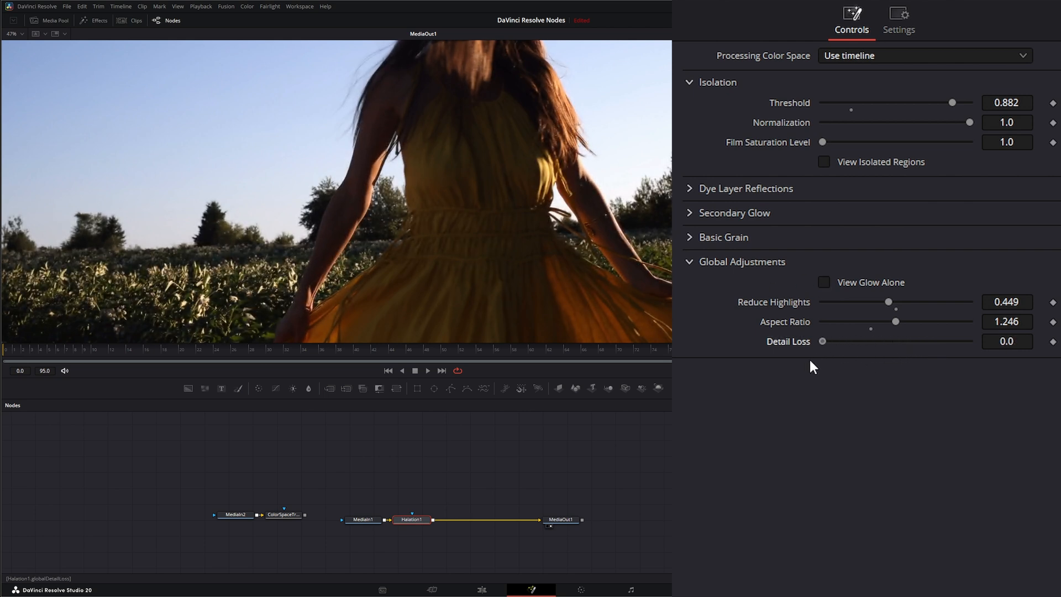